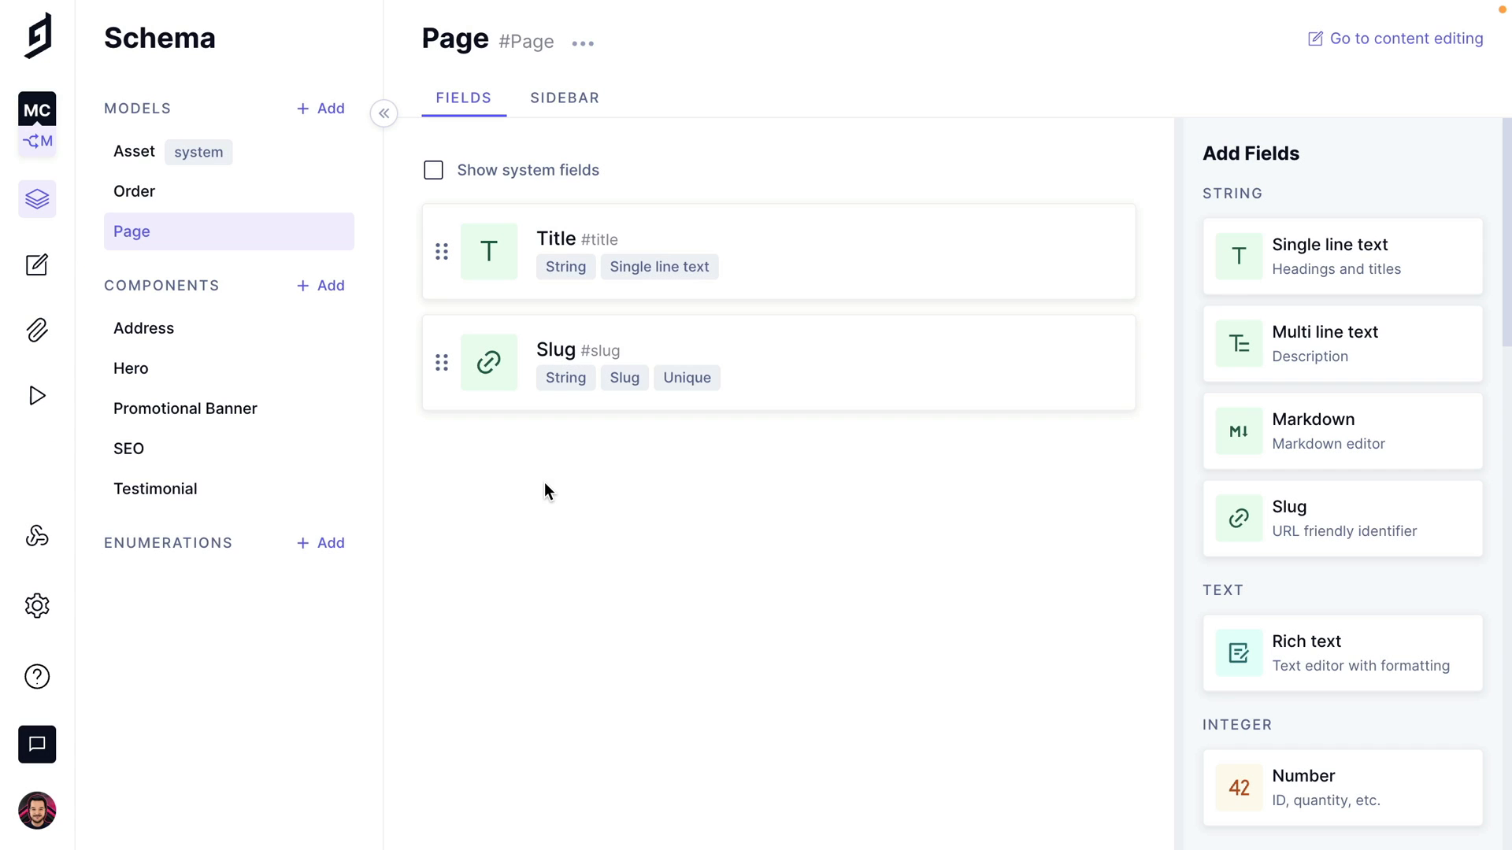
- Create a new schema component named Carousel with no fields yet
left_click(320, 285)
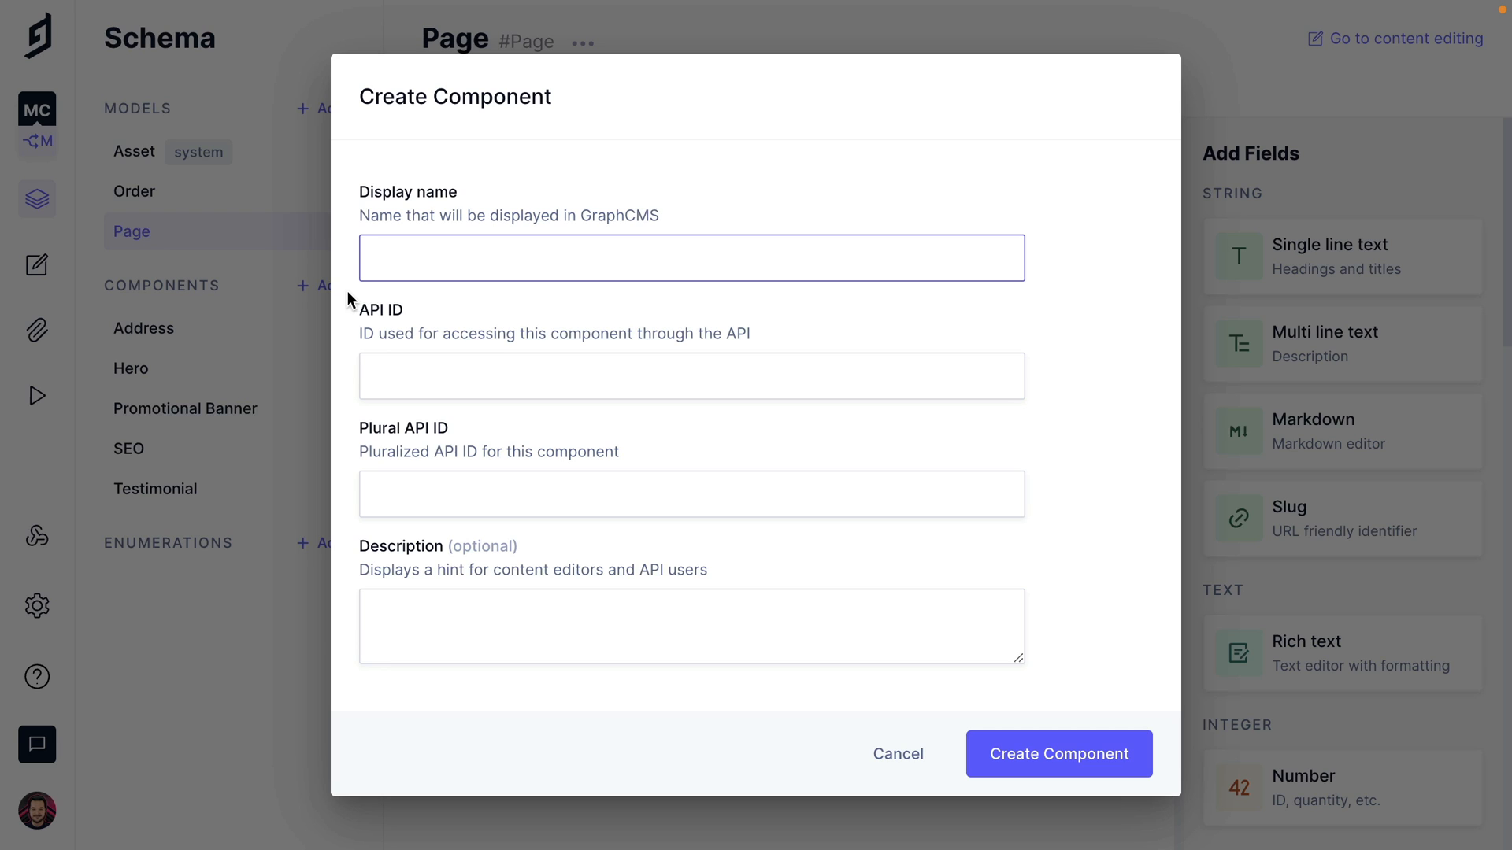
type("C")
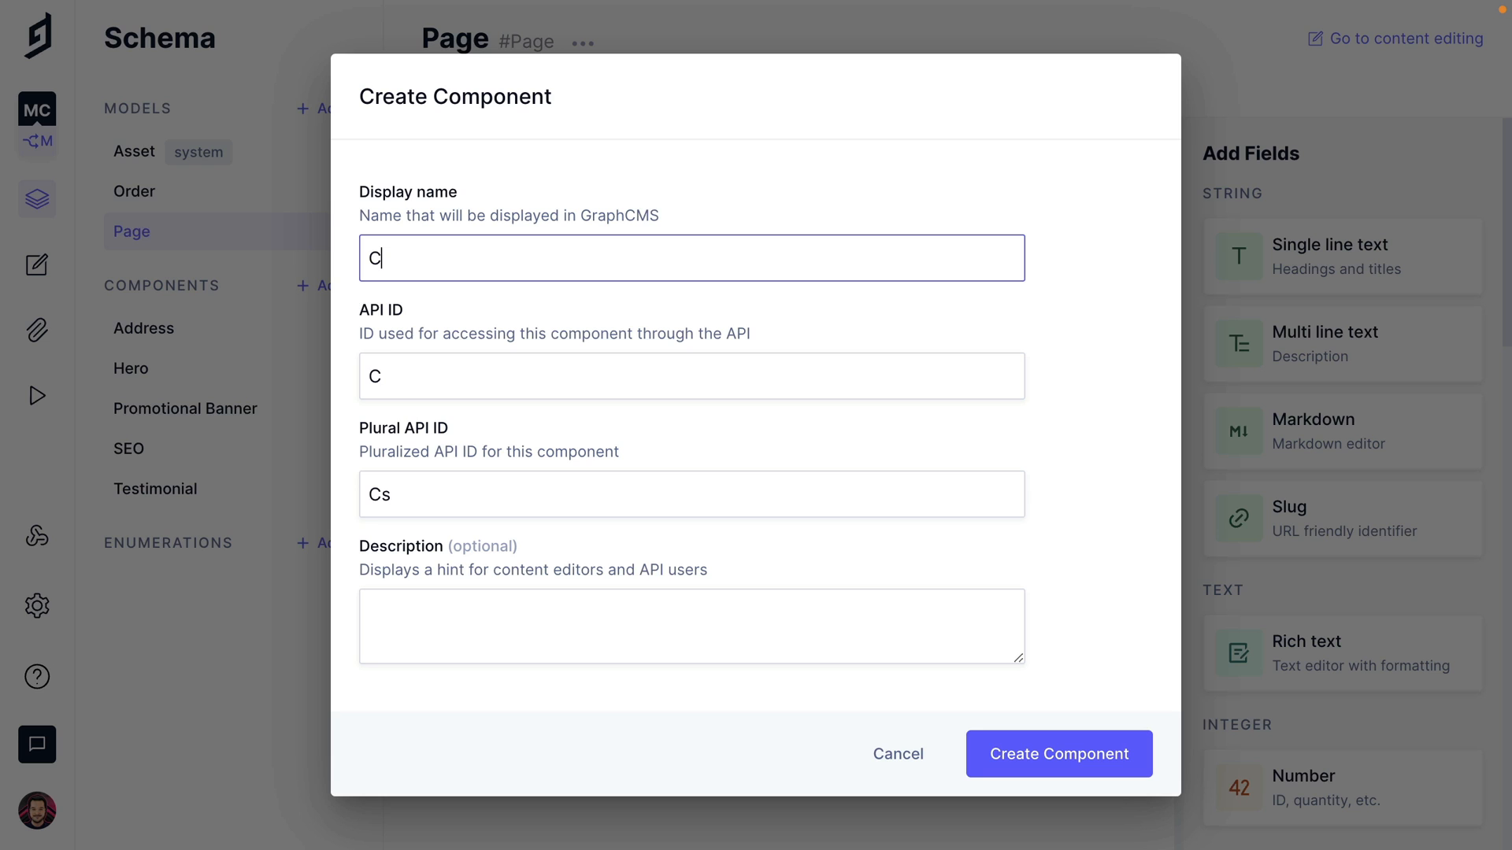
type("arousel")
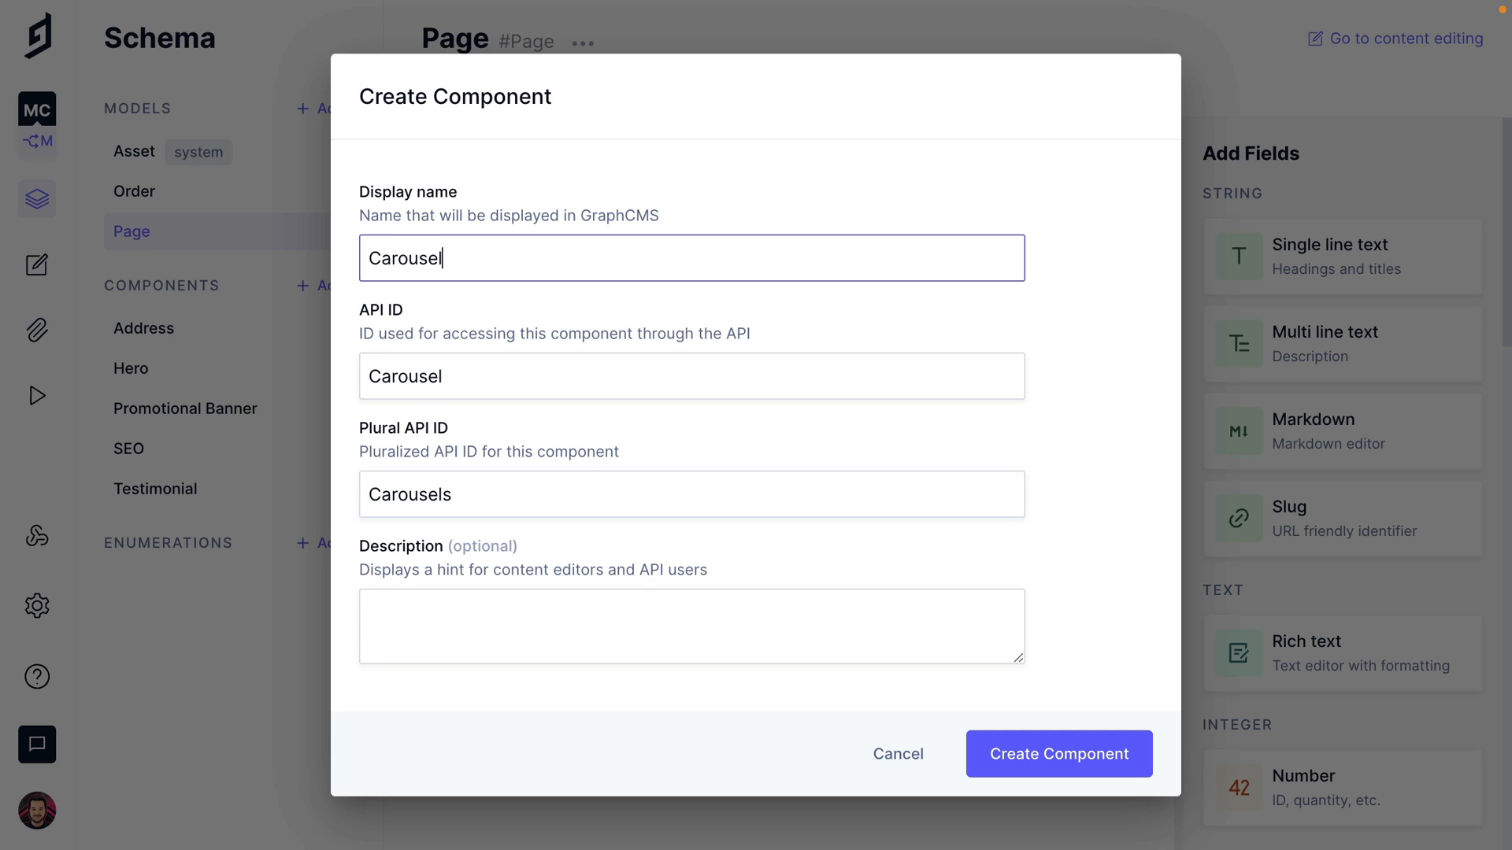
left_click(1058, 755)
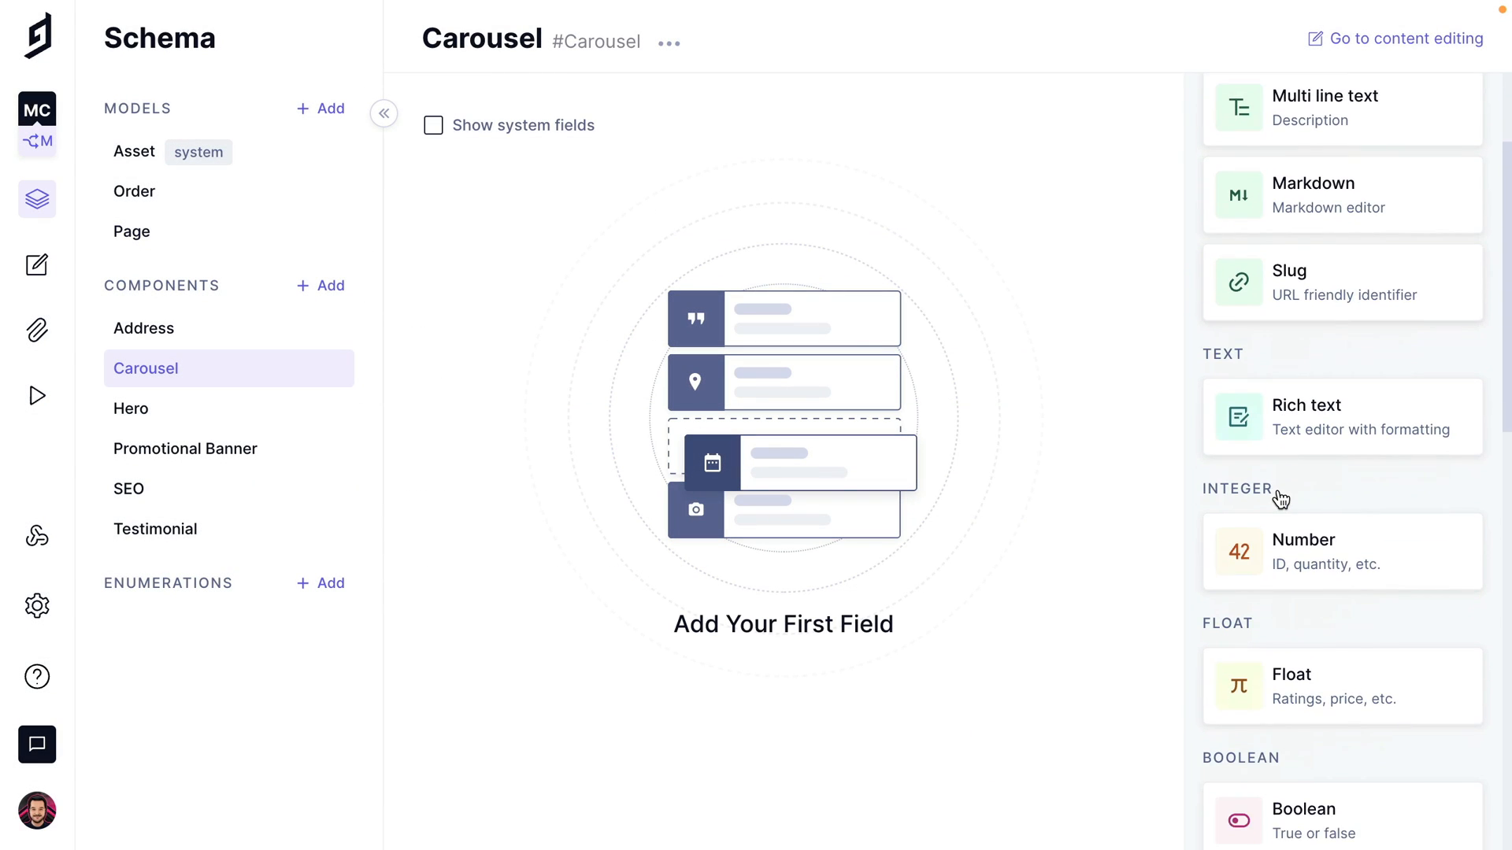
- Add a single-line text Caption field to Carousel, then review the Promotional Banner and Testimonial fields
scroll("down", 3)
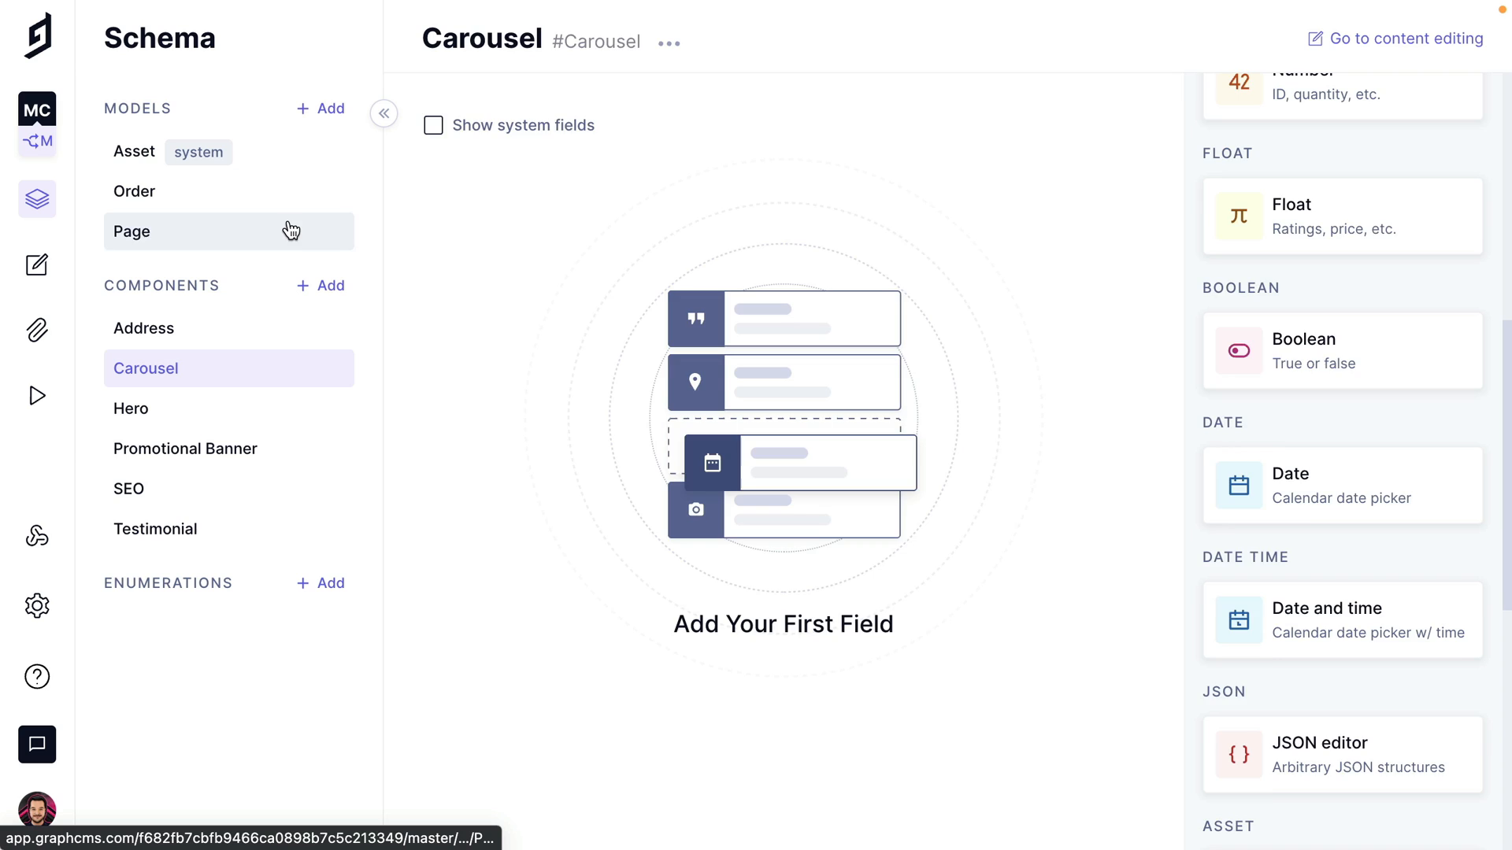
left_click(132, 231)
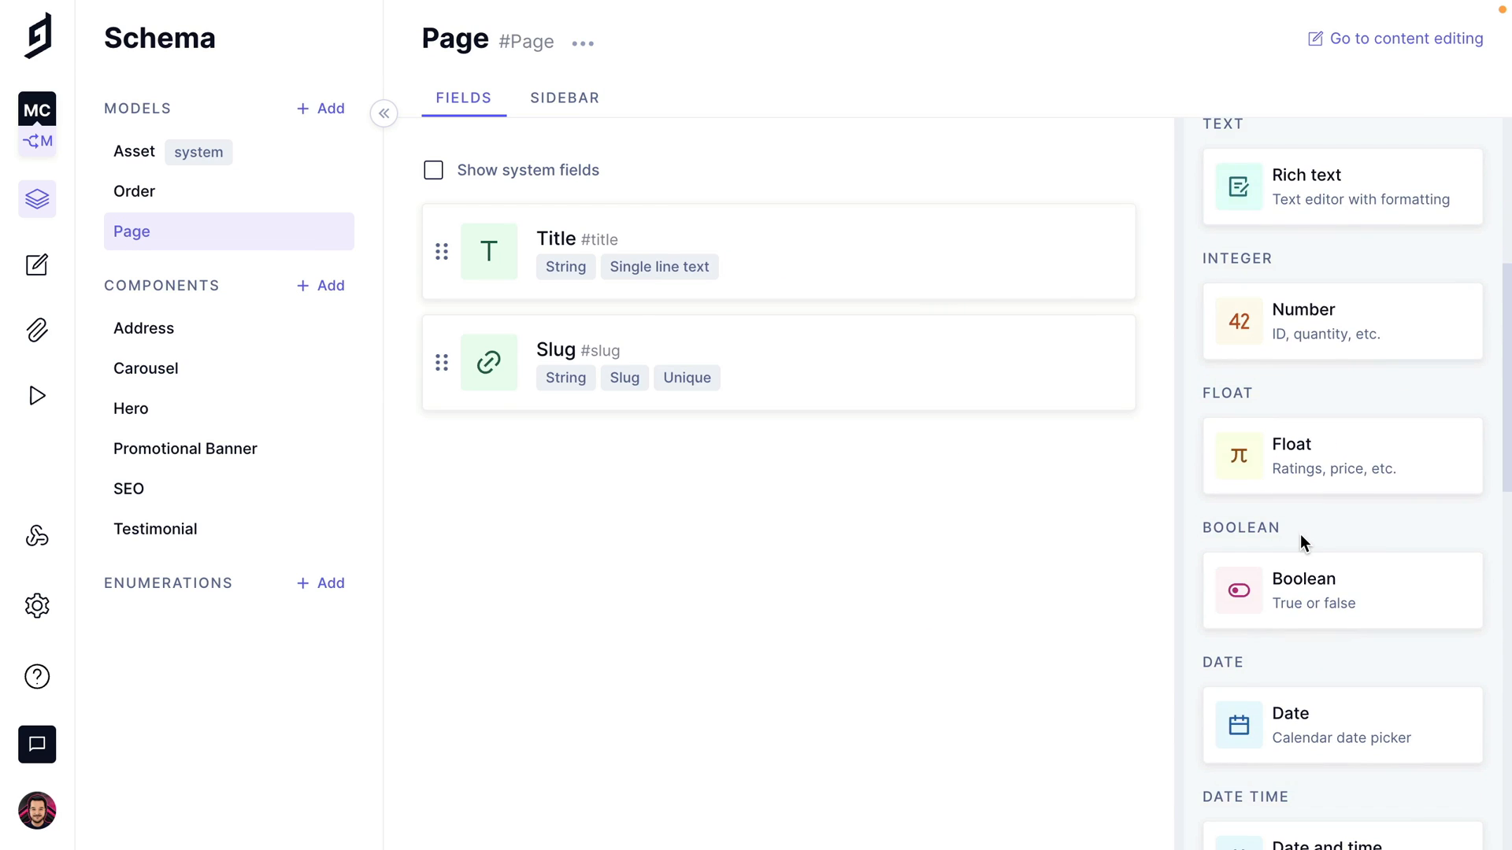
left_click(145, 369)
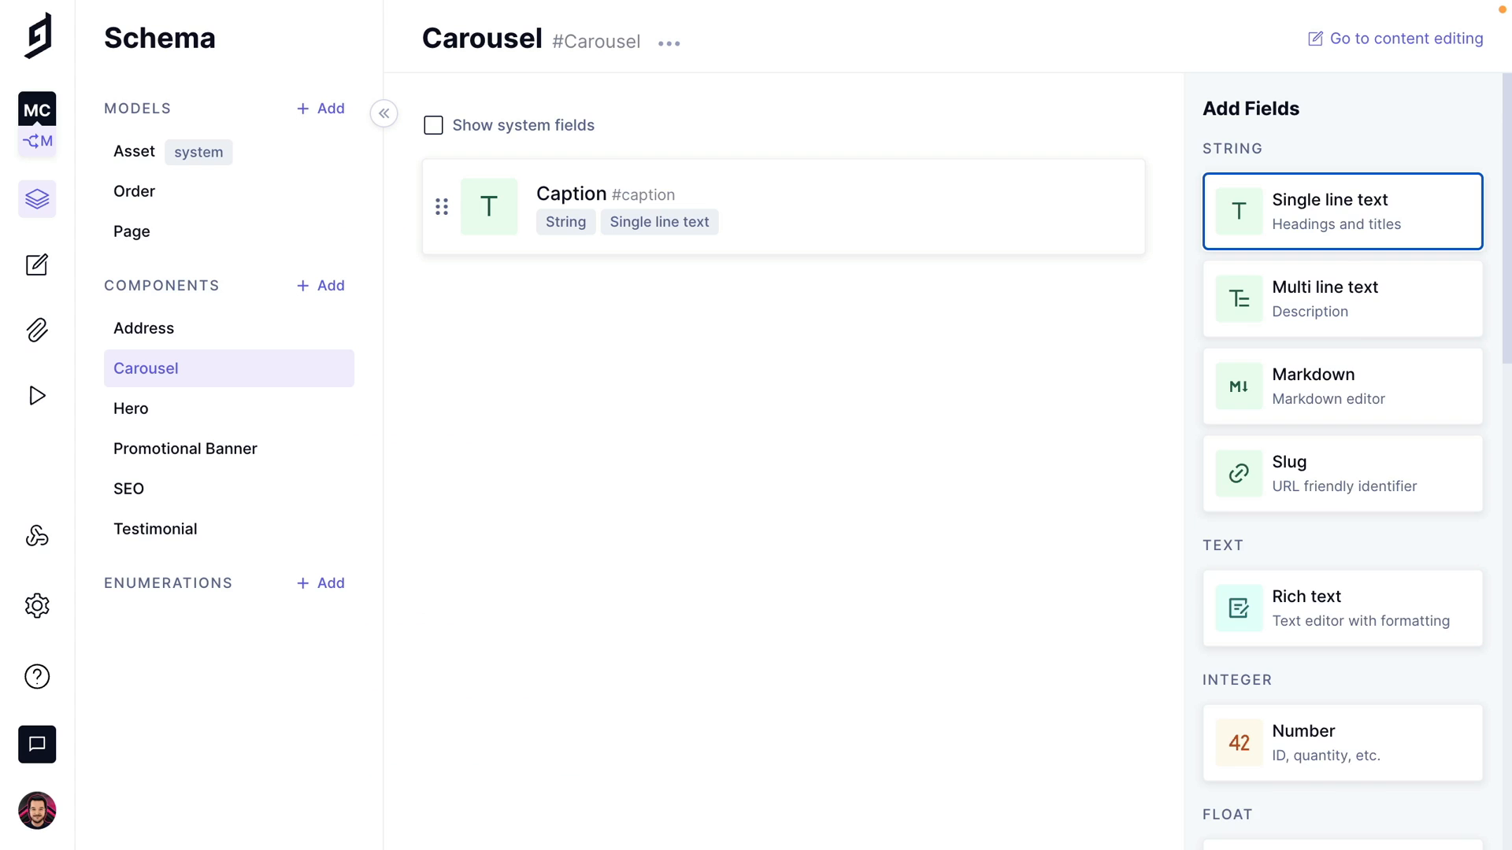
scroll("down", 3)
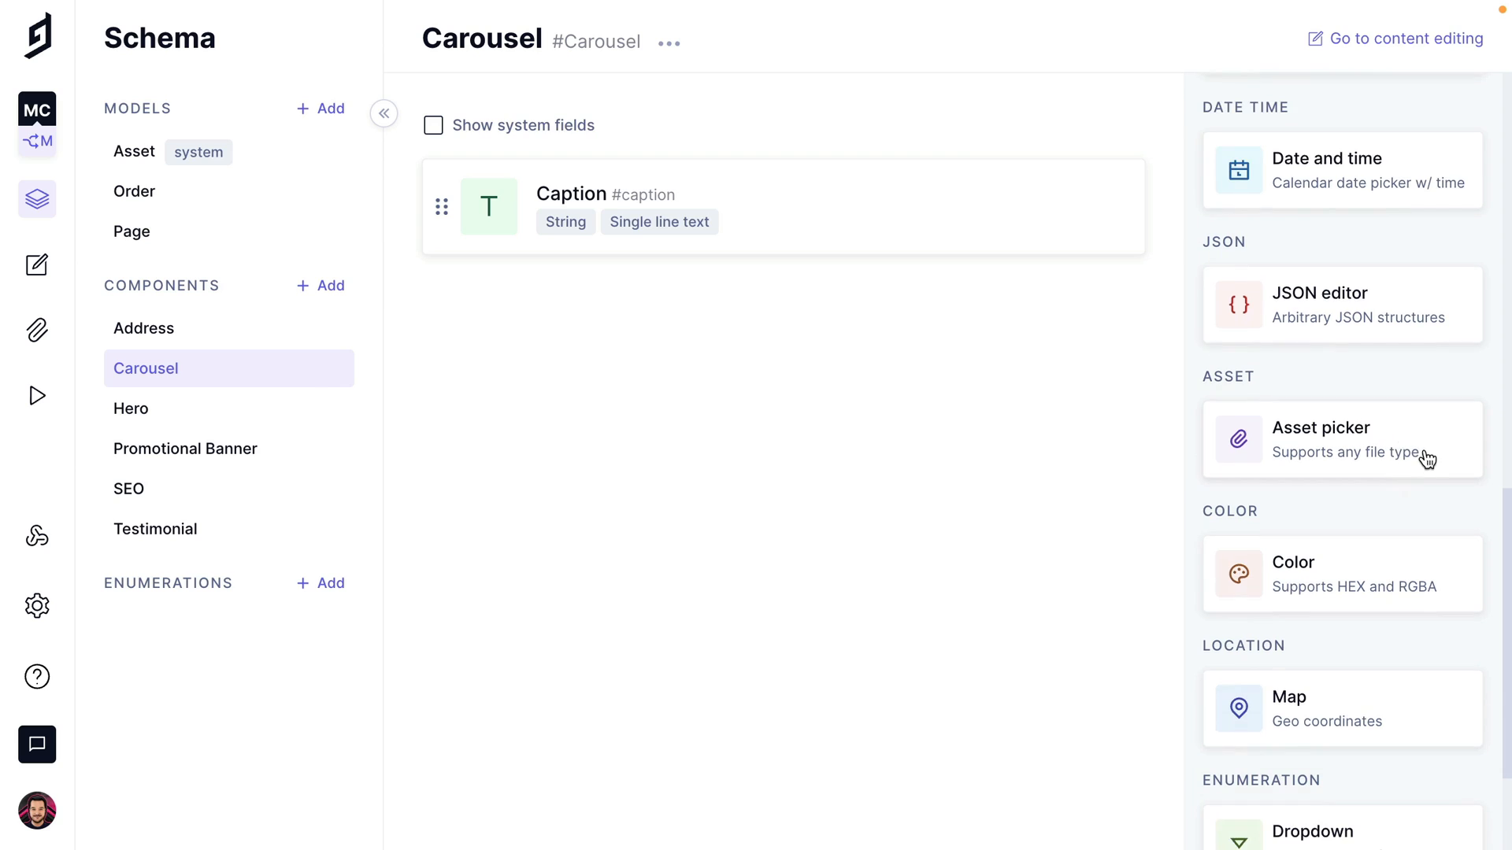
left_click(1342, 439)
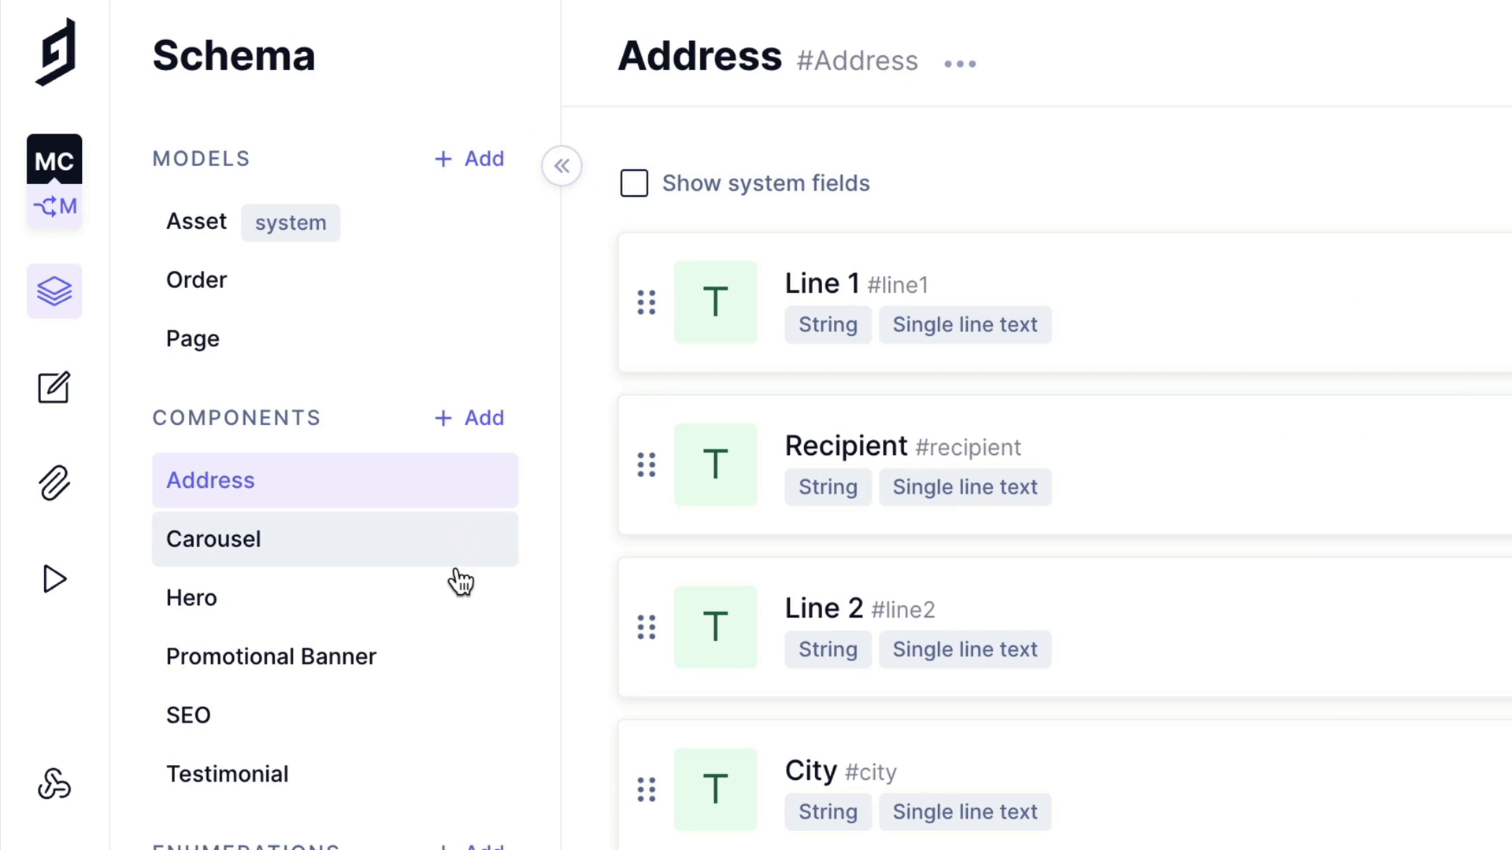
left_click(271, 656)
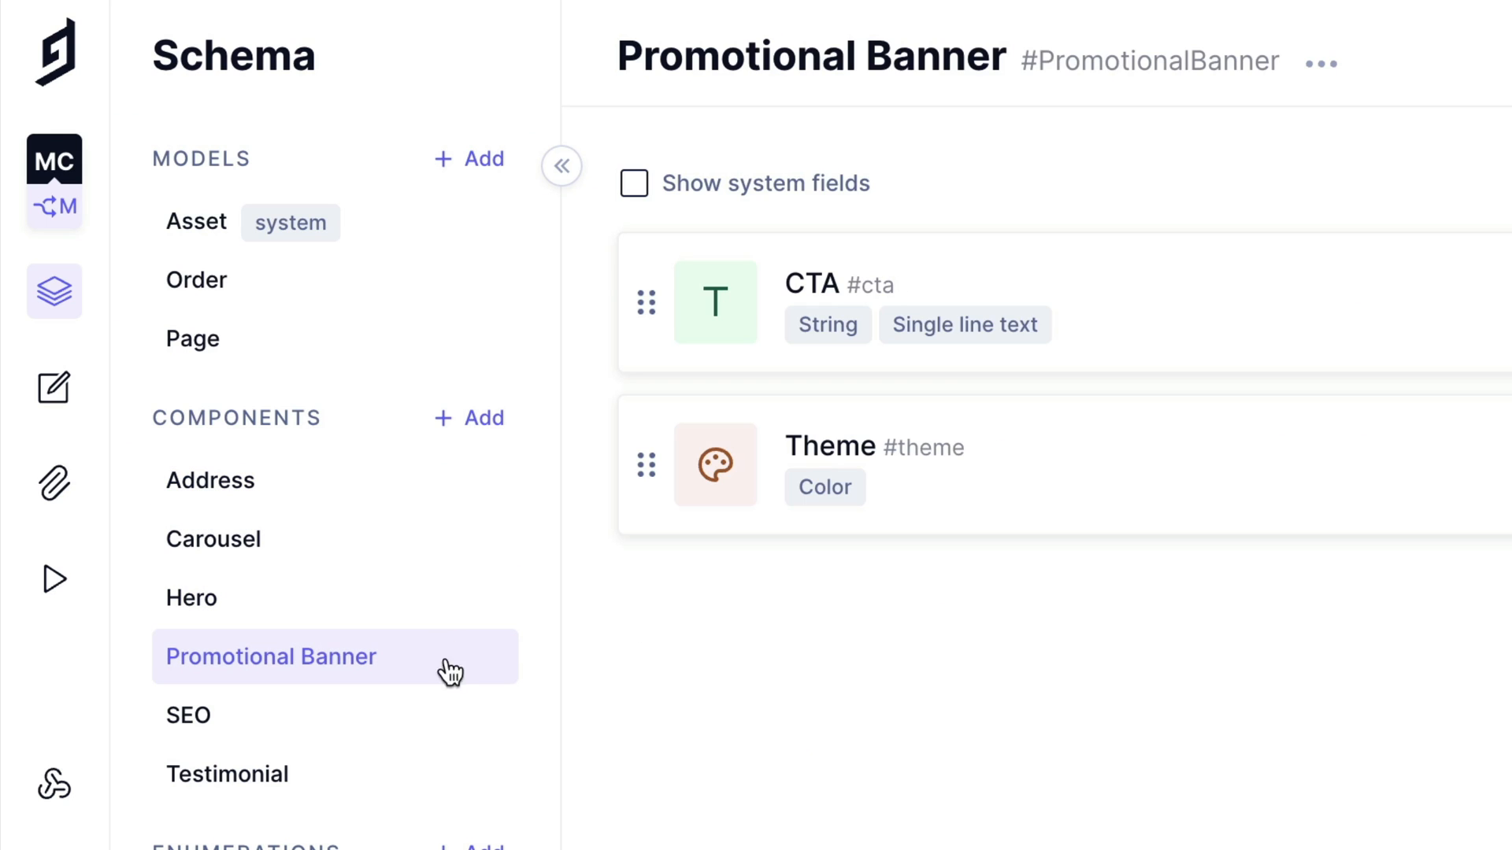
left_click(227, 774)
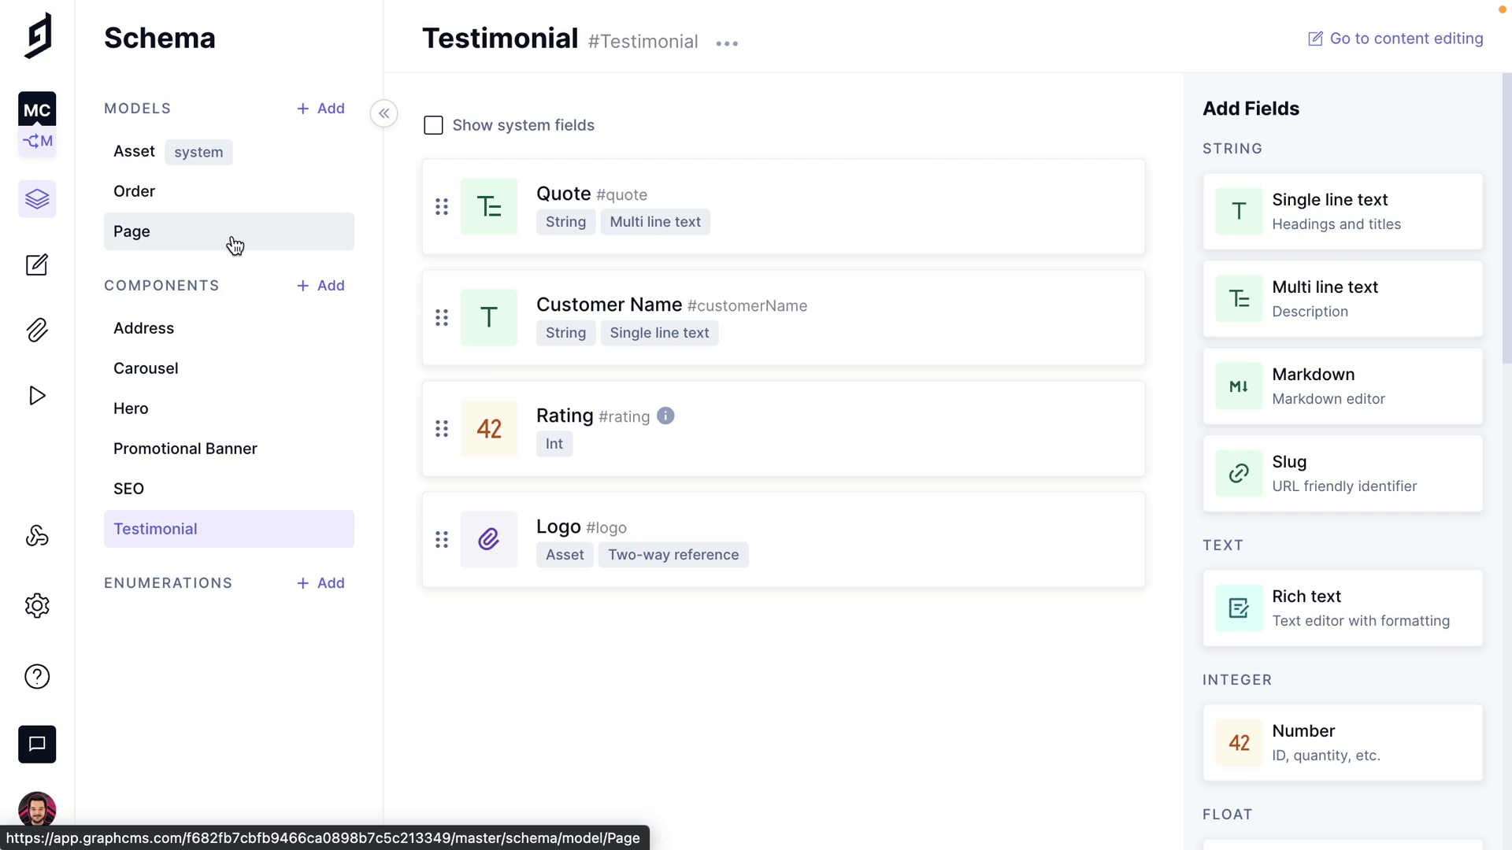
- Add a basic component field named Meta embedding the SEO component to the Page model
left_click(132, 232)
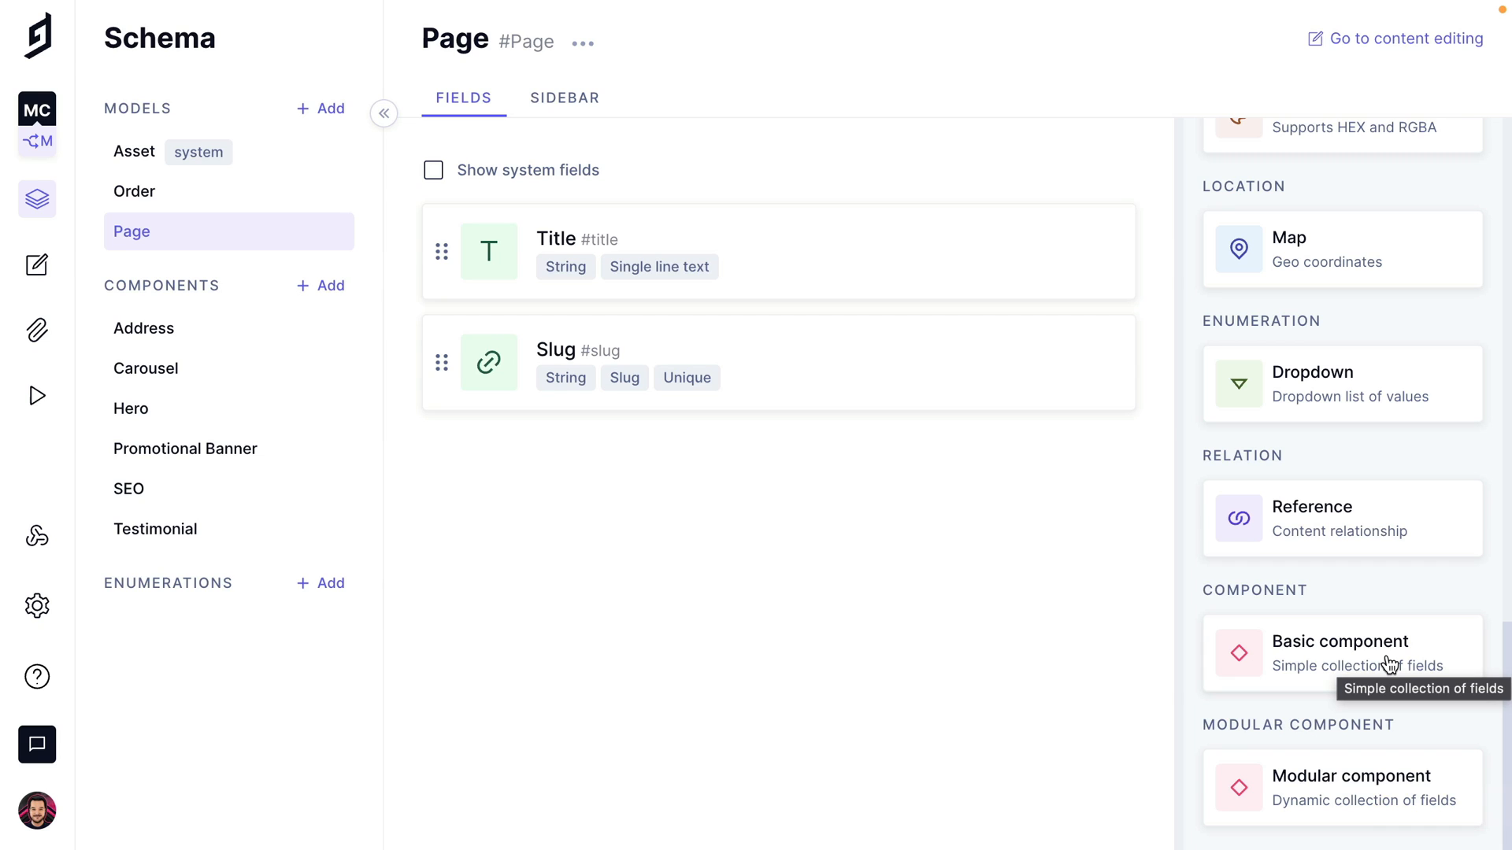
left_click(1341, 653)
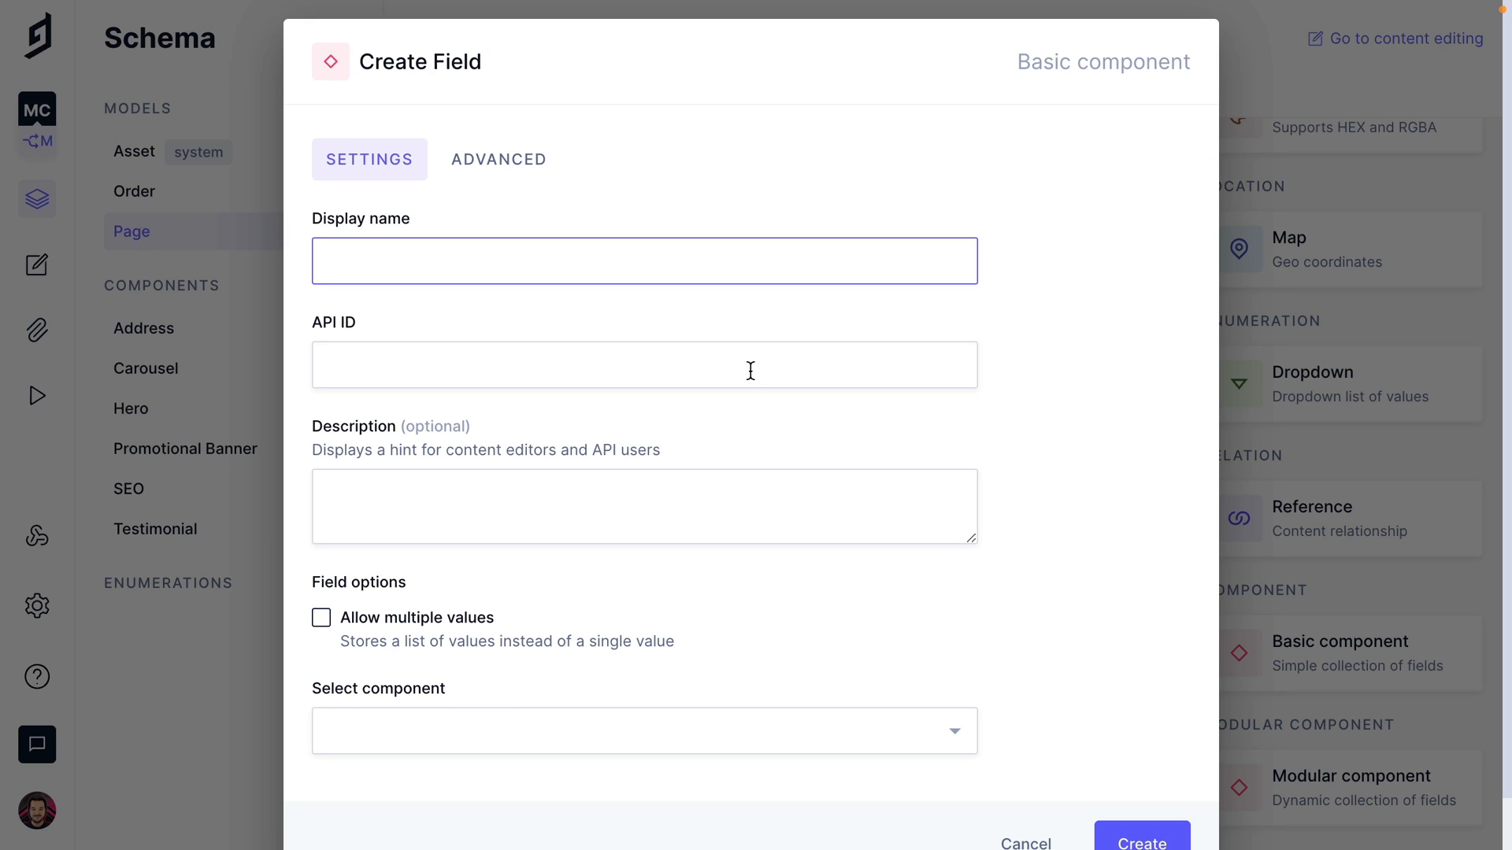
type("Meta")
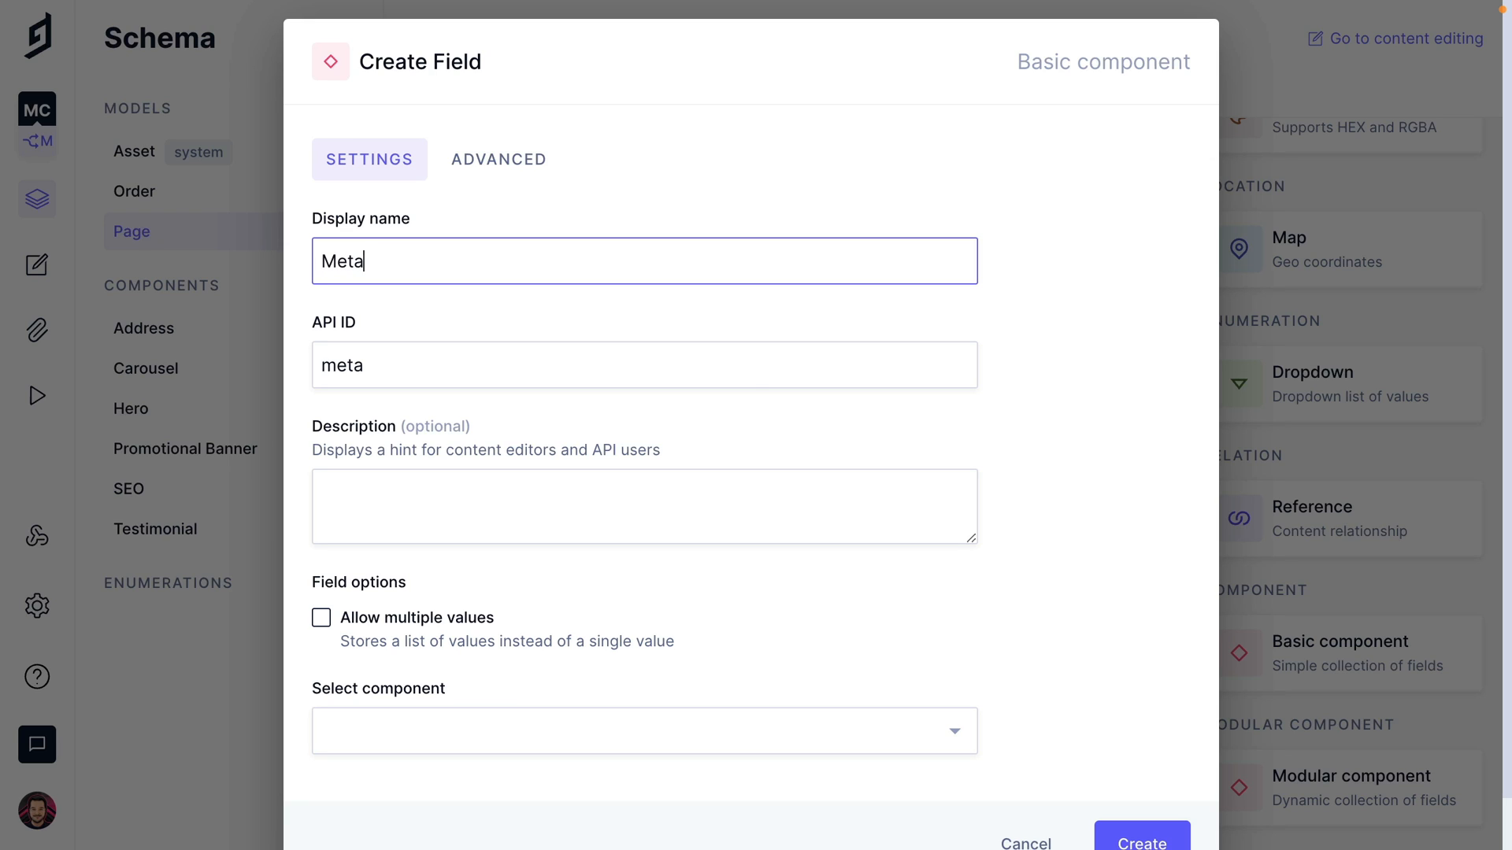
left_click(635, 730)
type("SEO")
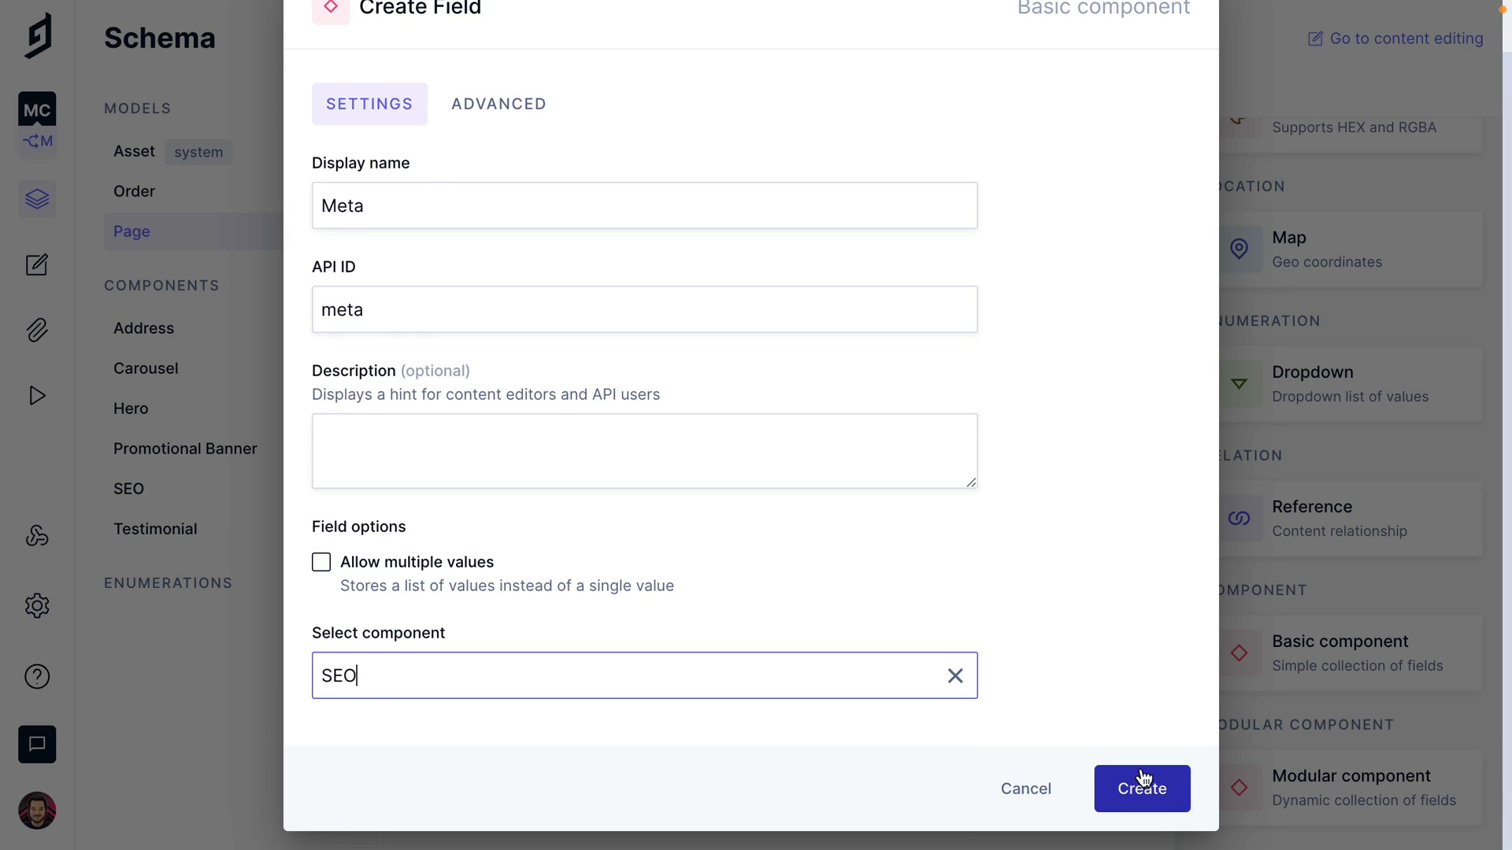
left_click(1141, 789)
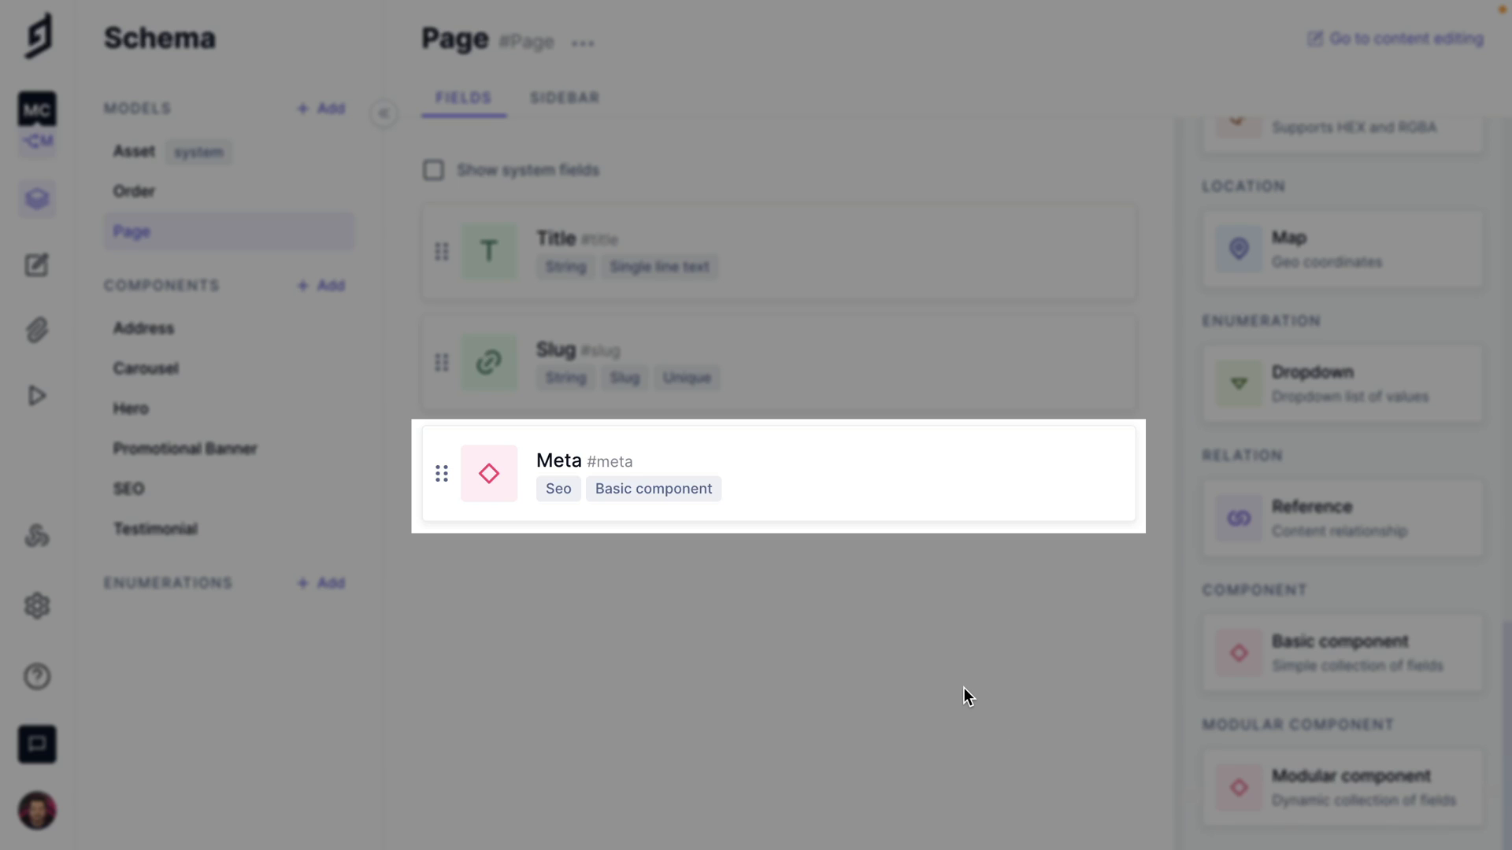
- Create a Page entry with SEO meta, title 'Build Your GraphQL Content API. Instantly.' and slug home
left_click(36, 264)
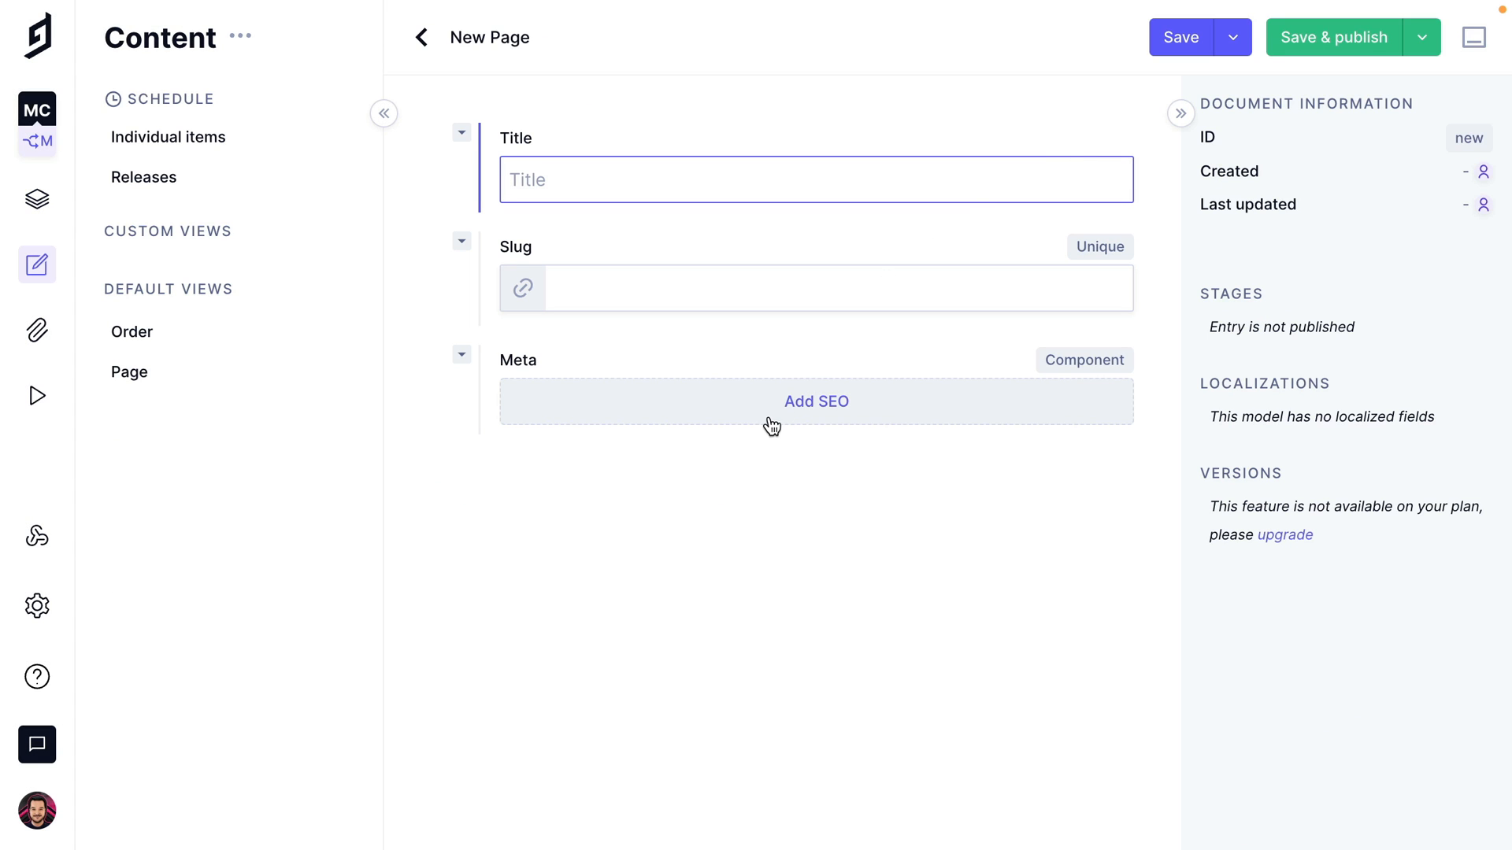
mouse_move(761, 433)
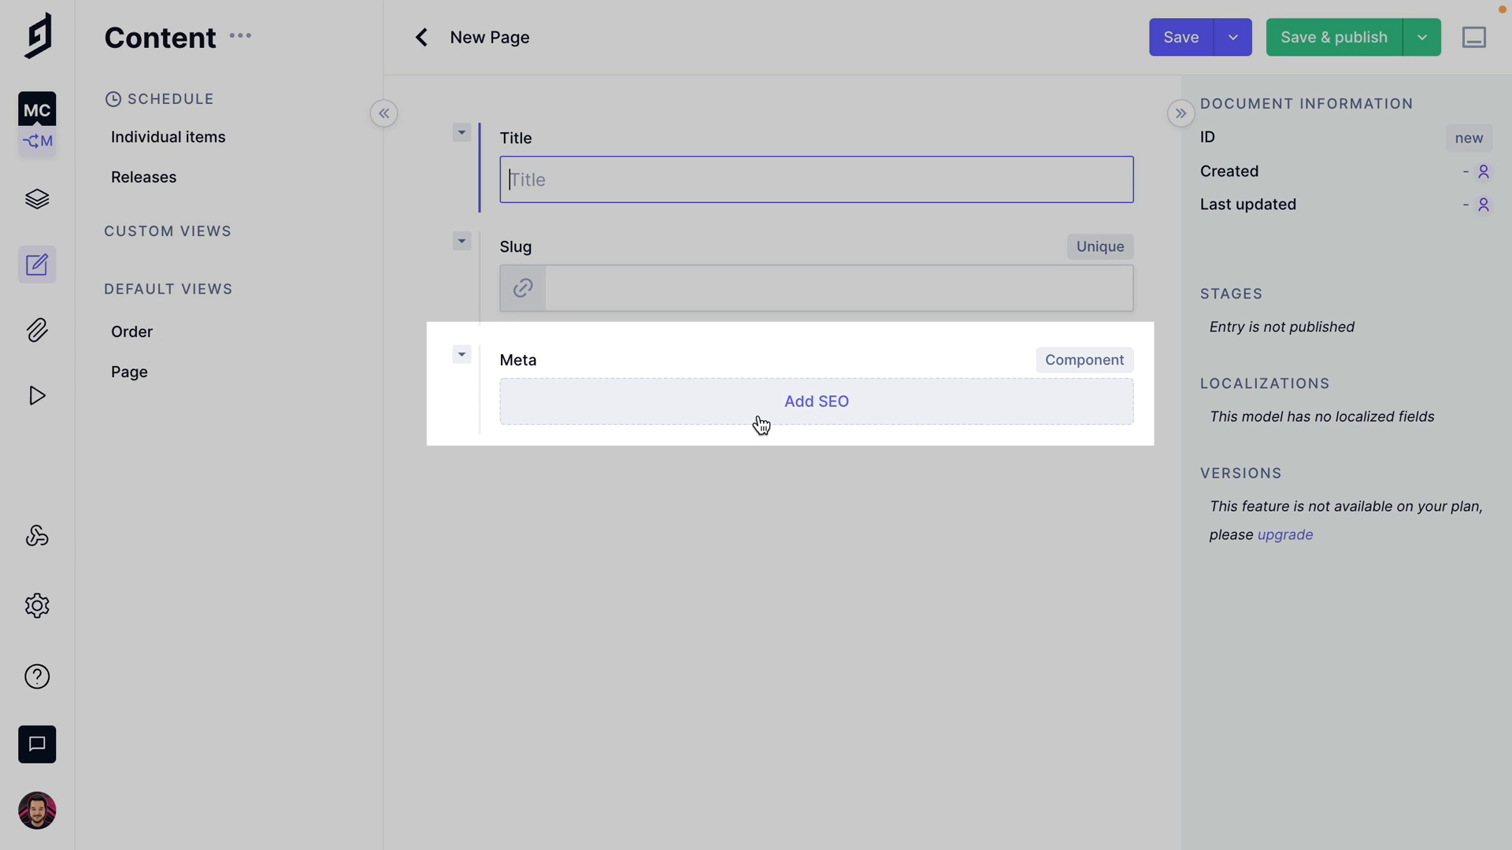
left_click(816, 401)
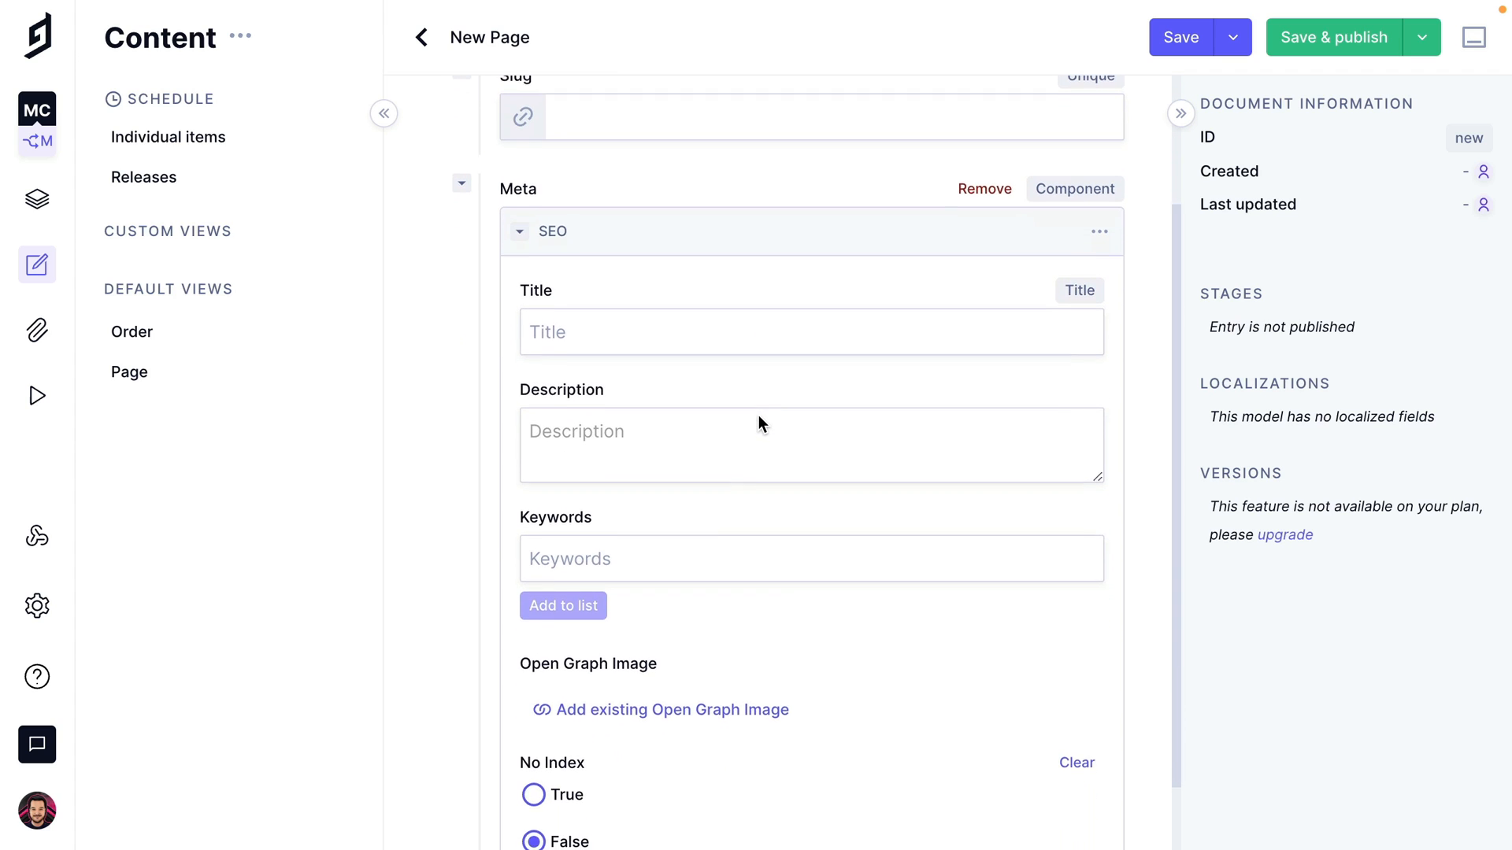
scroll("down", 3)
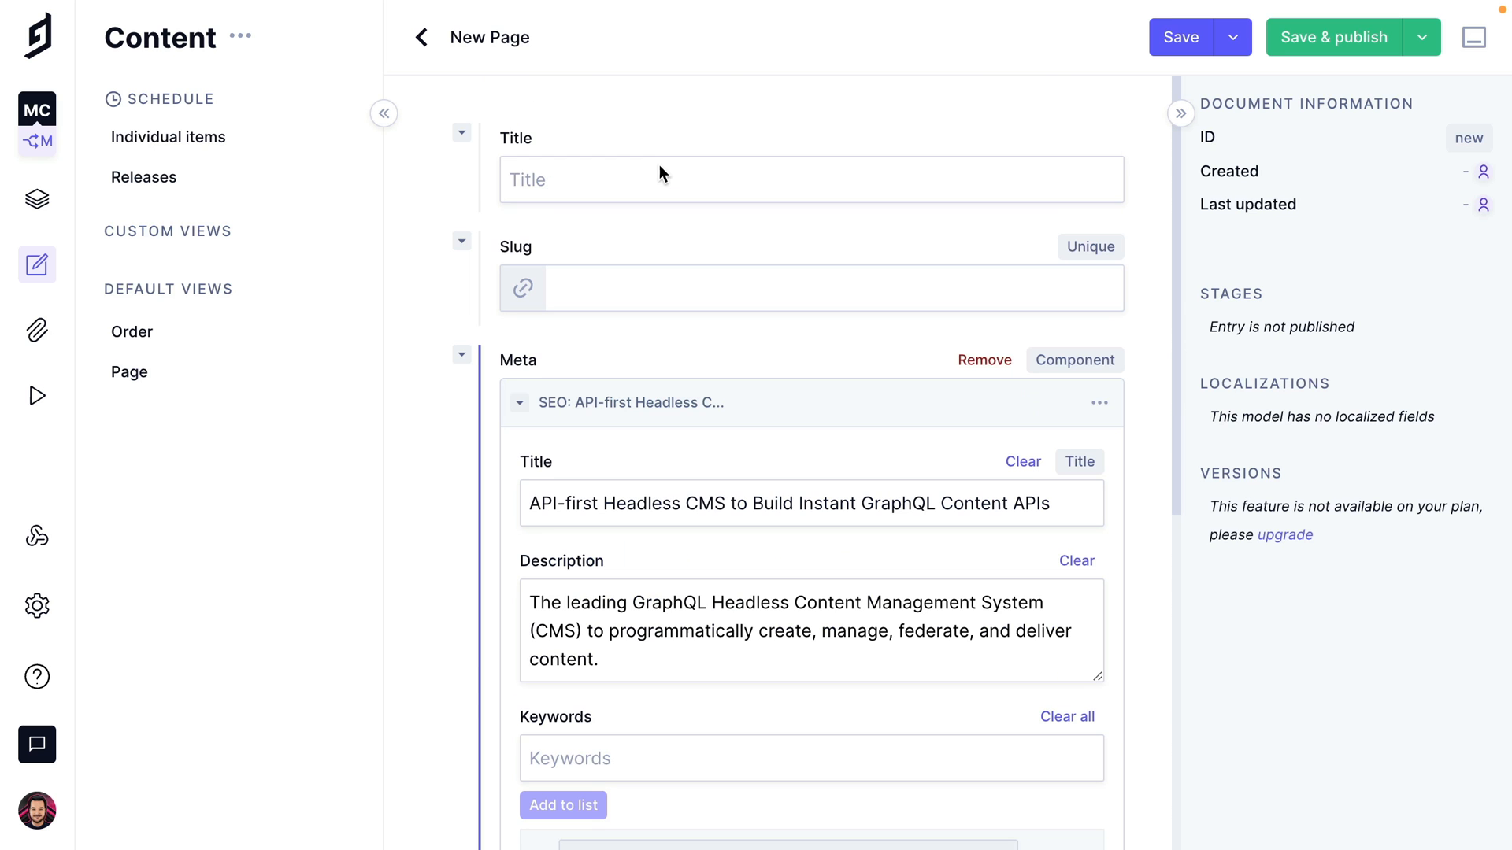
type("Build Your GraphQL Content API. Instantly.")
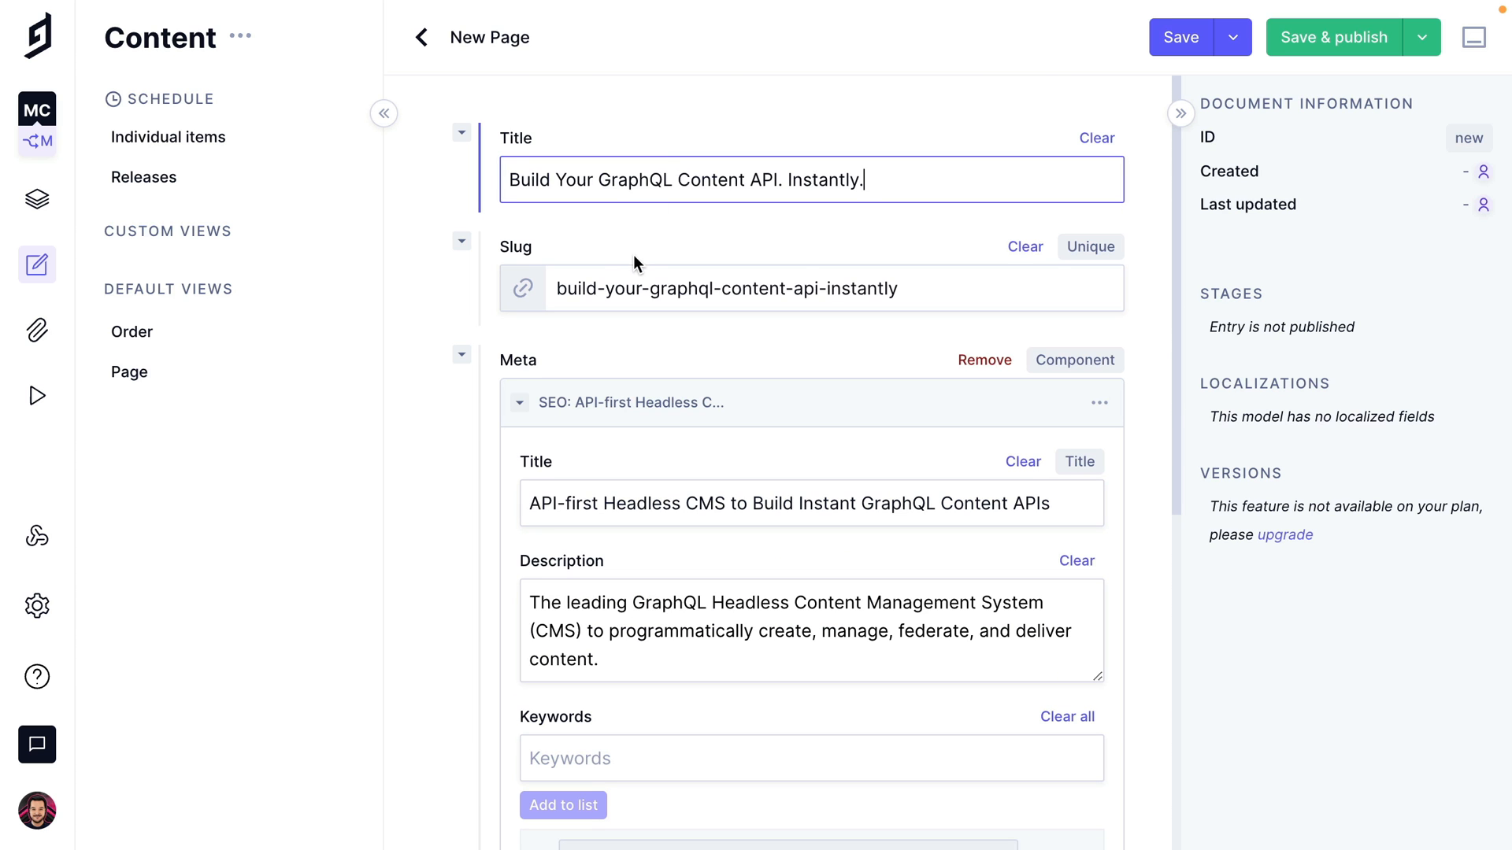
type("home")
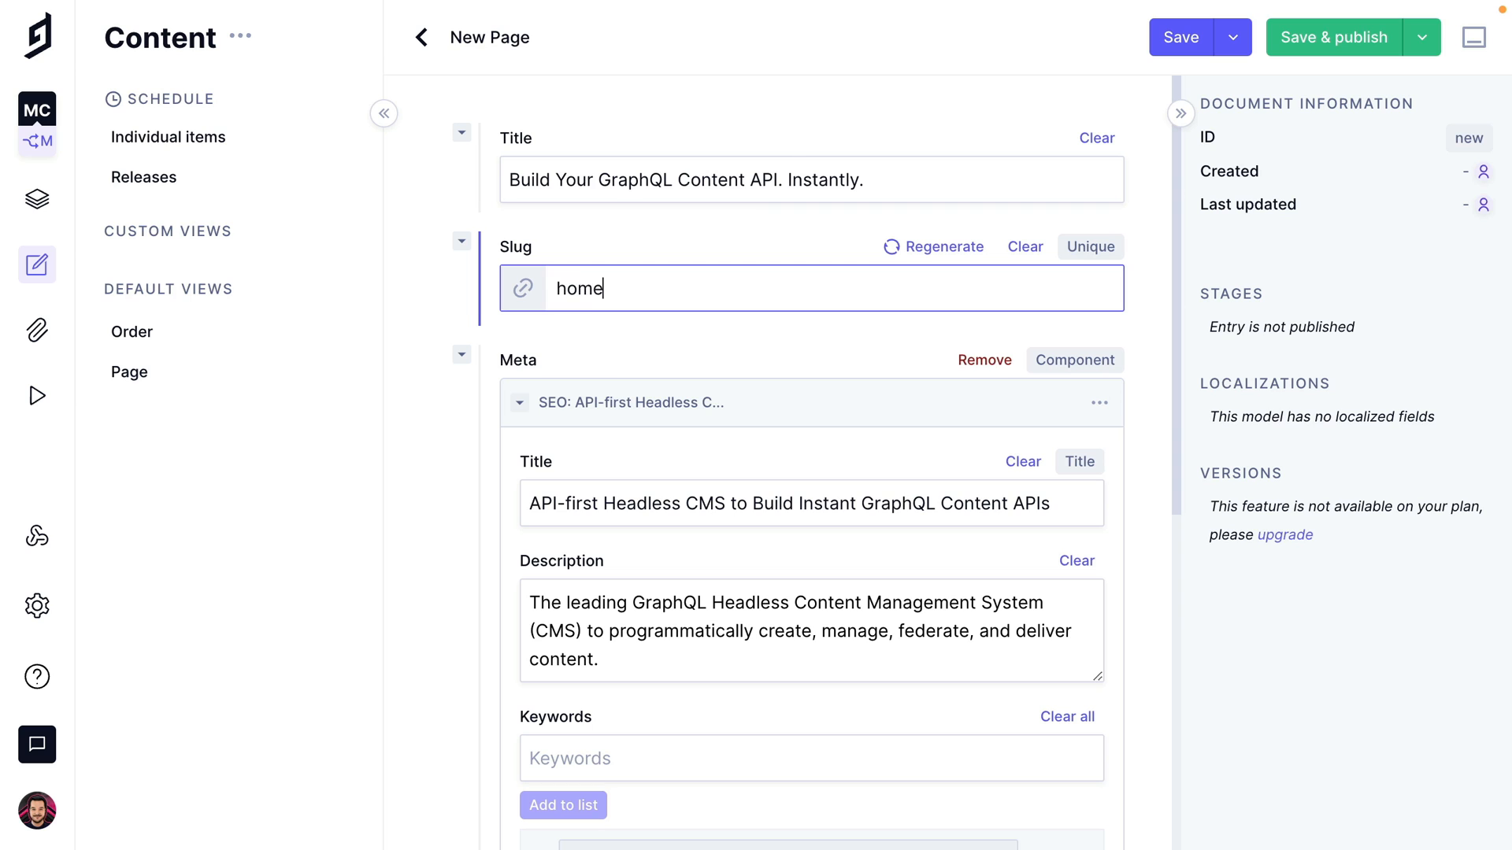
left_click(36, 200)
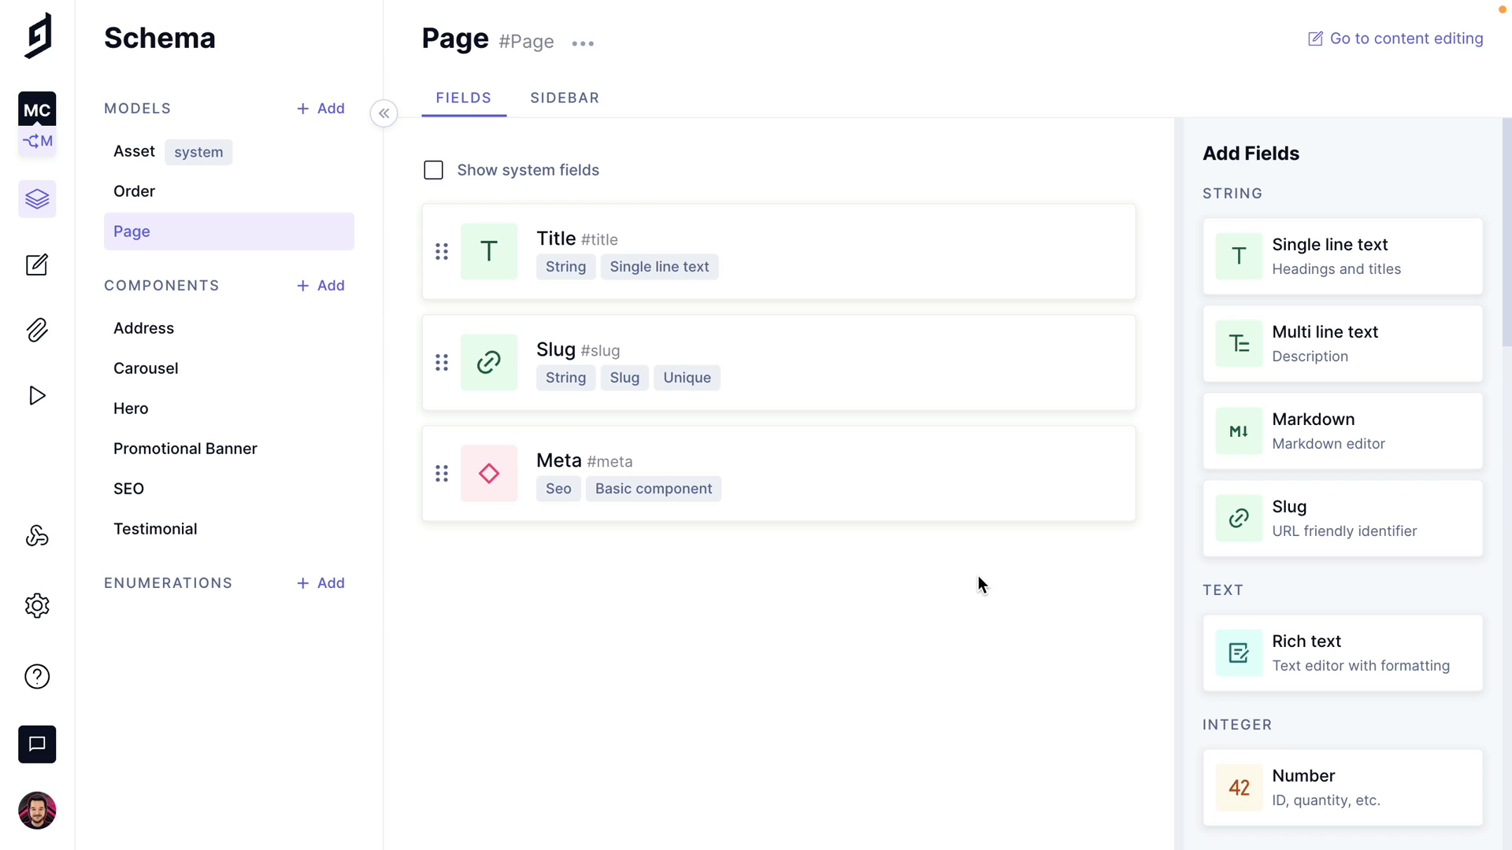
- Add a multi-value modular Blocks field allowing Carousel, Hero, Promotional Banner and Testimonial components
scroll("down", 3)
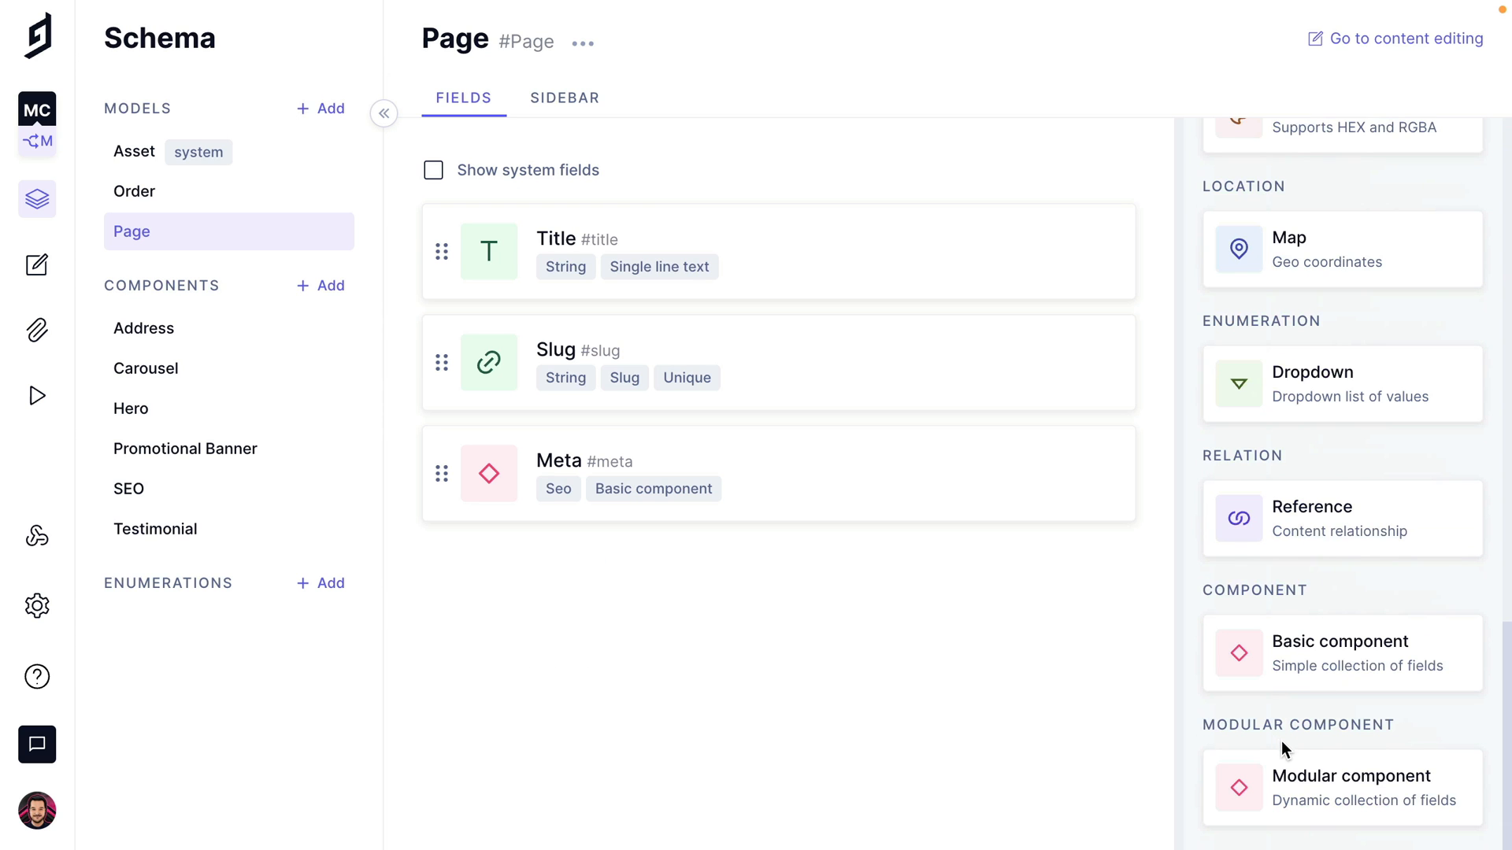
mouse_move(1336, 737)
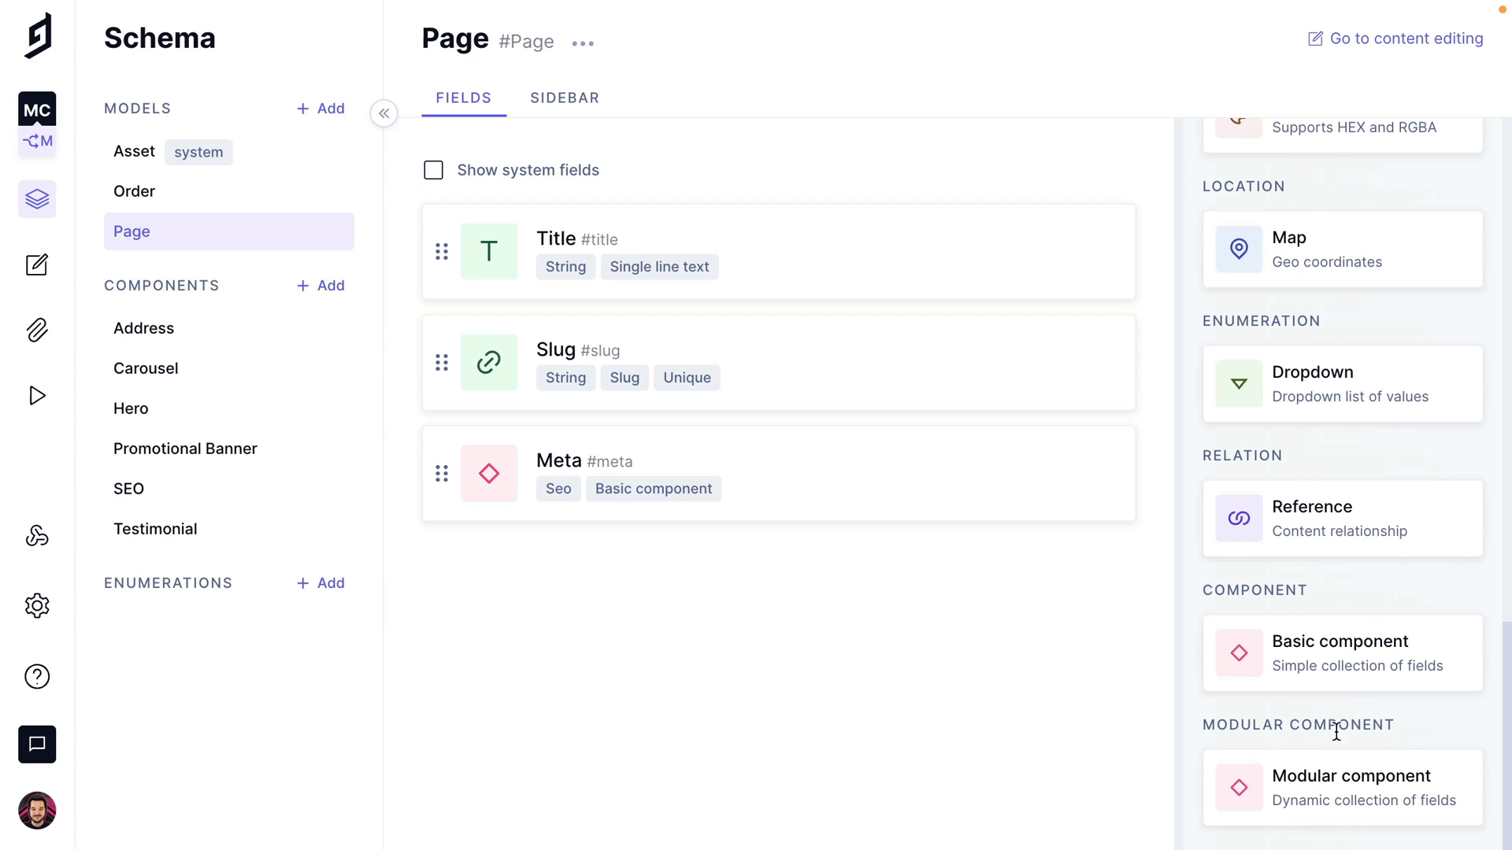
mouse_move(1418, 797)
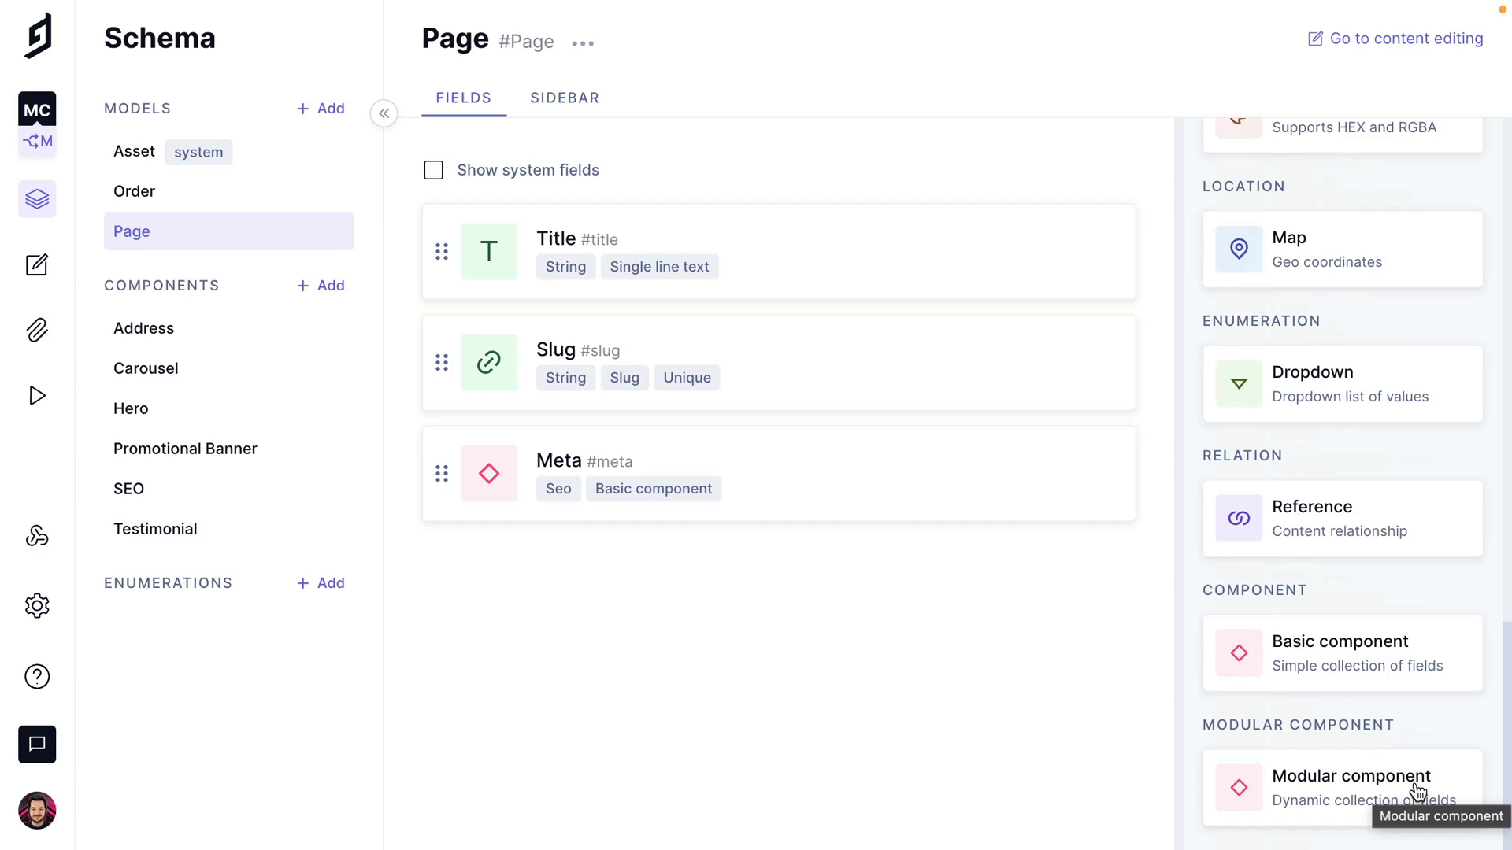
left_click(1352, 787)
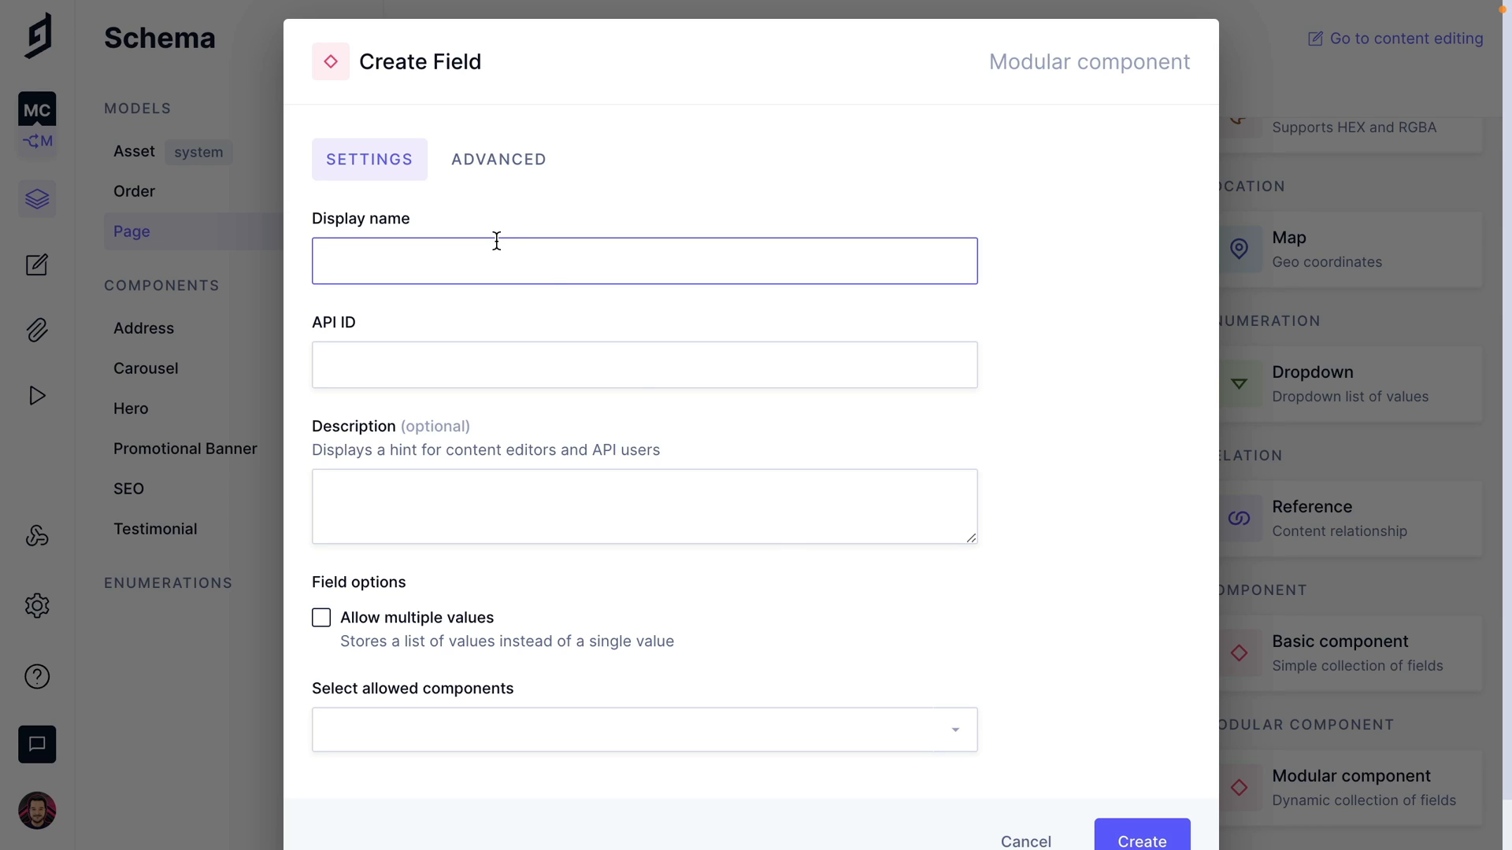
type("Blocks")
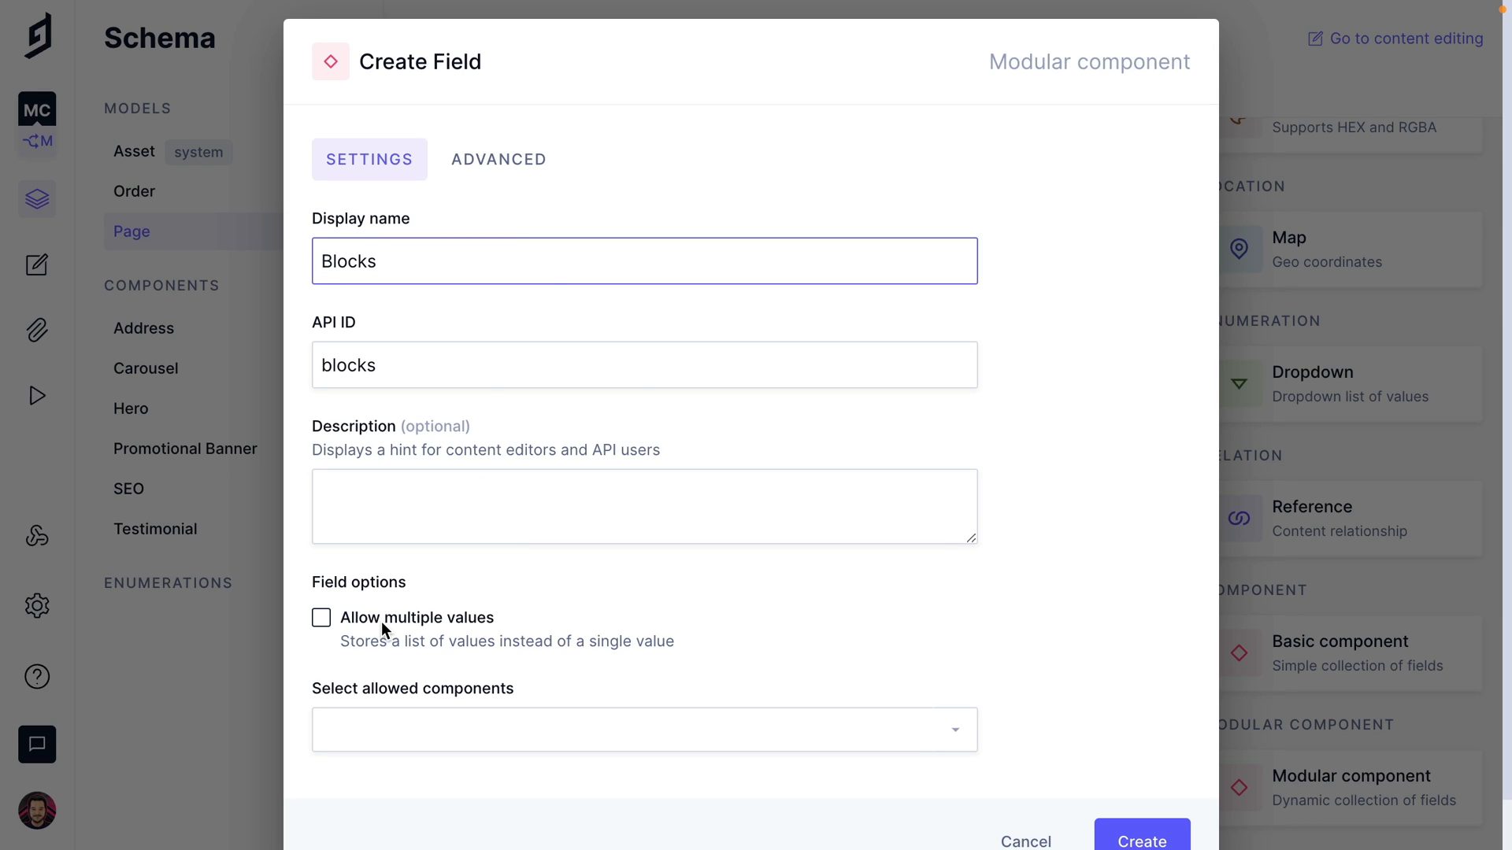
left_click(322, 619)
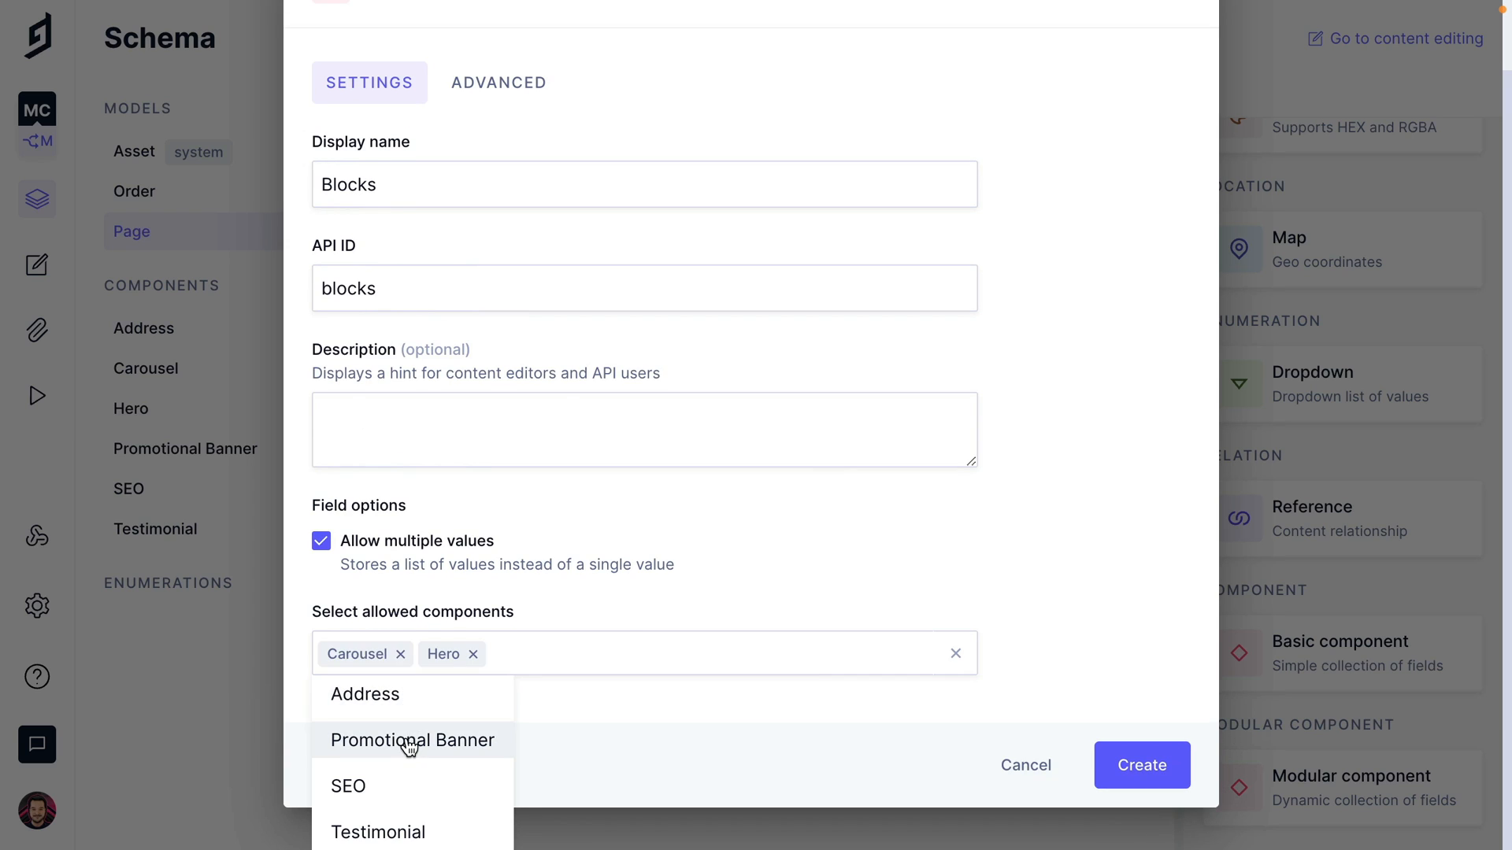
left_click(413, 740)
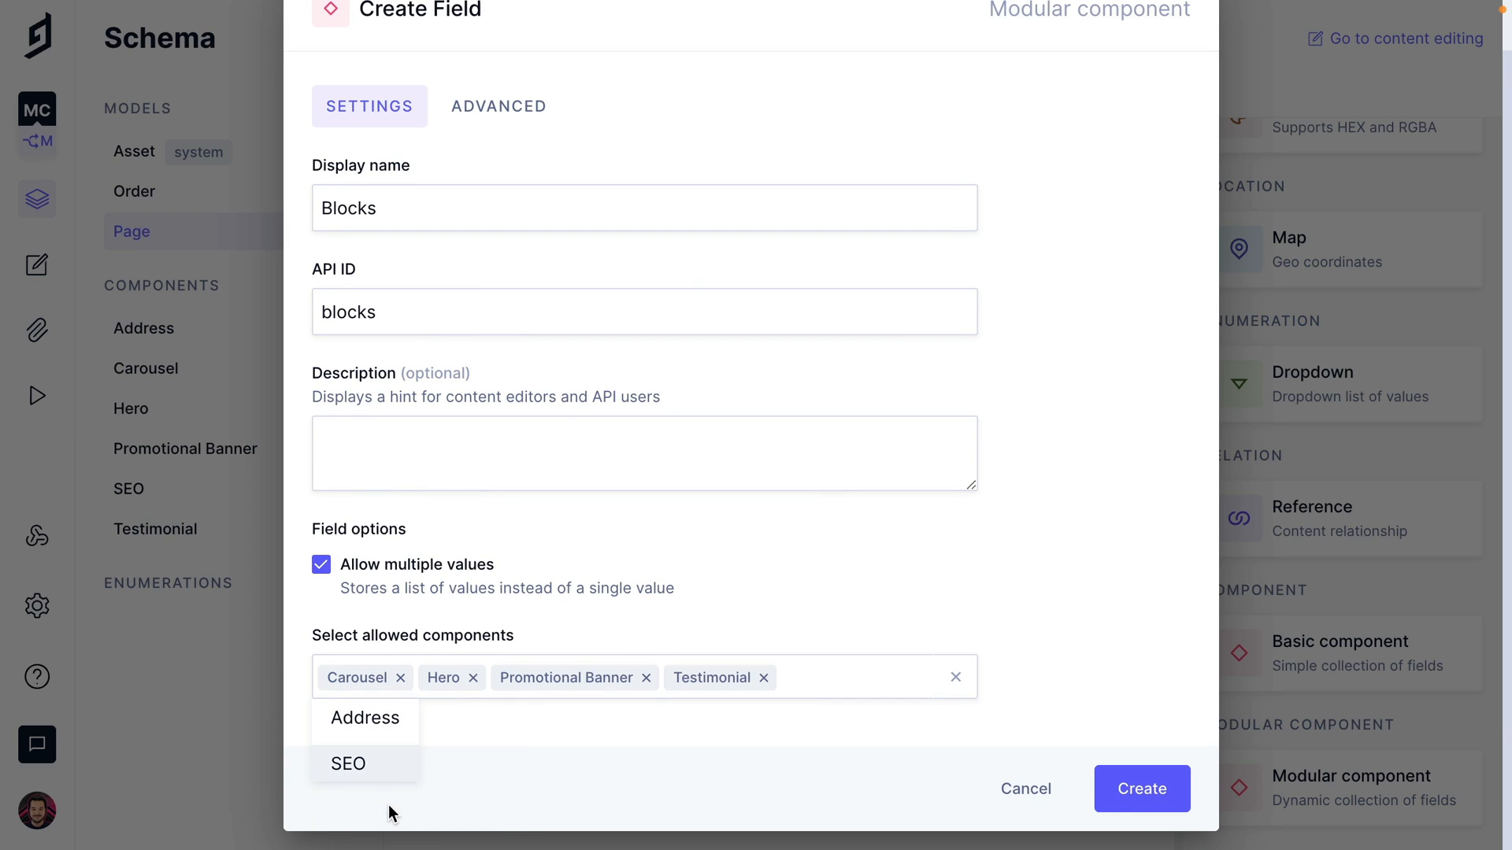
left_click(1142, 788)
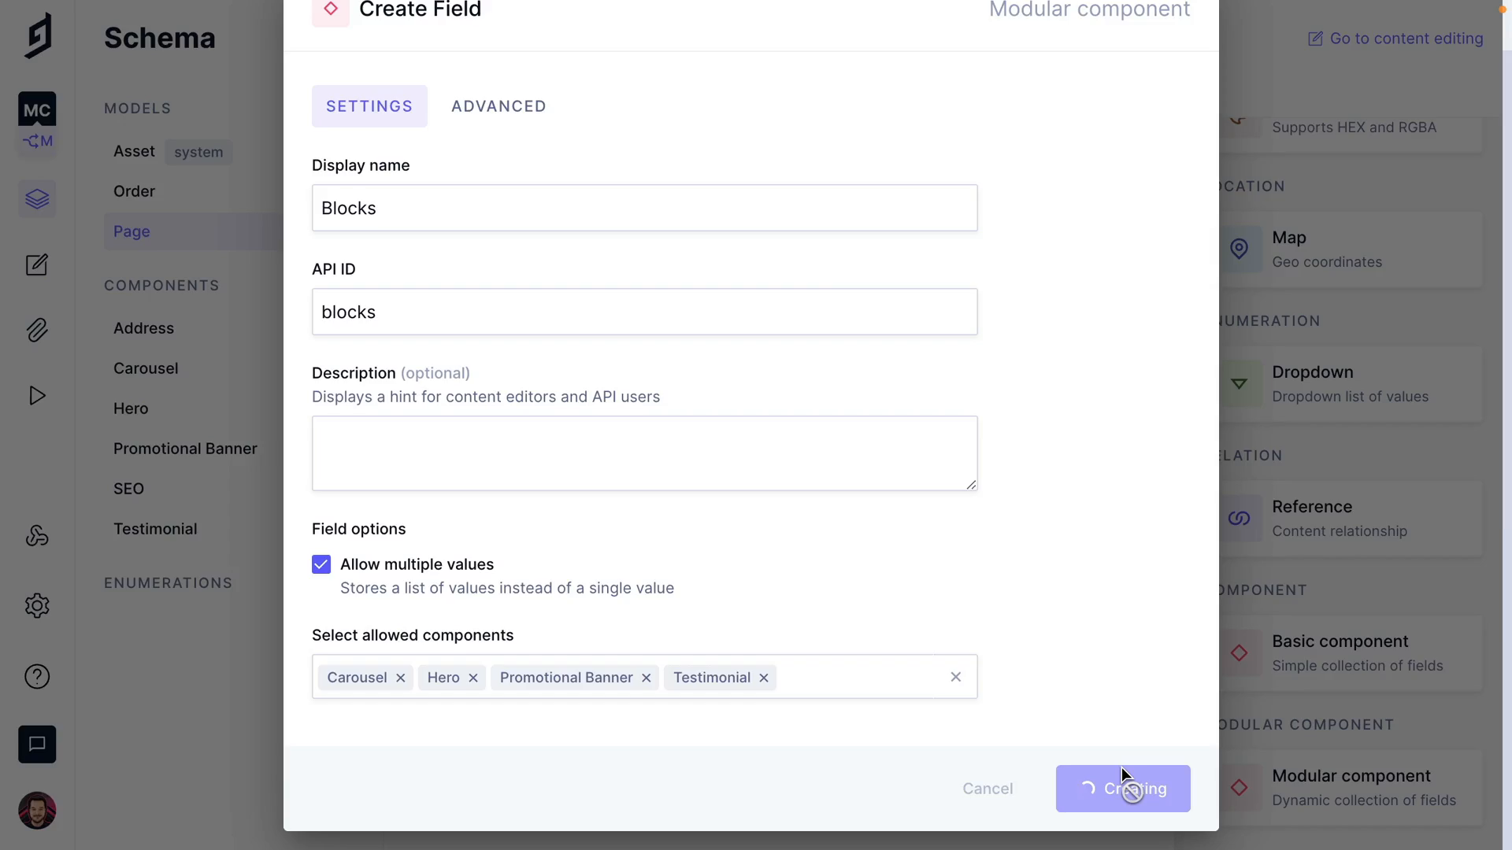
left_click(1123, 789)
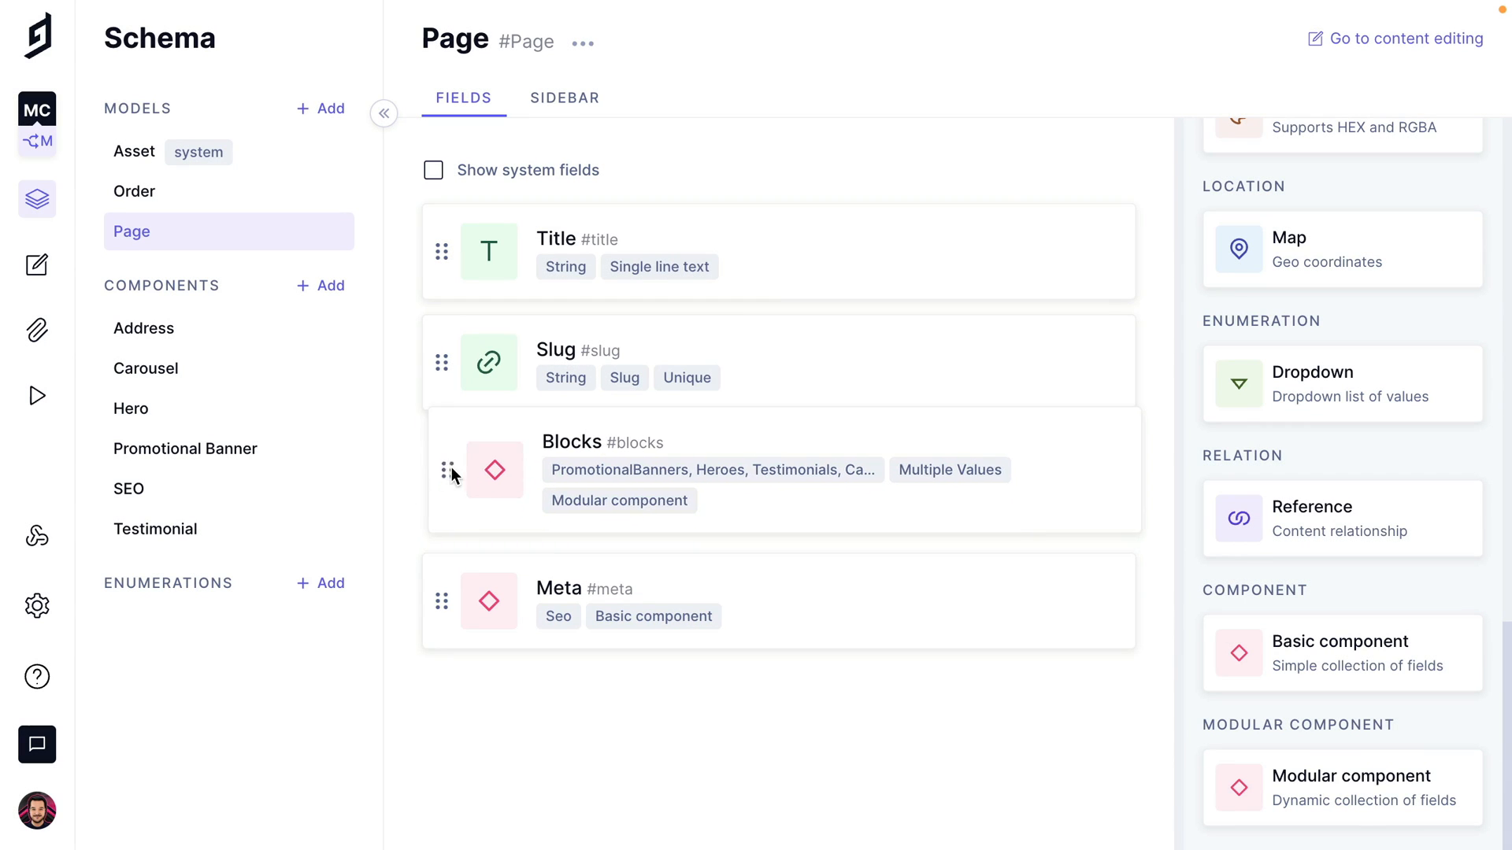
- Add a Hero block with title, 'GraphCMS gives you instant GraphQL Content APIs…' subtitle and product-home.jpg image
left_click(1405, 38)
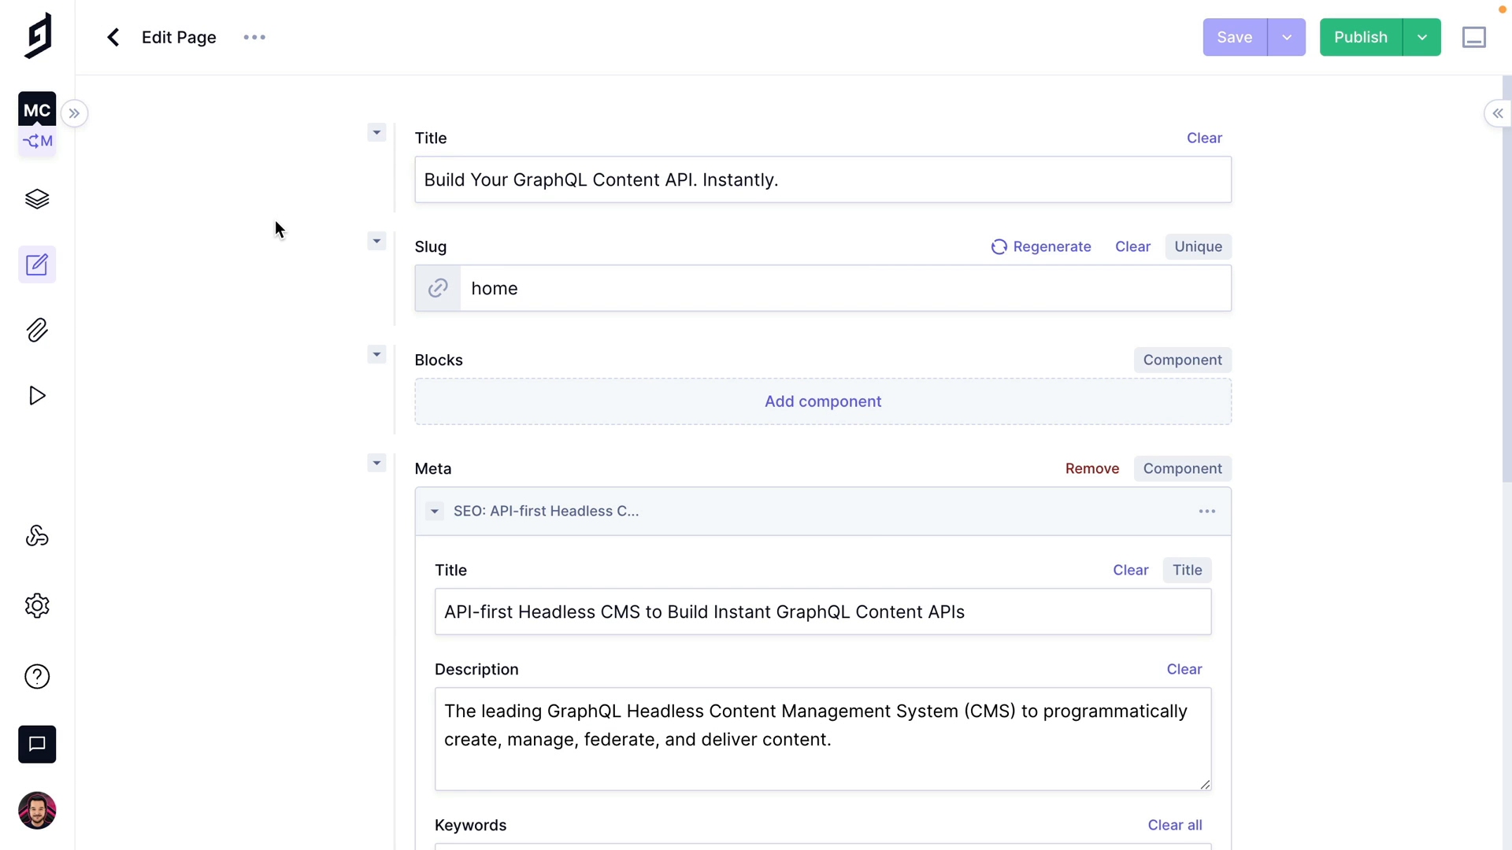
scroll("down", 3)
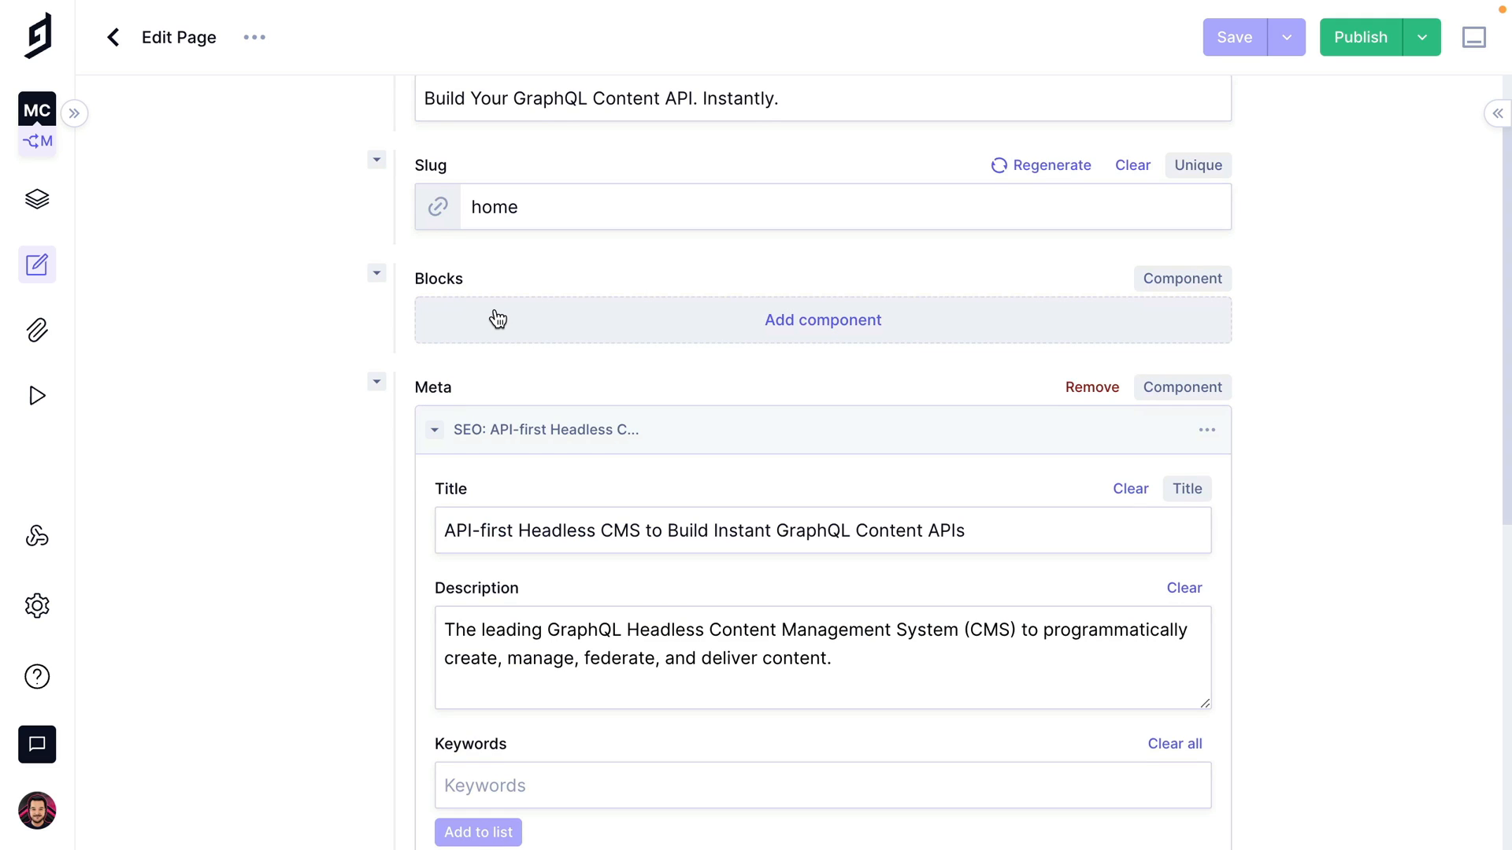
left_click(823, 319)
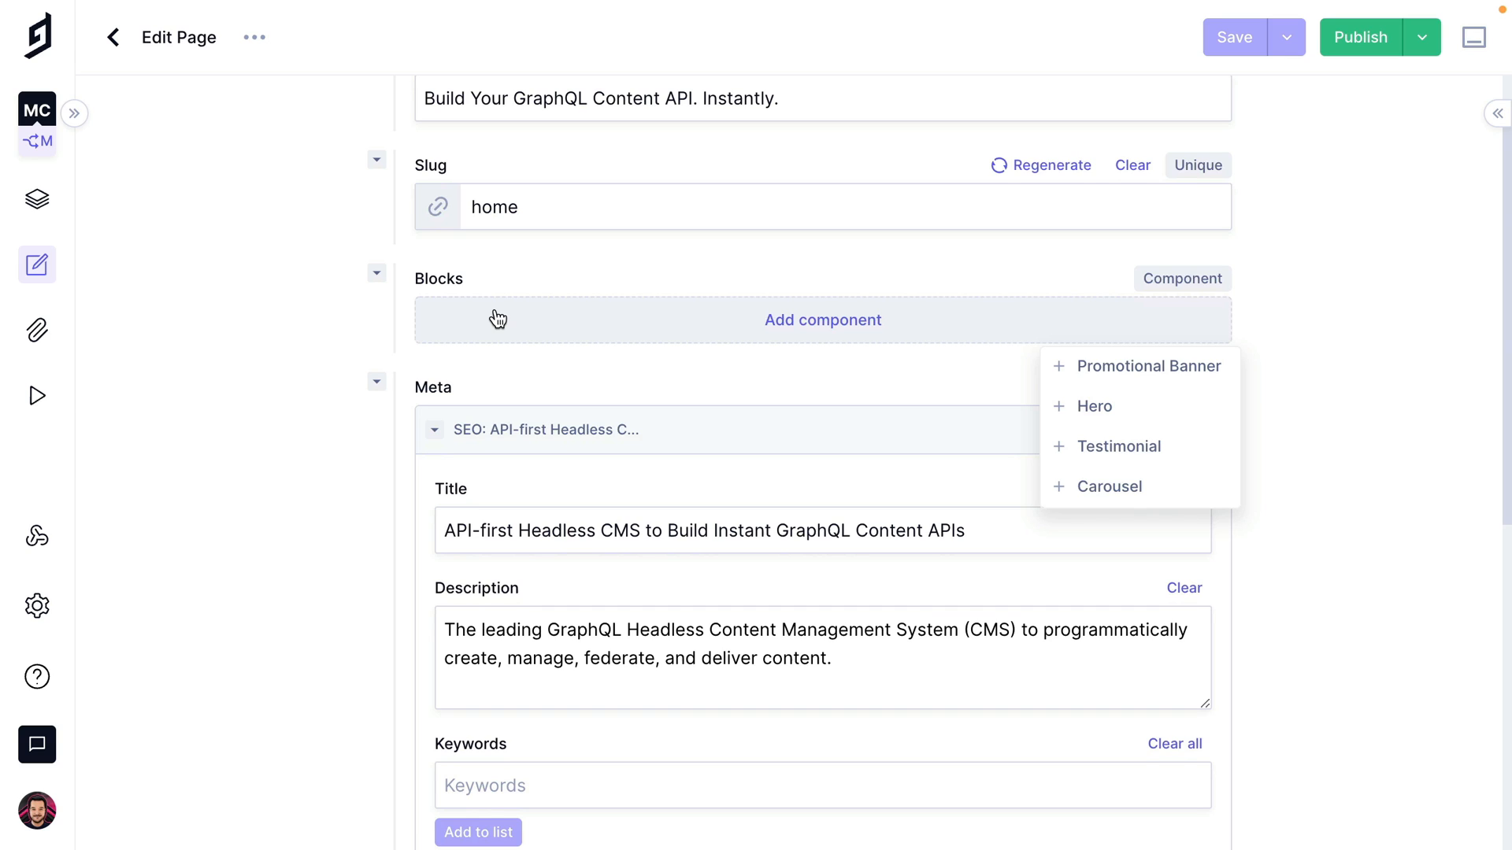
mouse_move(936, 369)
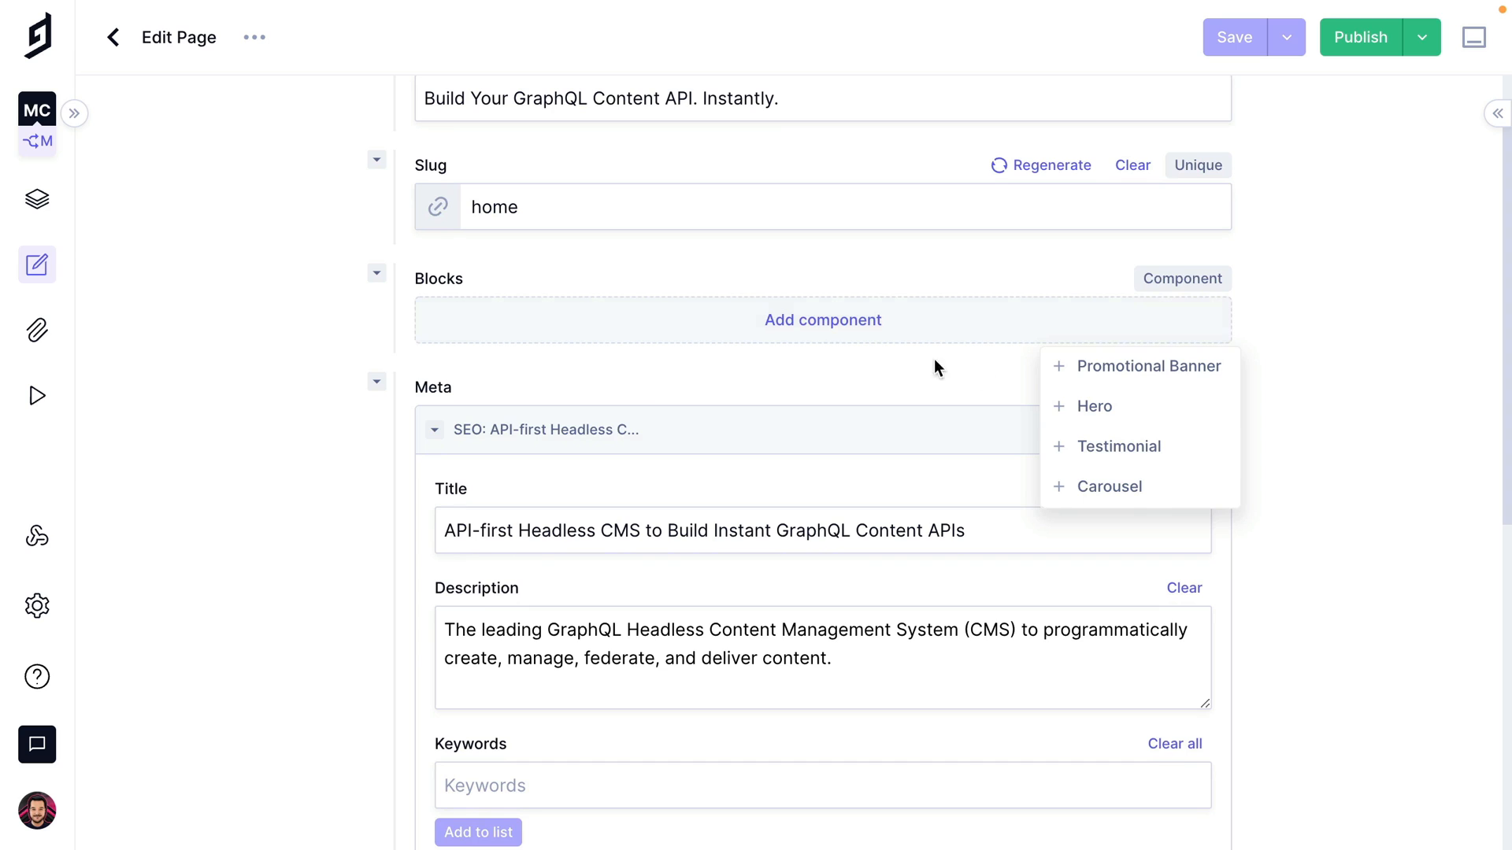
left_click(1094, 406)
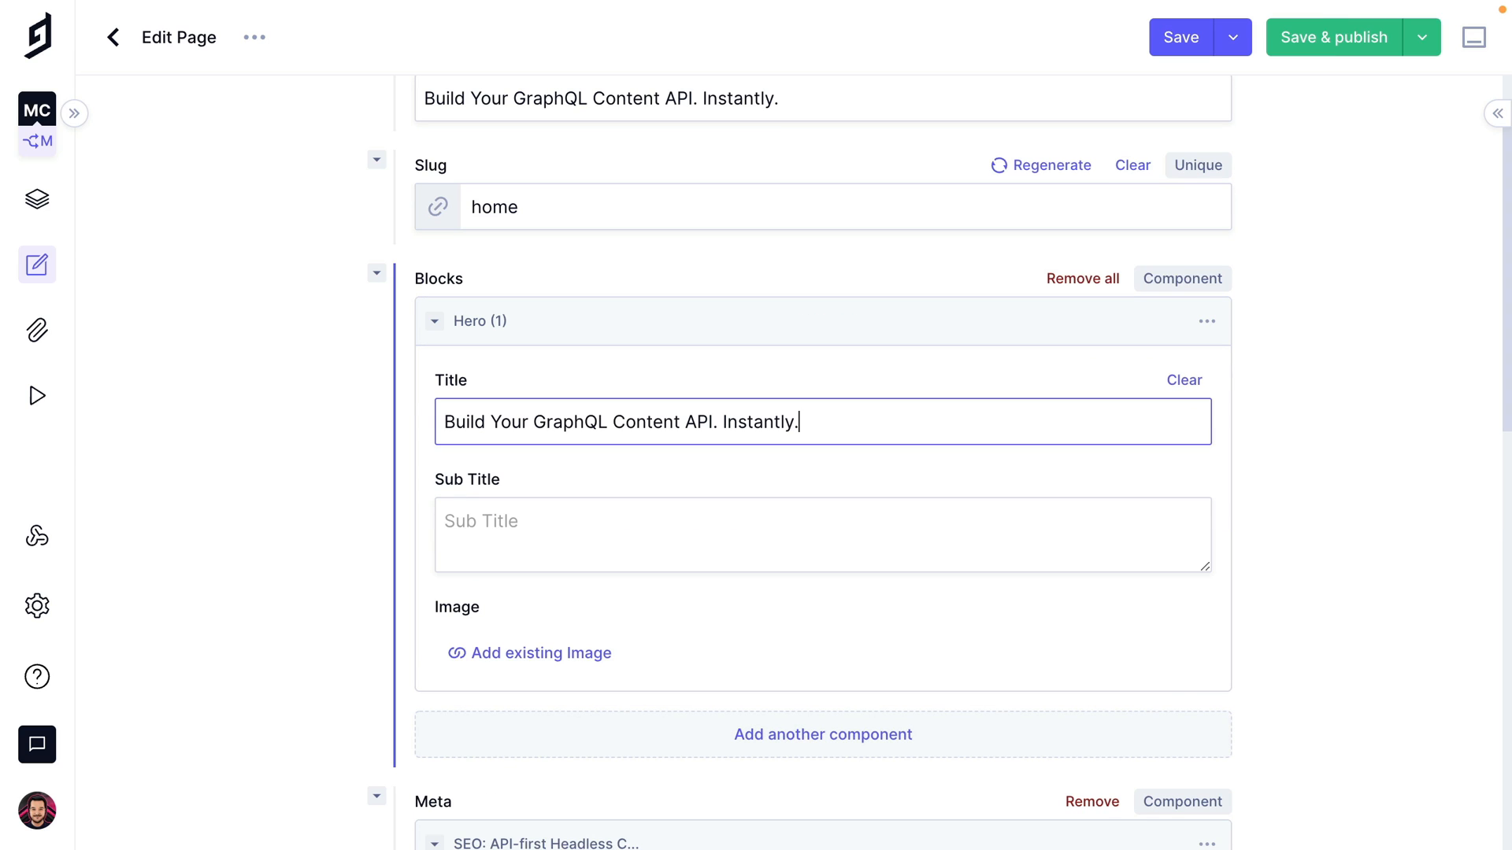
type("GraphCMS gives you instant GraphQL Content APIs to create, enrich, unify, and deliver your content across platforms.")
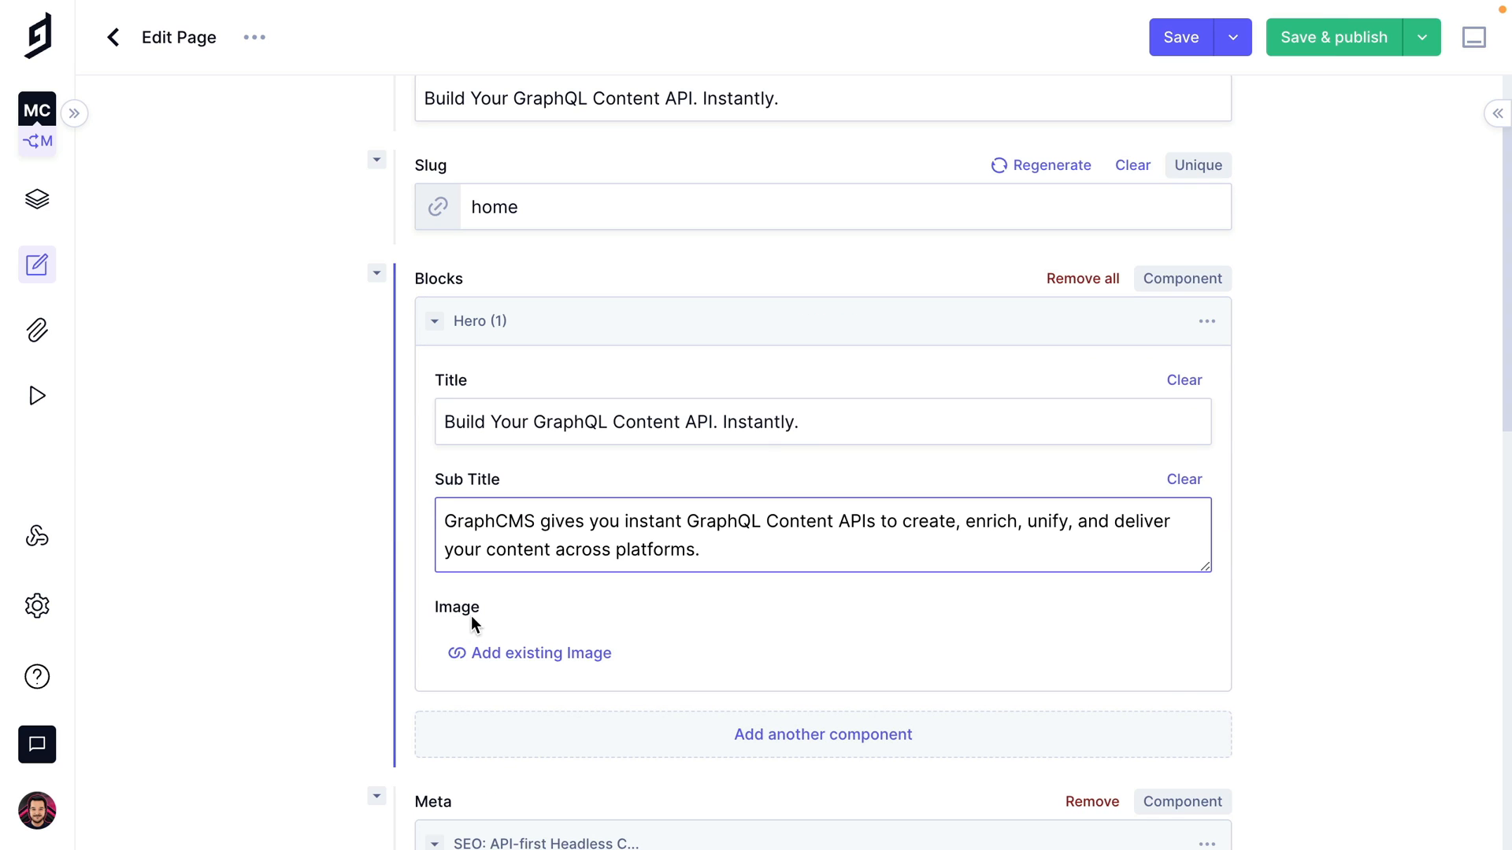
left_click(538, 652)
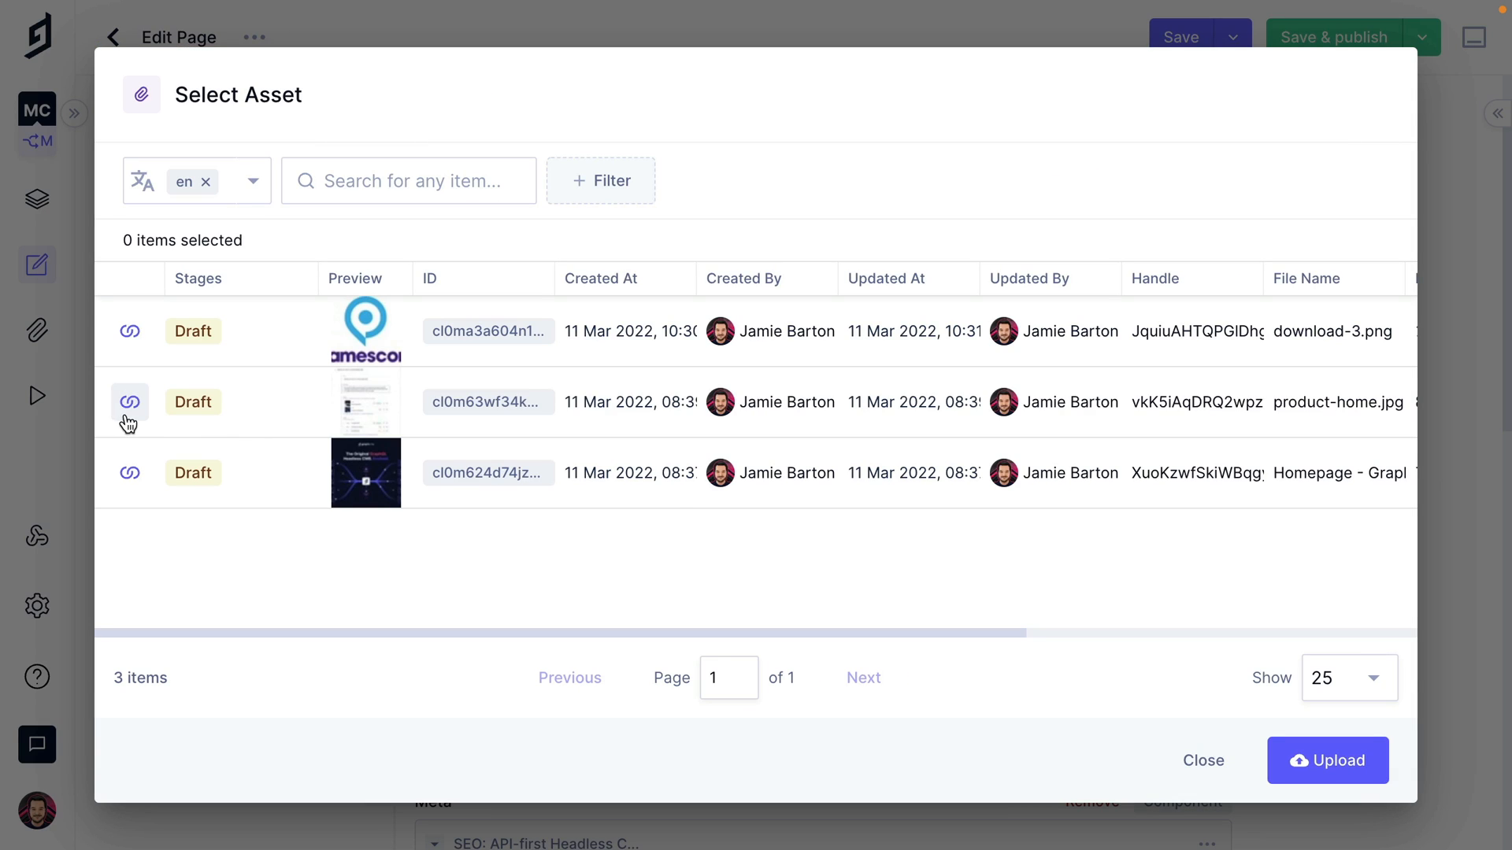
left_click(129, 403)
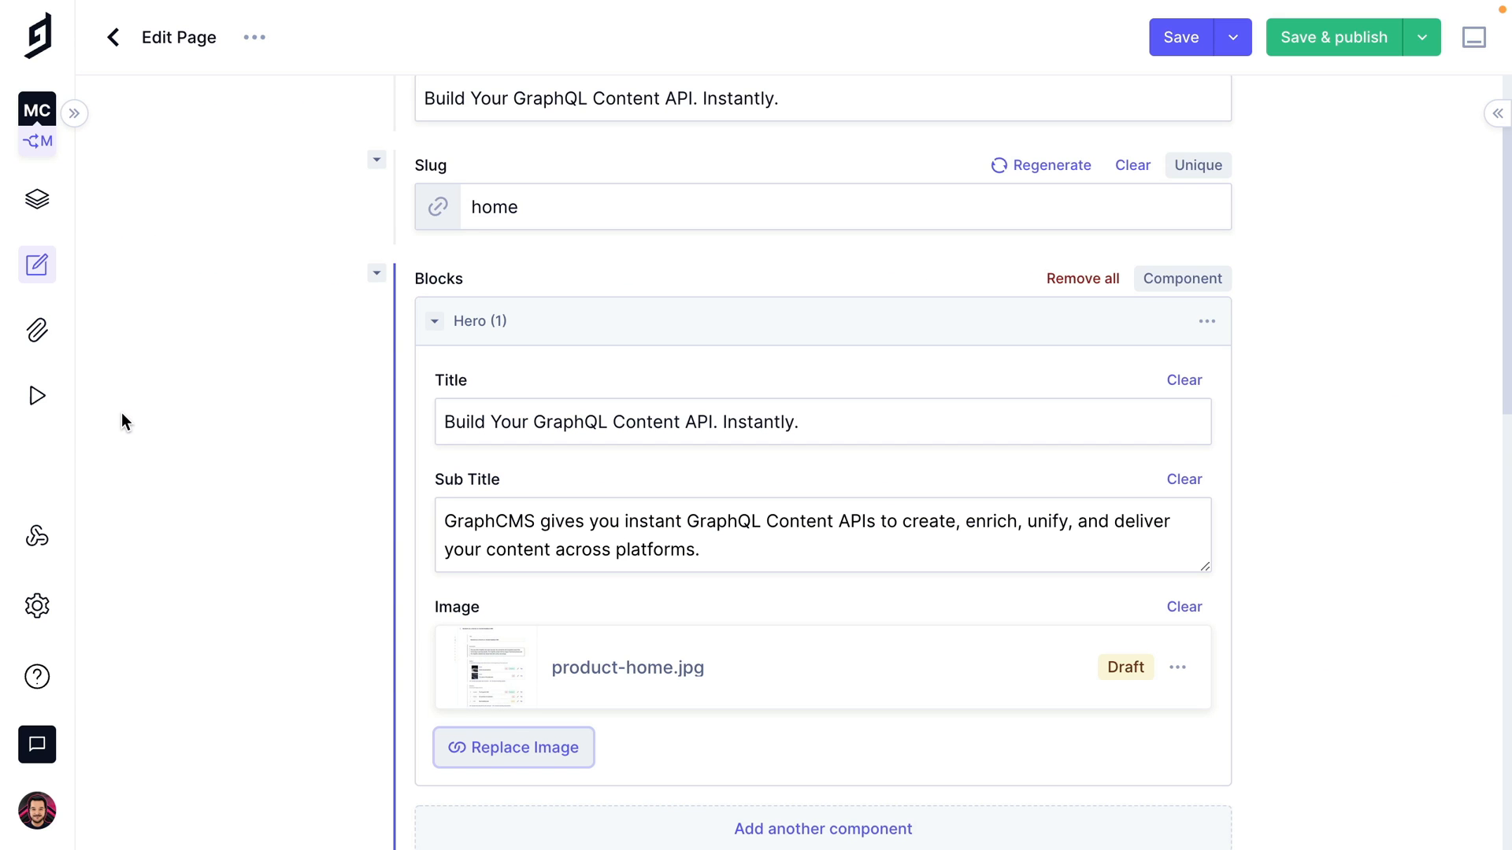
scroll("down", 3)
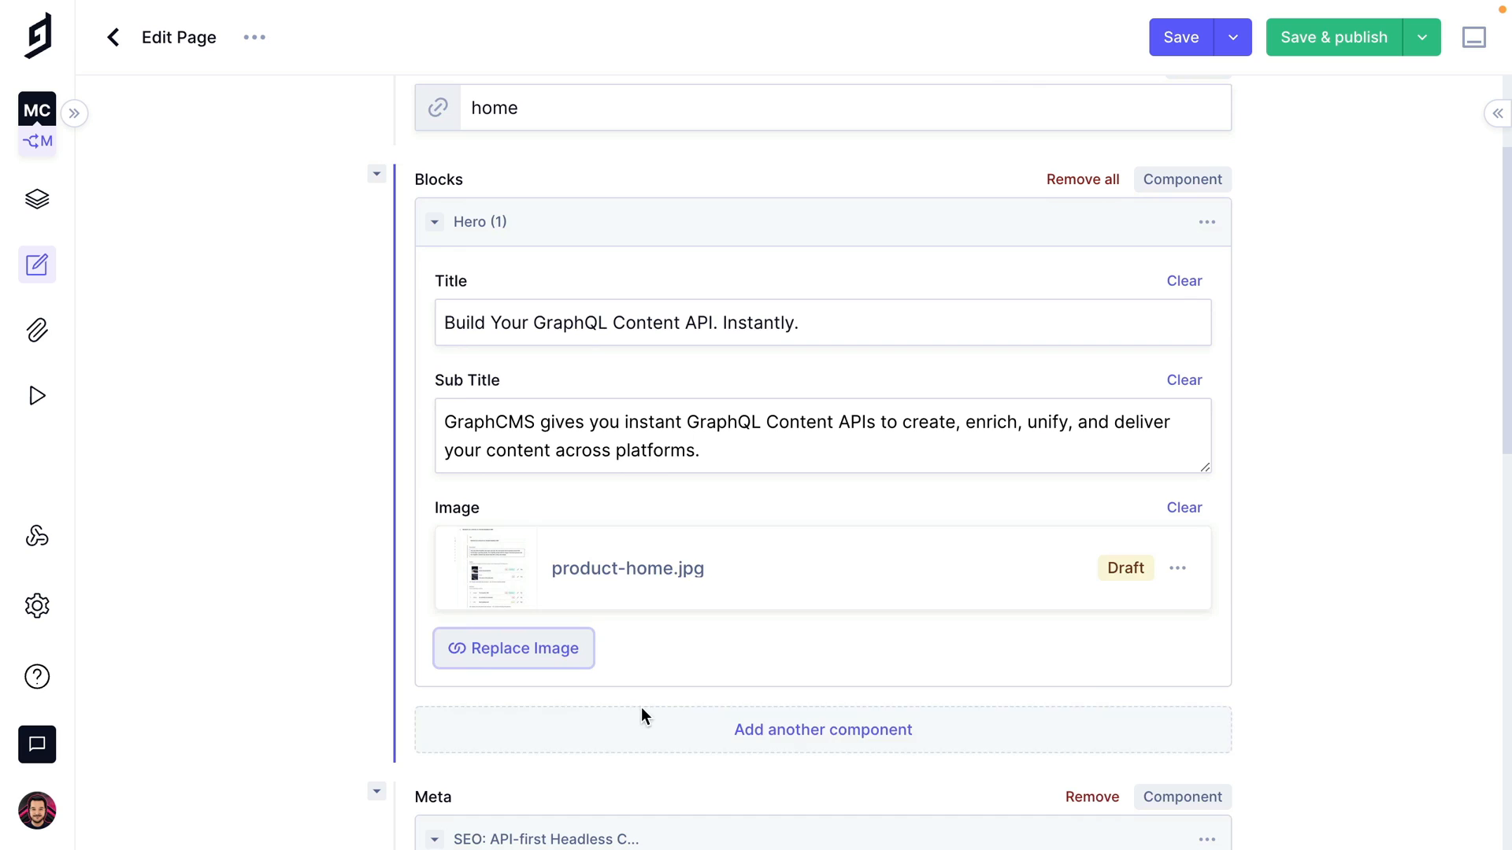
- Add a Promotional Banner block with CTA Signup and a purple theme colour
left_click(822, 731)
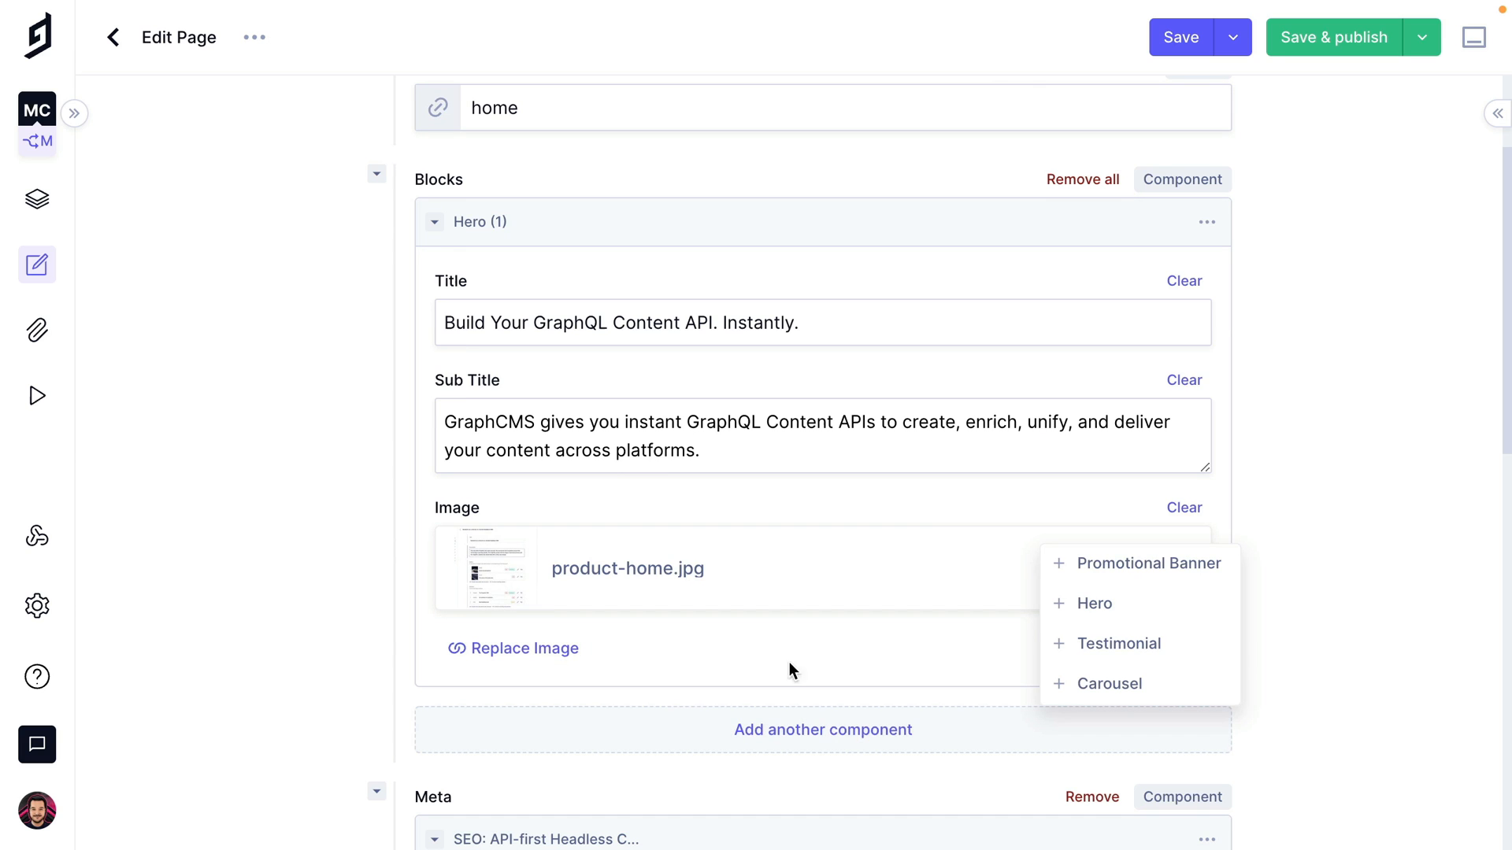
mouse_move(1159, 564)
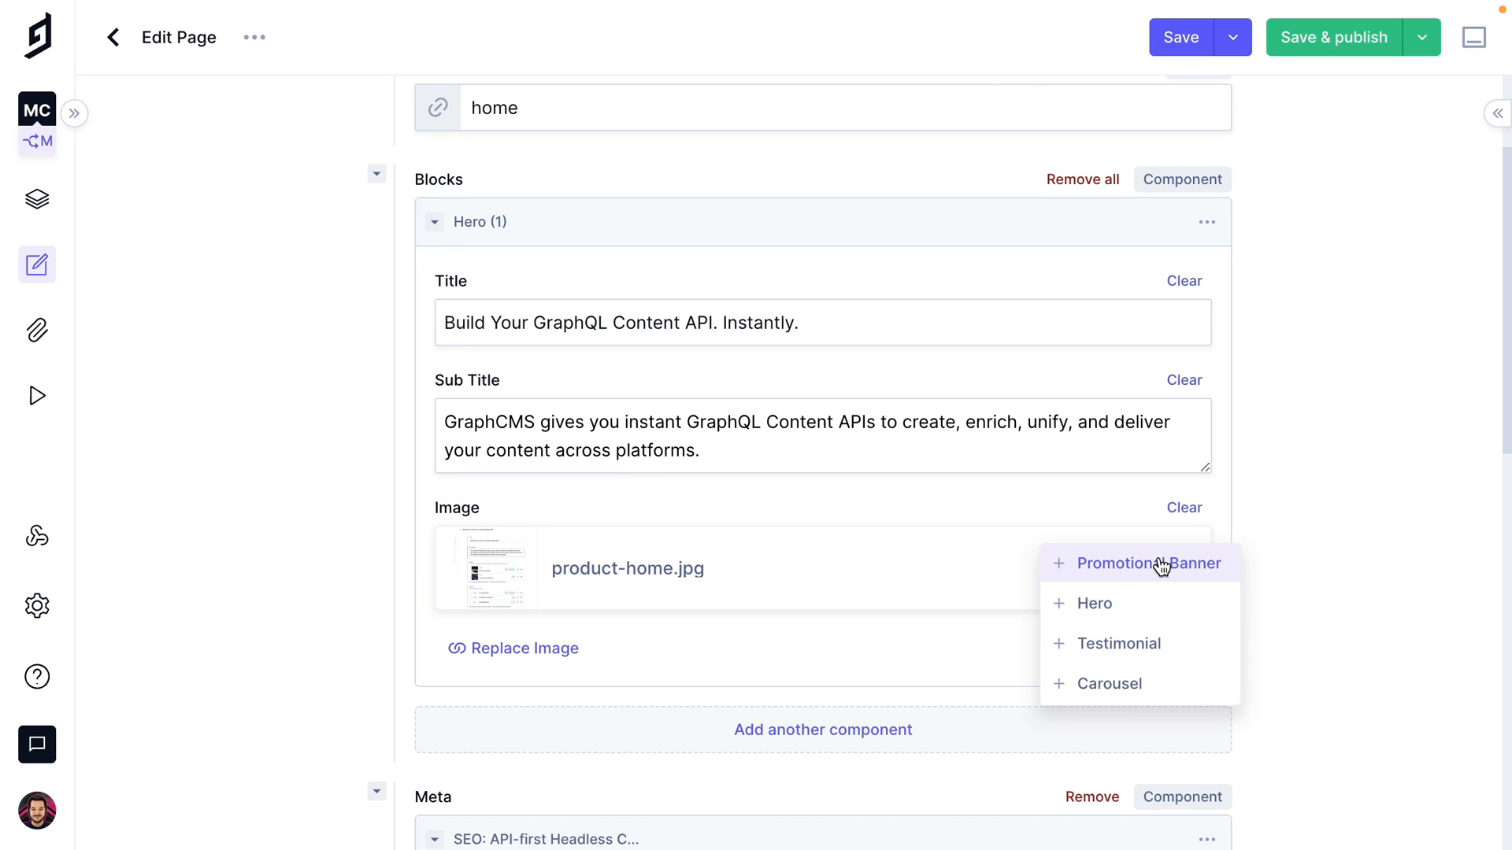
left_click(1148, 563)
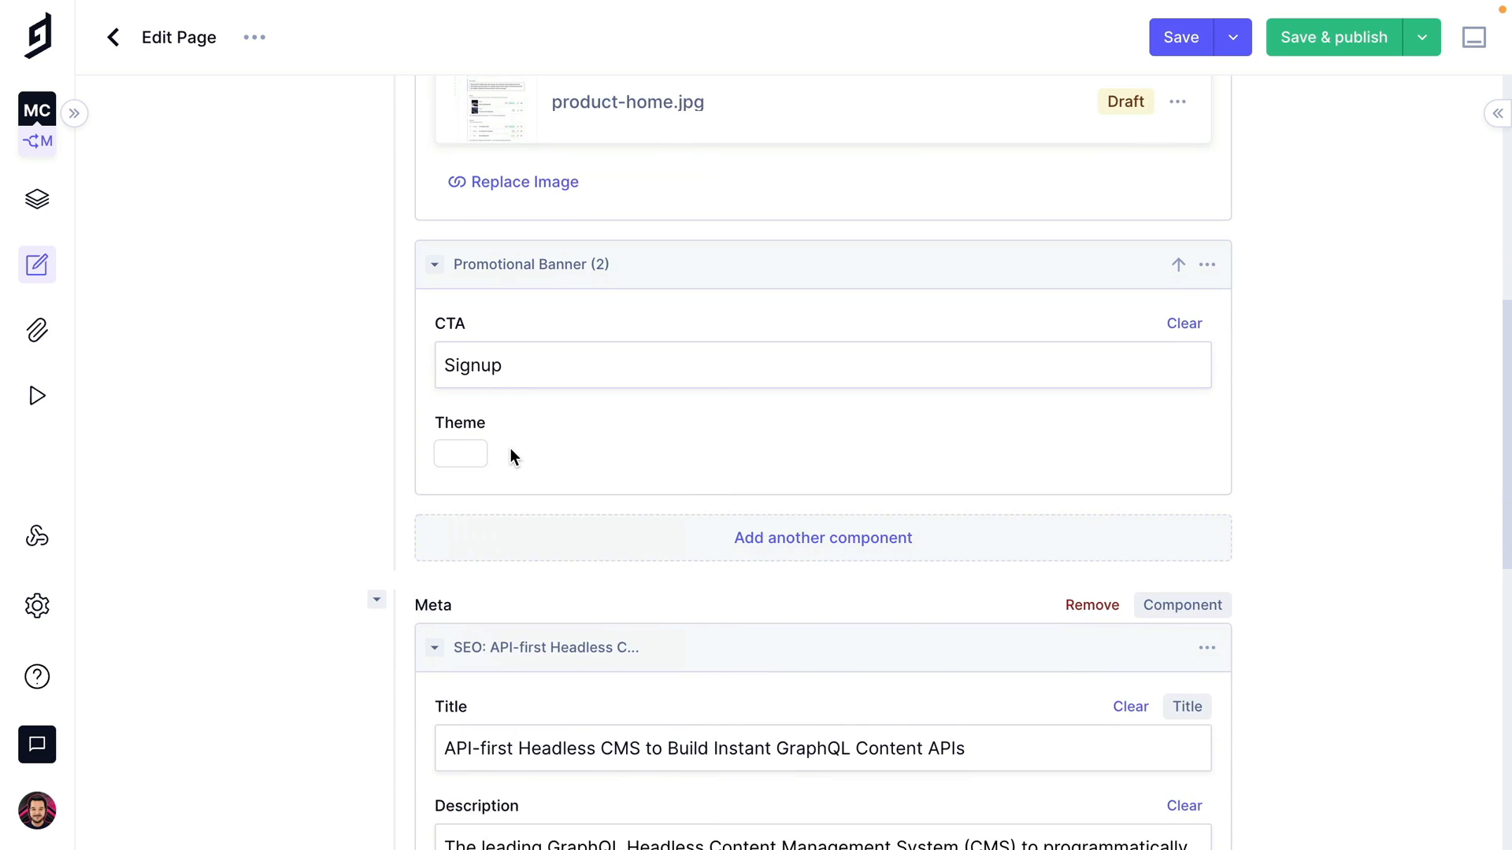
left_click(460, 454)
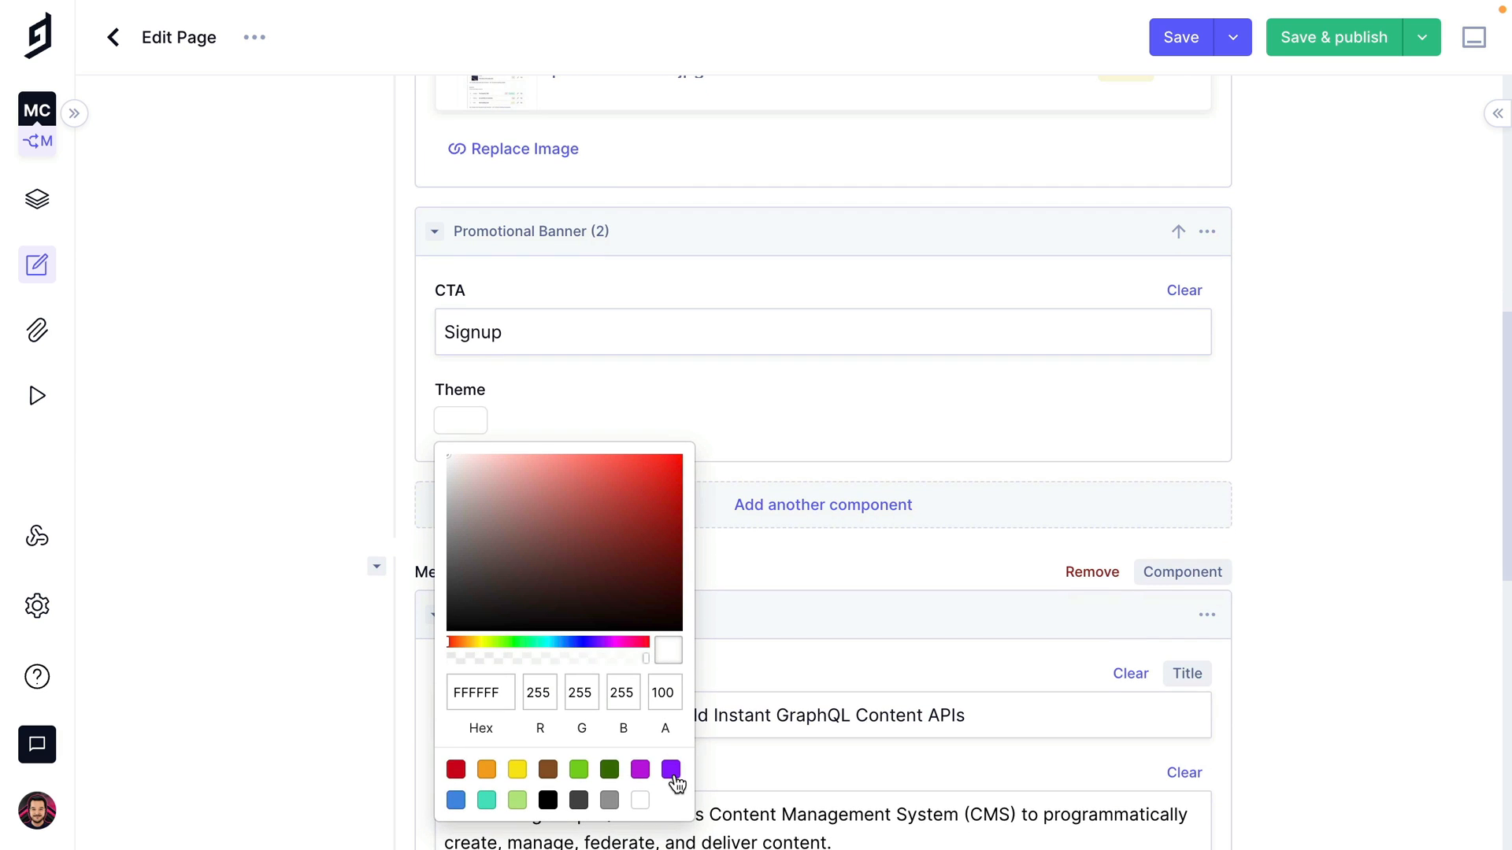
left_click(664, 768)
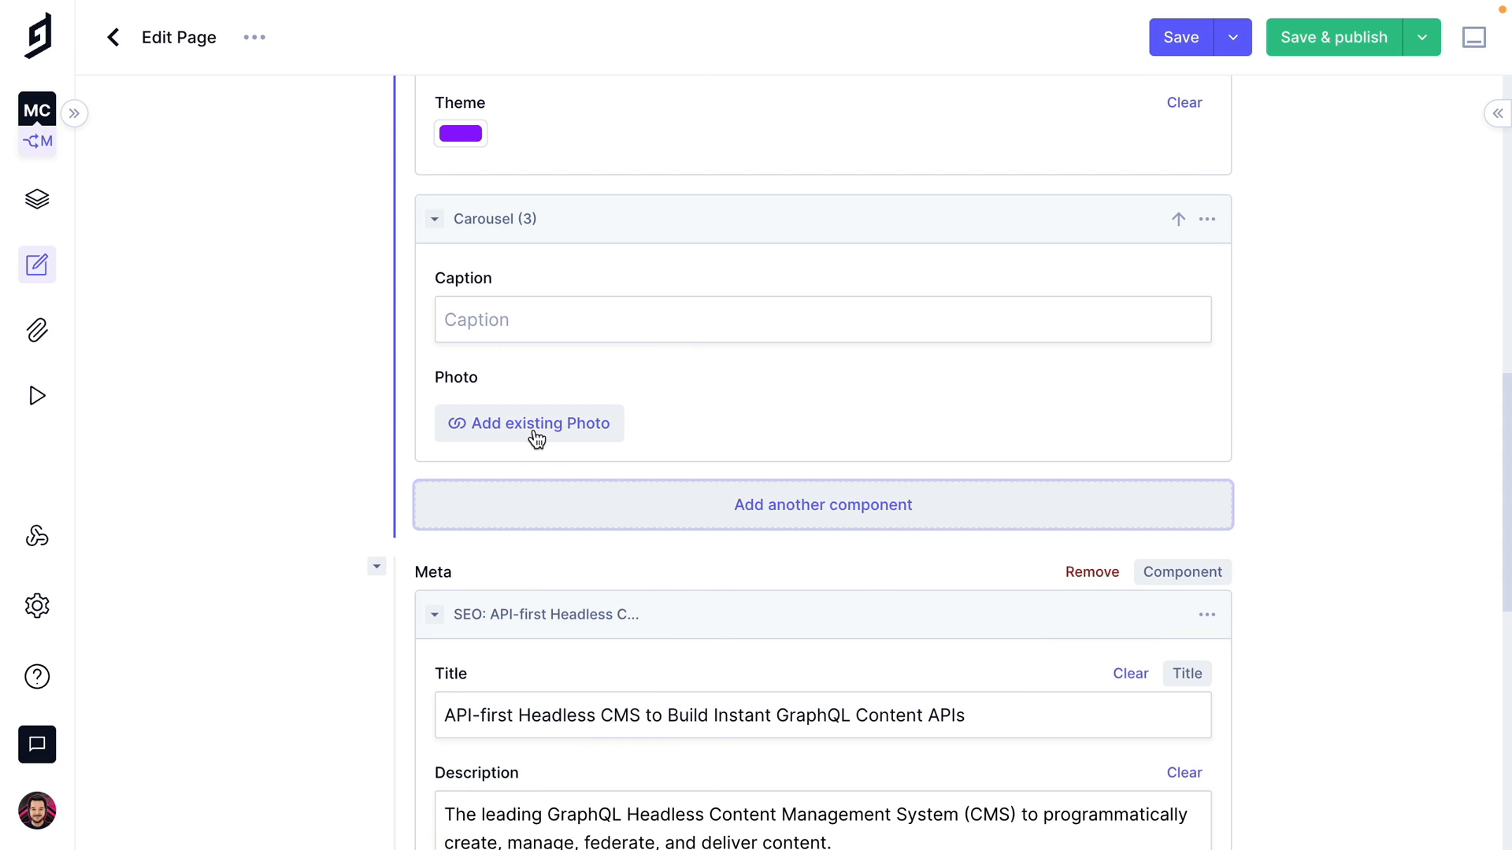
- Attach product-home.jpg to the Carousel block with caption 'GraphCMS UI', reorder the blocks and save the page
left_click(529, 424)
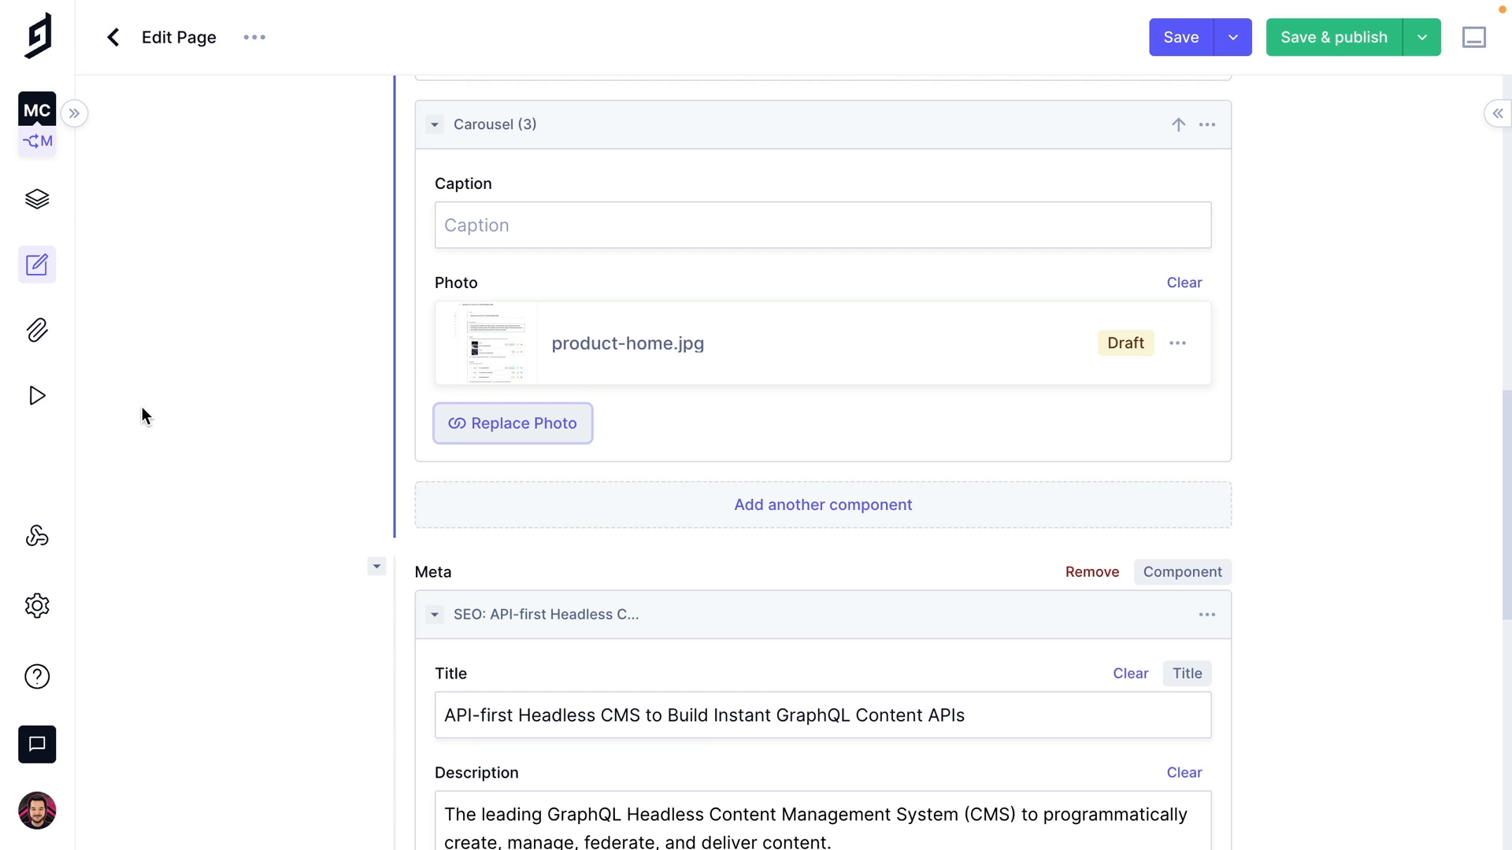
type("GraphCMS UI")
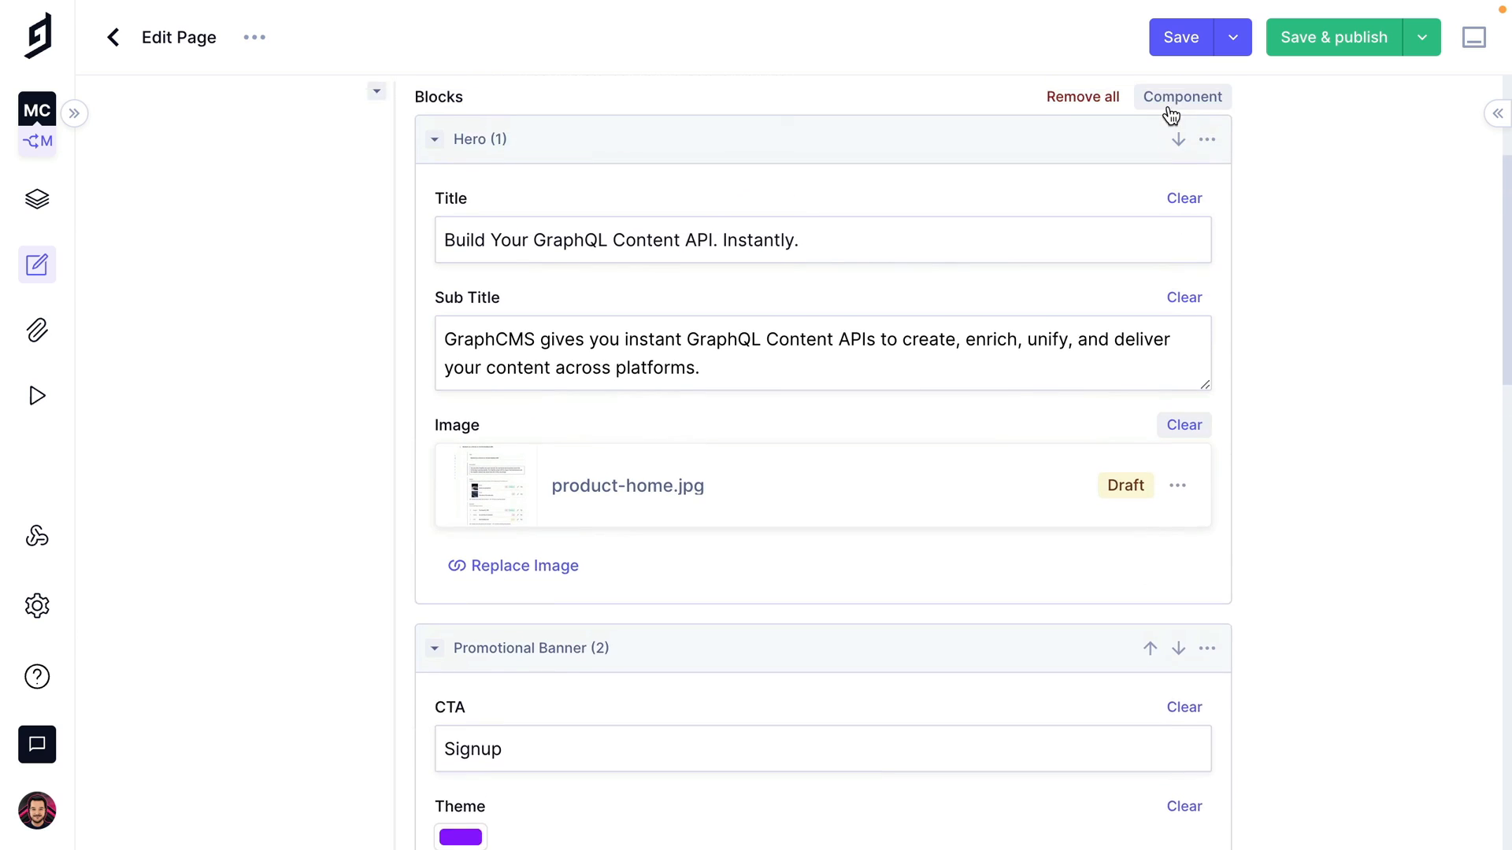
left_click(433, 138)
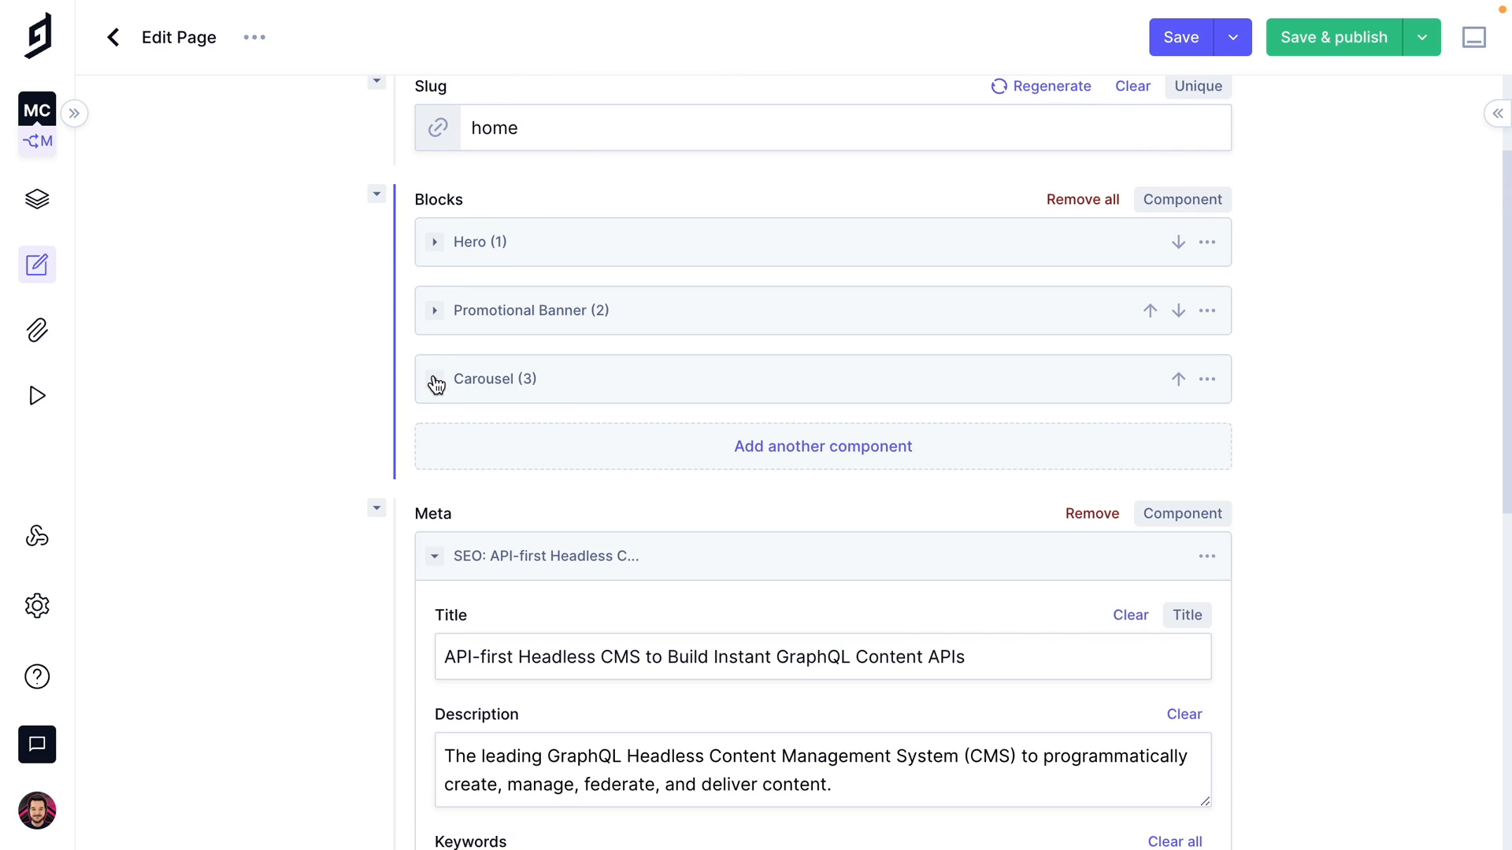
left_click_drag(436, 378, 608, 240)
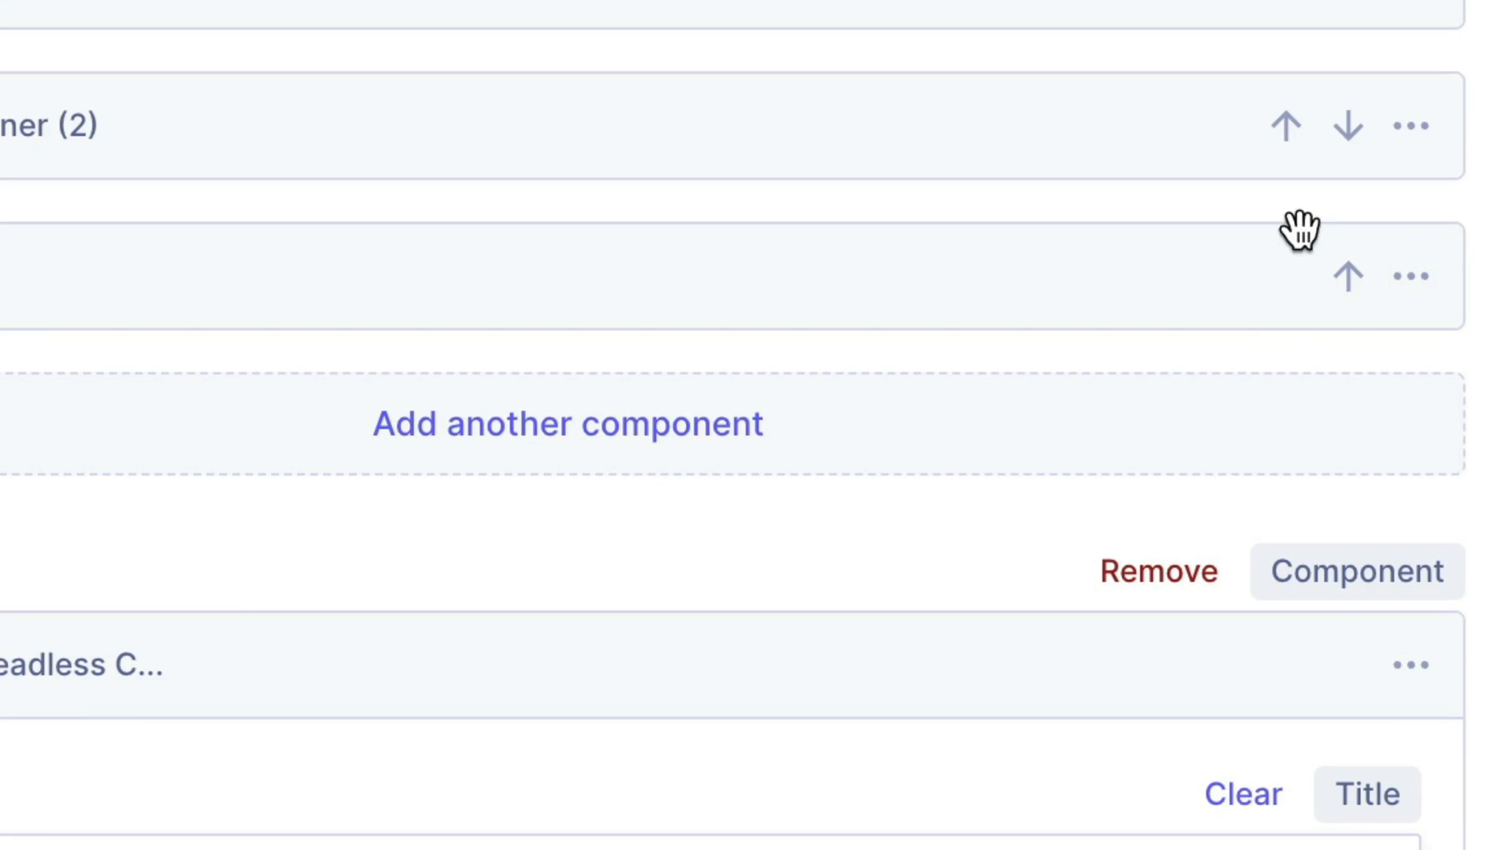
left_click(822, 403)
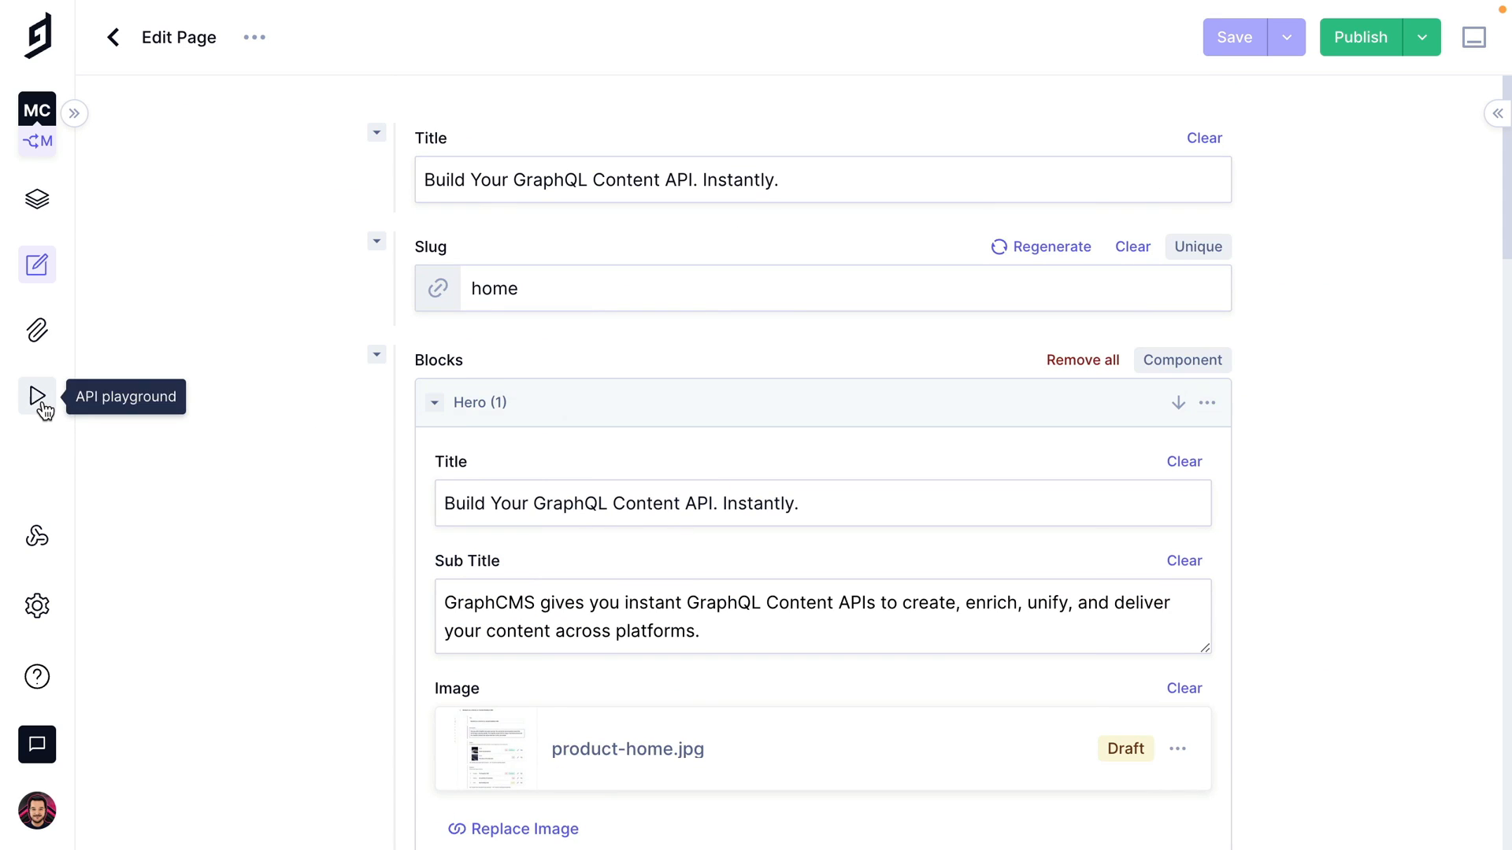
- Build a pages query in the API playground including the Hero and PromotionalBanner blocks and run it
left_click(36, 397)
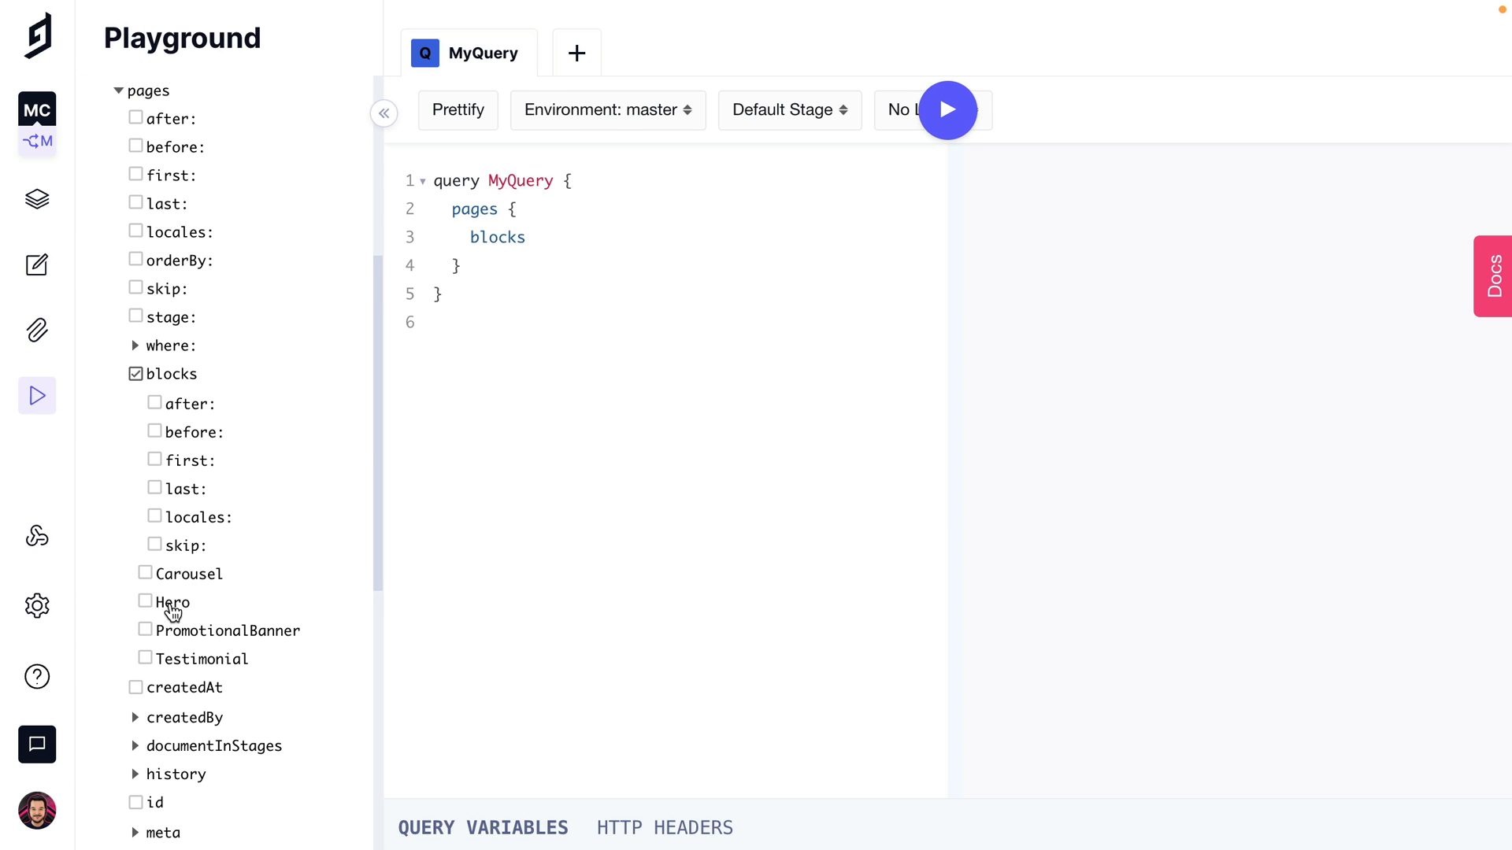
left_click(145, 602)
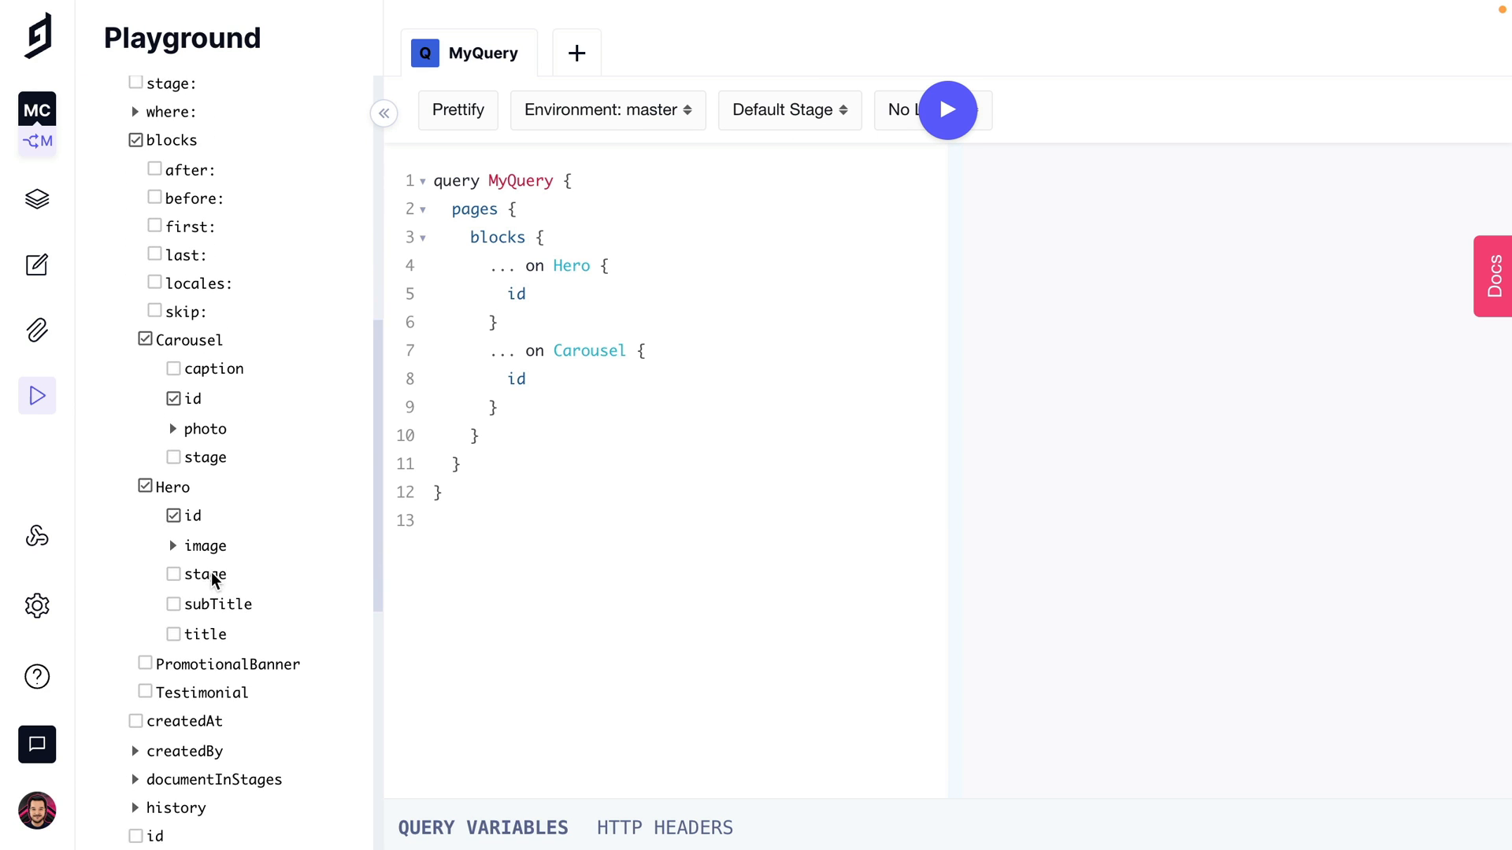
left_click(145, 663)
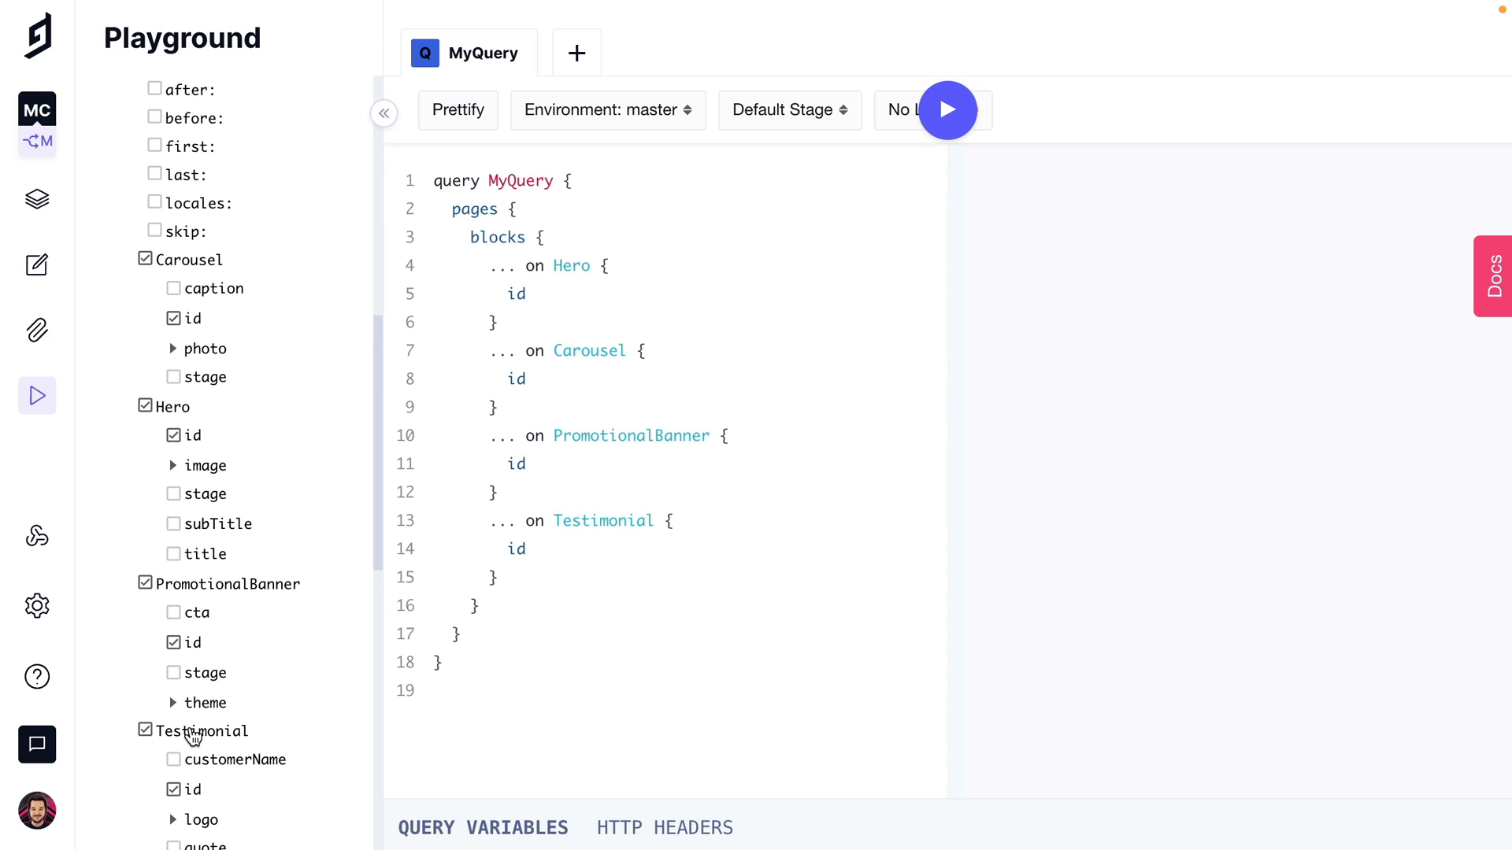
left_click(948, 110)
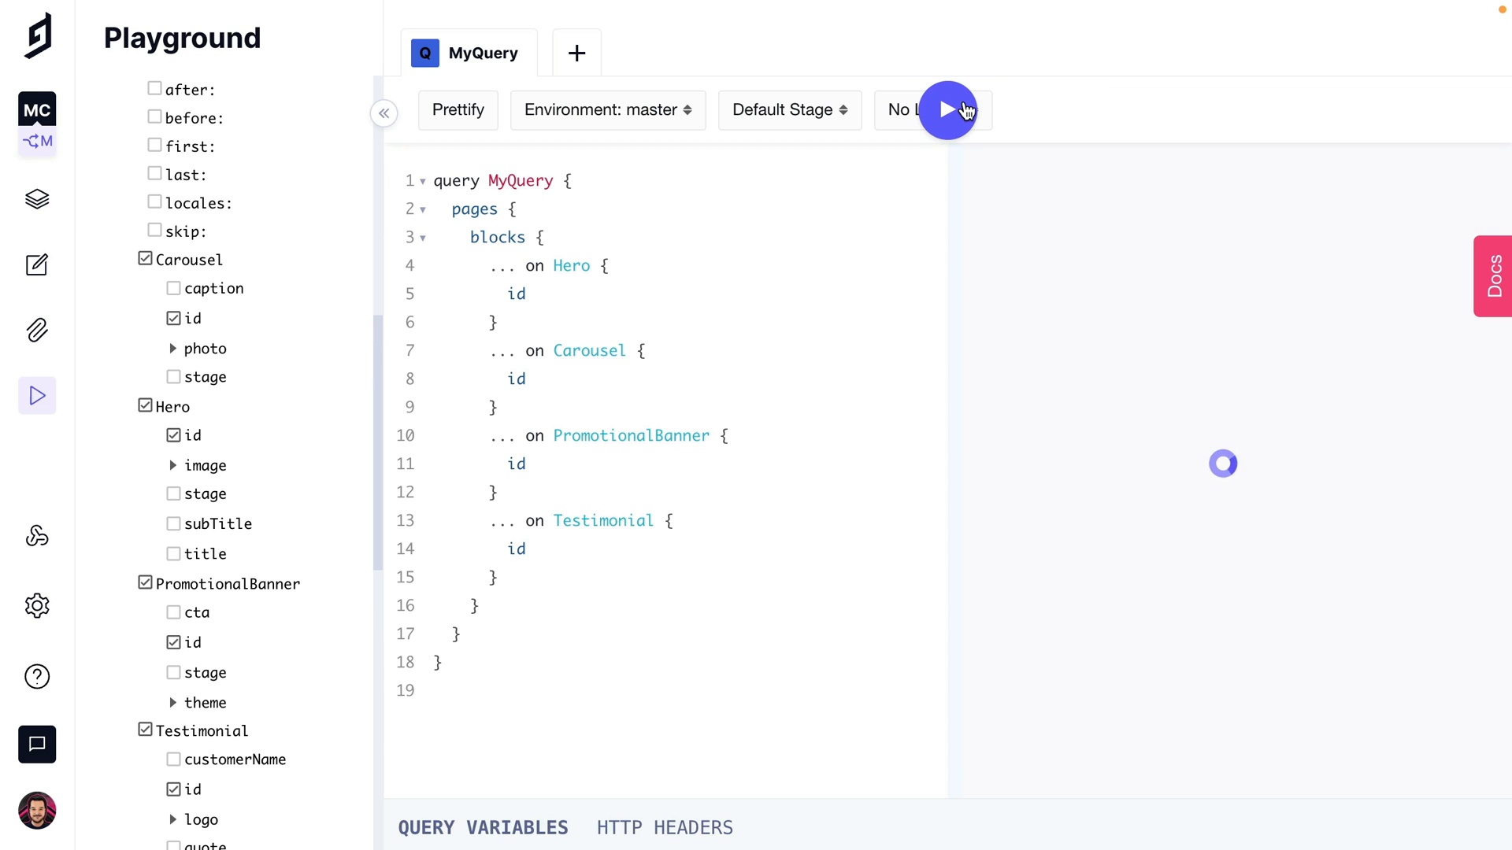
left_click(947, 111)
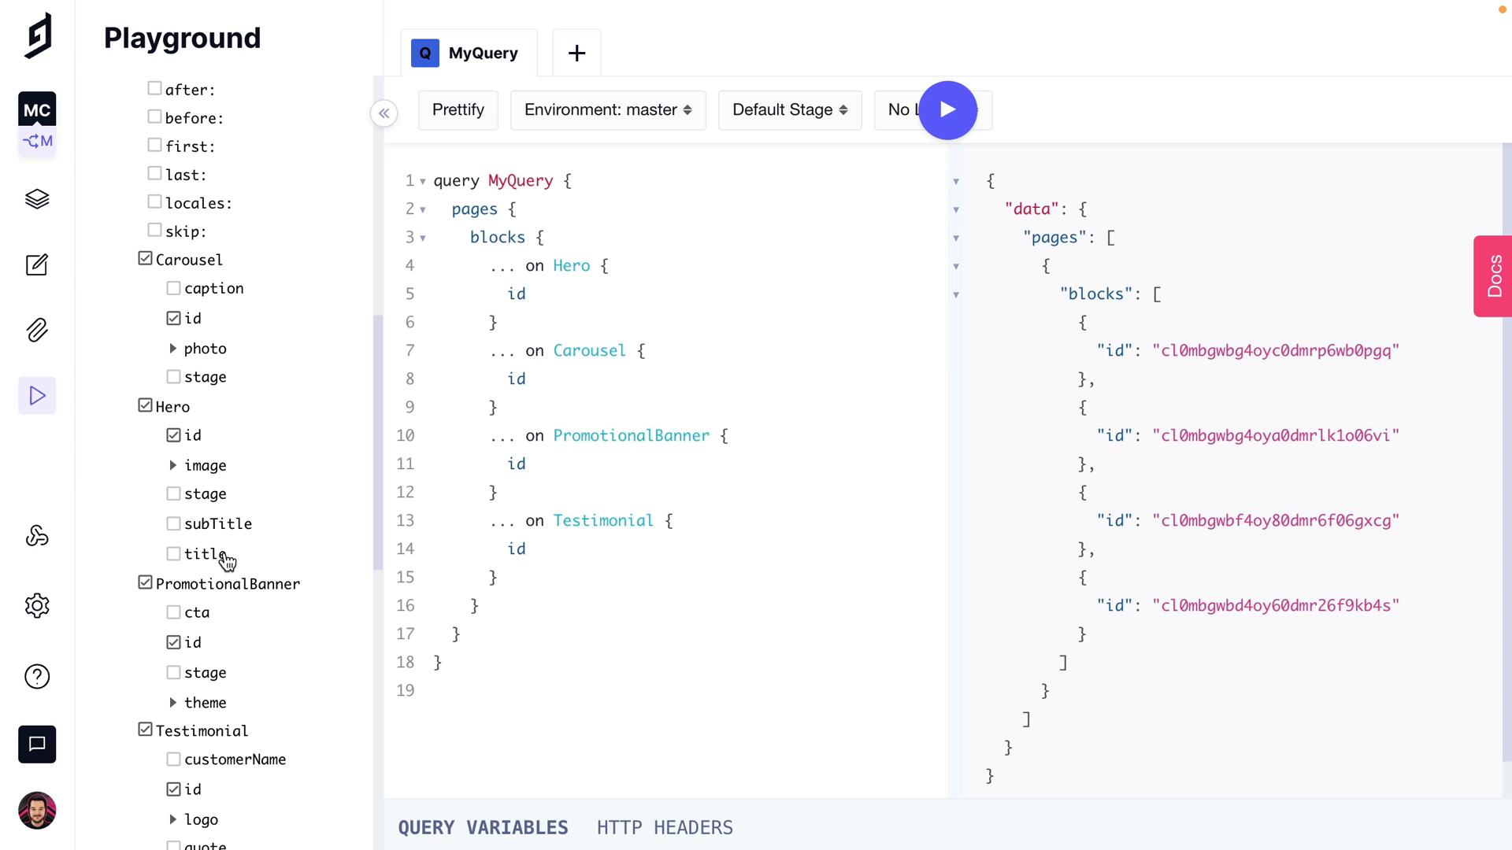
- Extend the query with Hero subTitle and Carousel photo url, then run it again and inspect the results
left_click(173, 554)
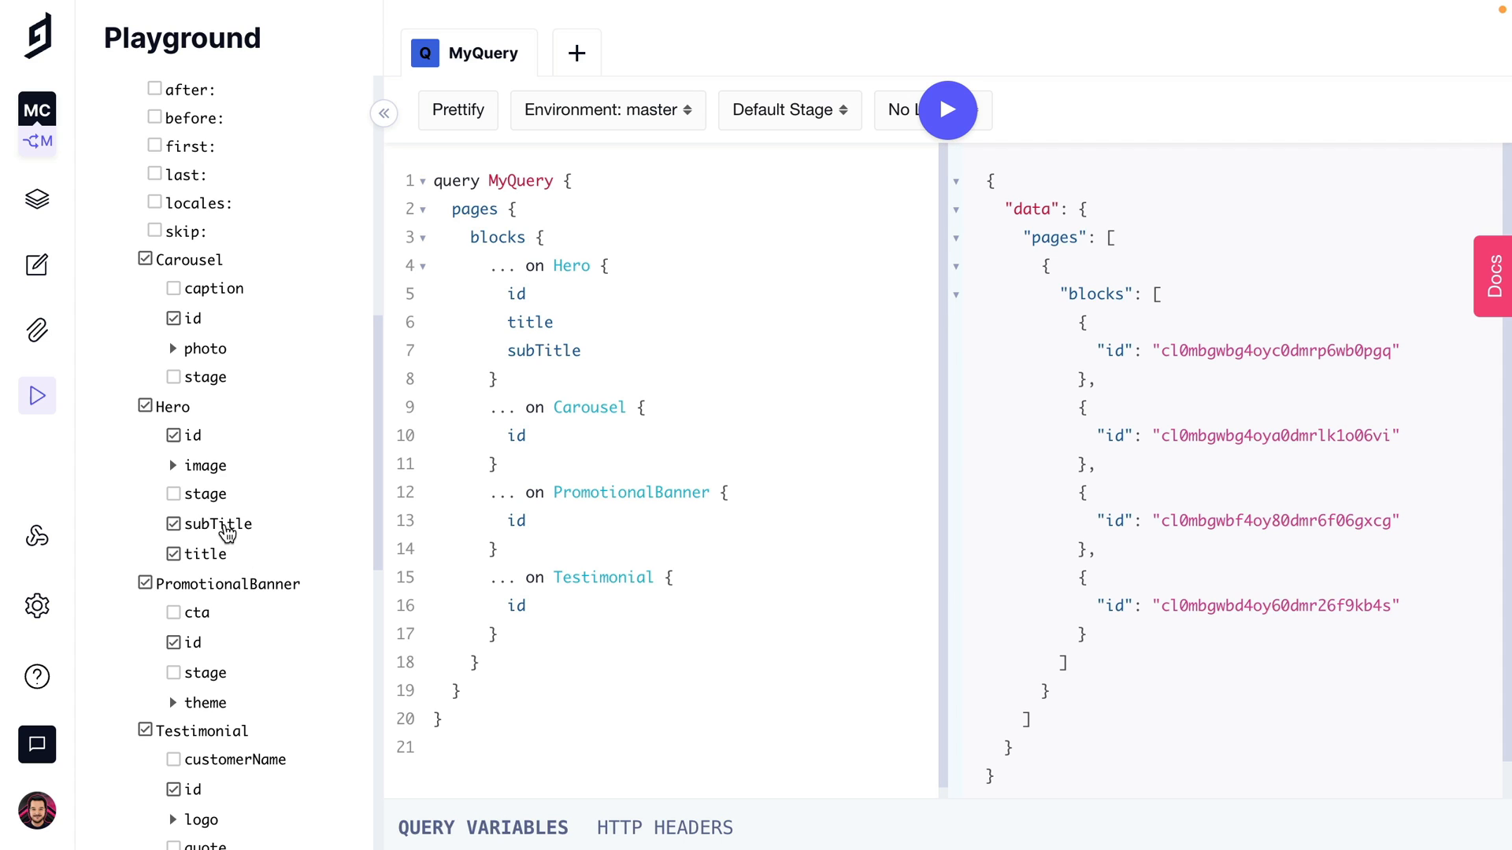
left_click(173, 348)
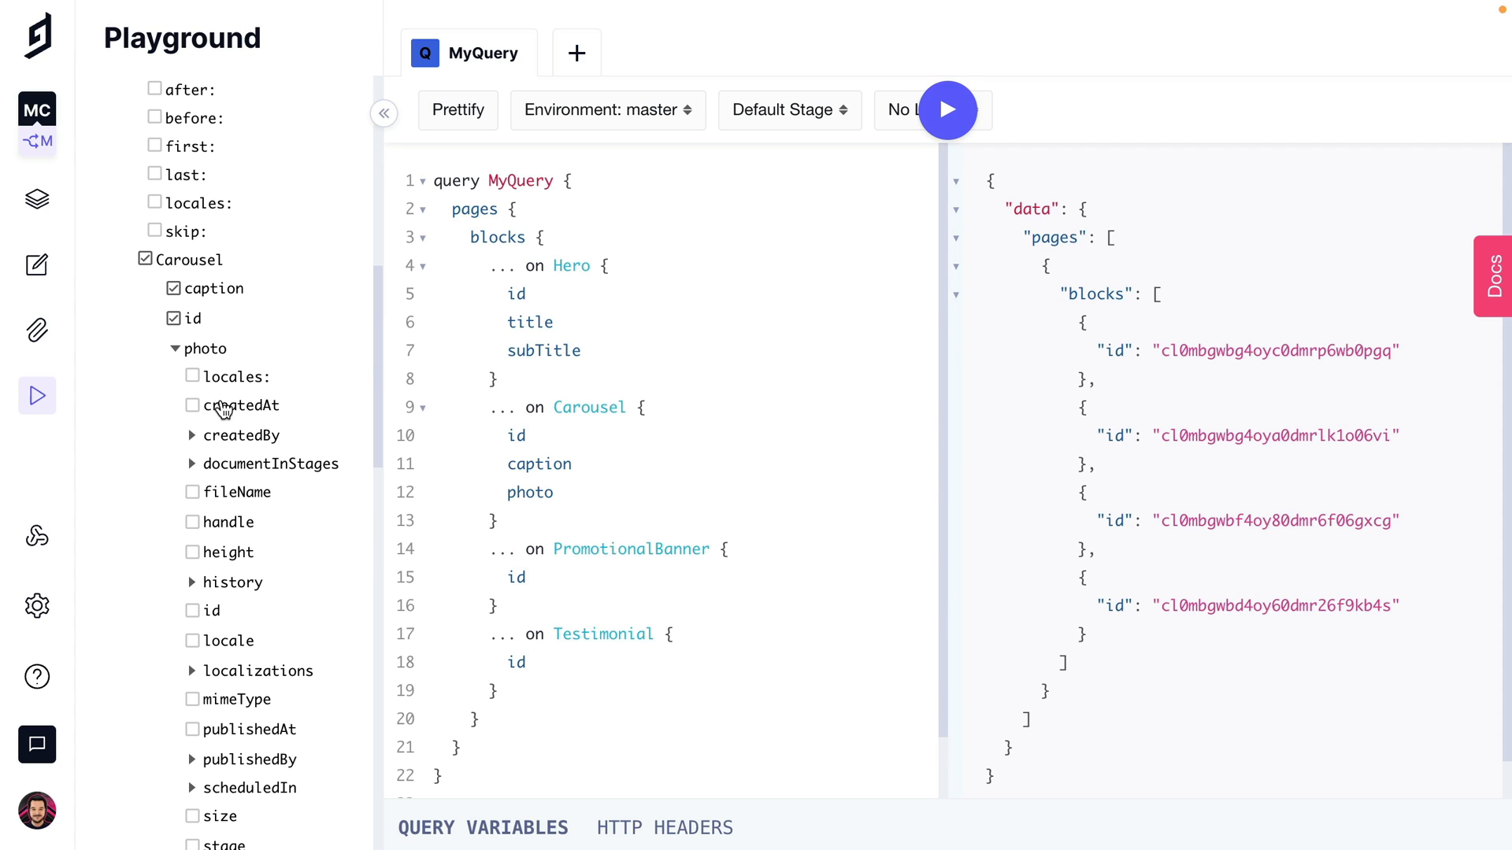
left_click(192, 763)
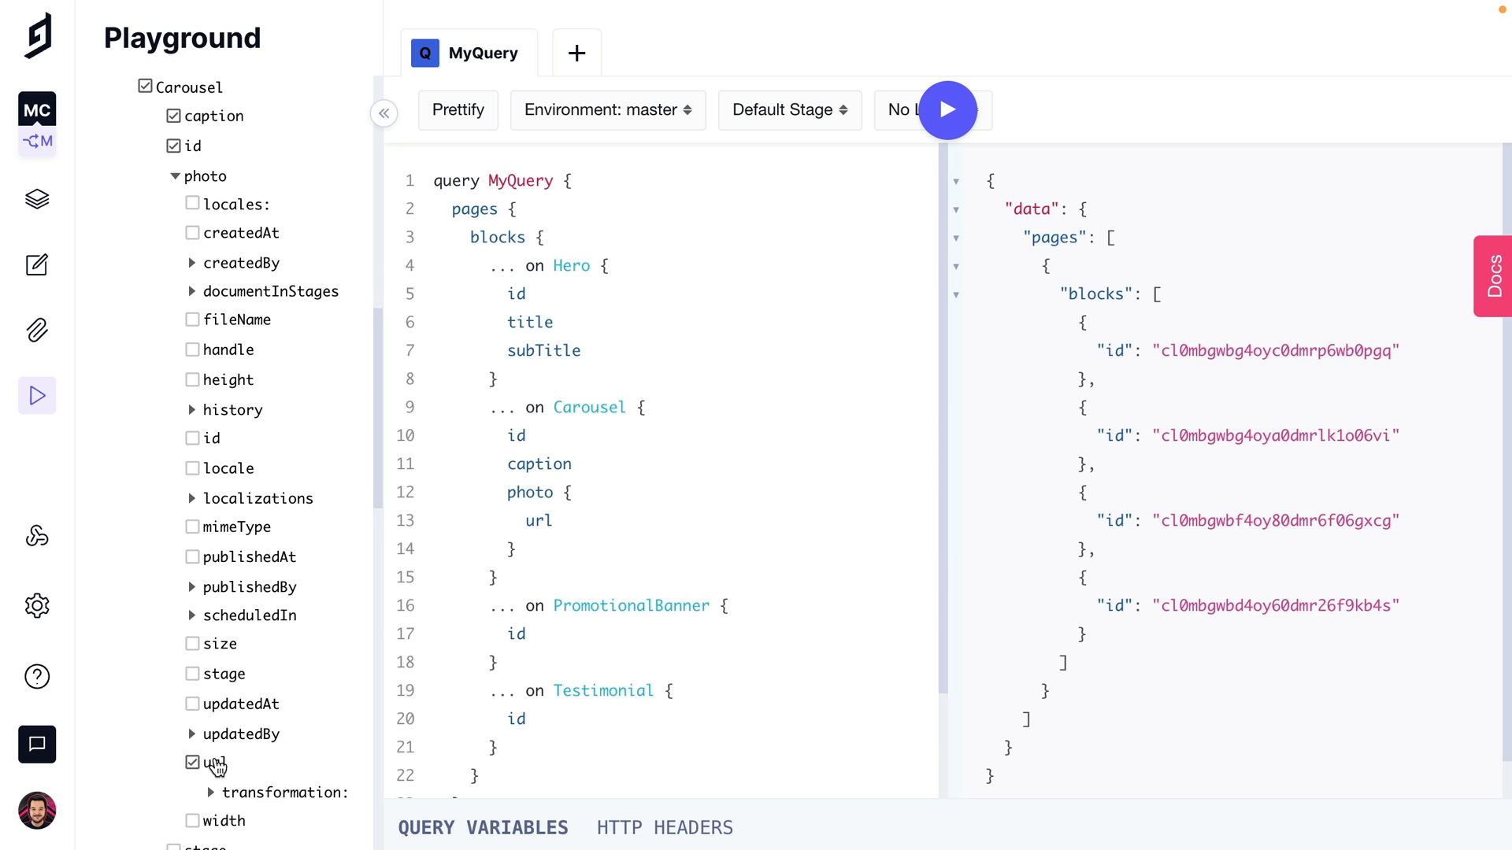
scroll("down", 3)
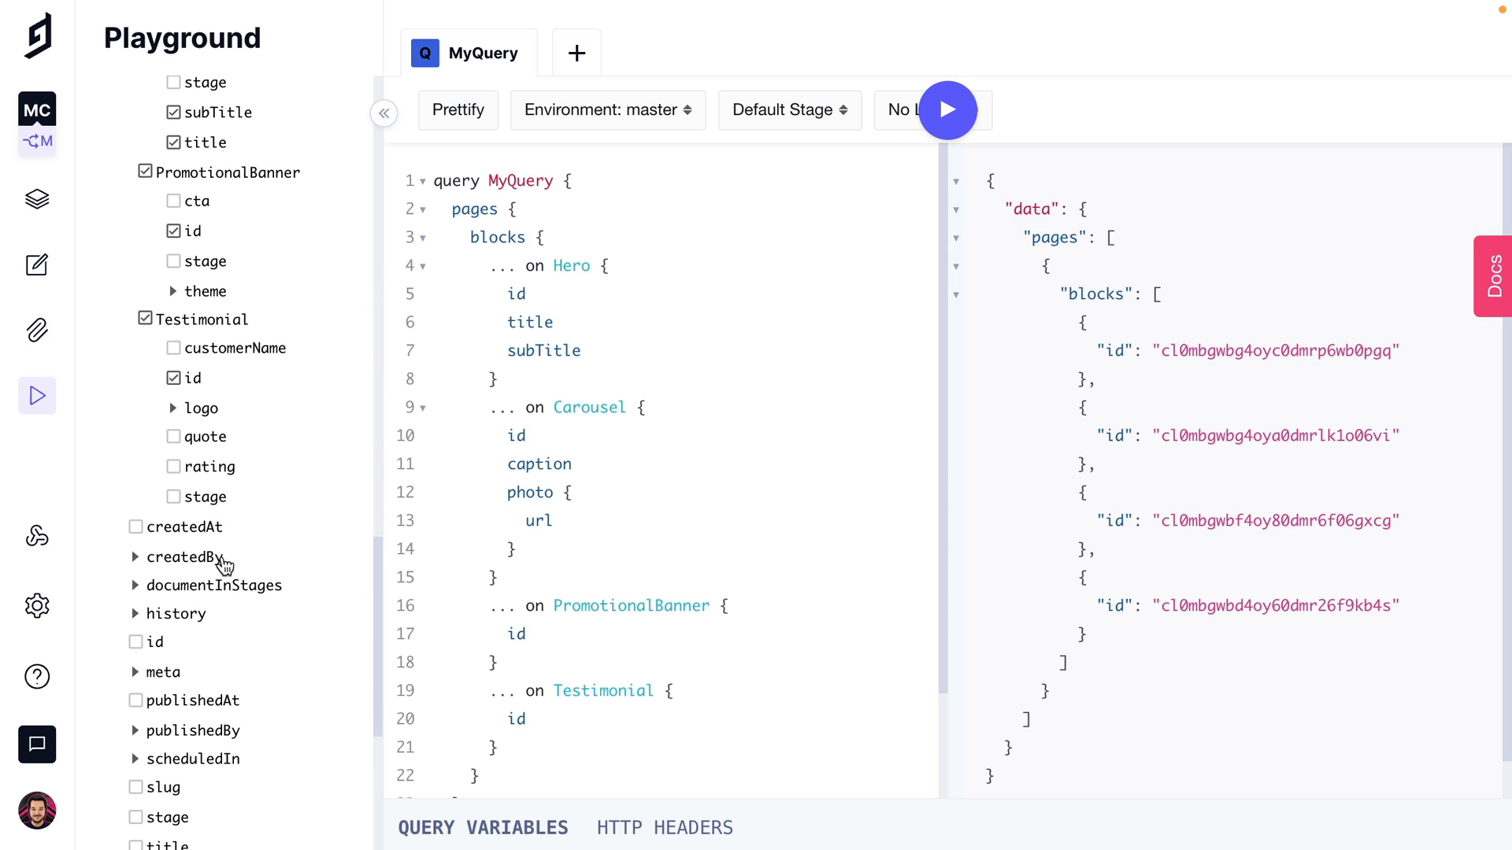
mouse_move(239, 354)
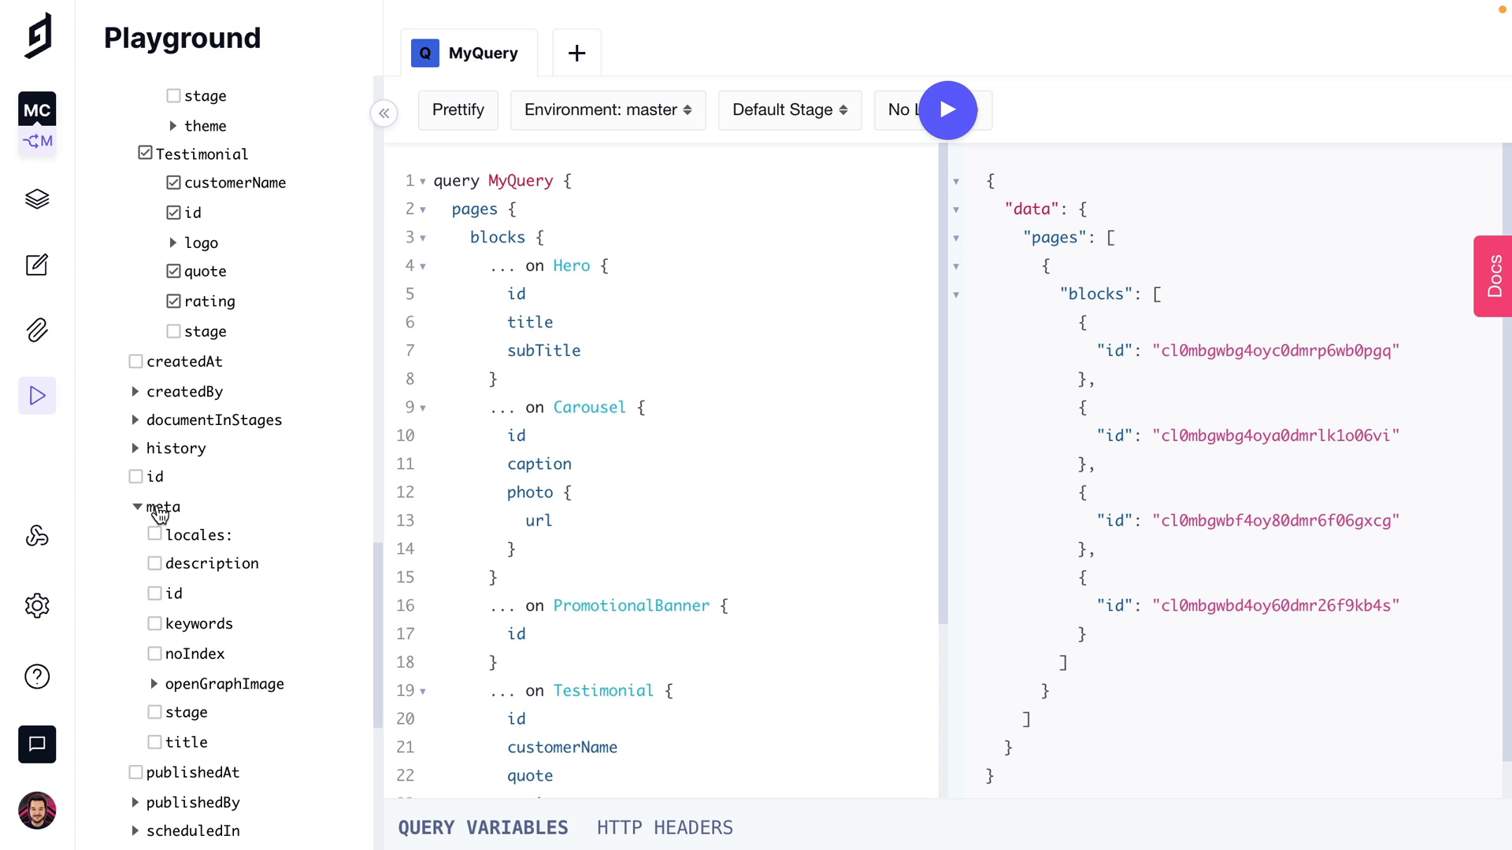
scroll("down", 3)
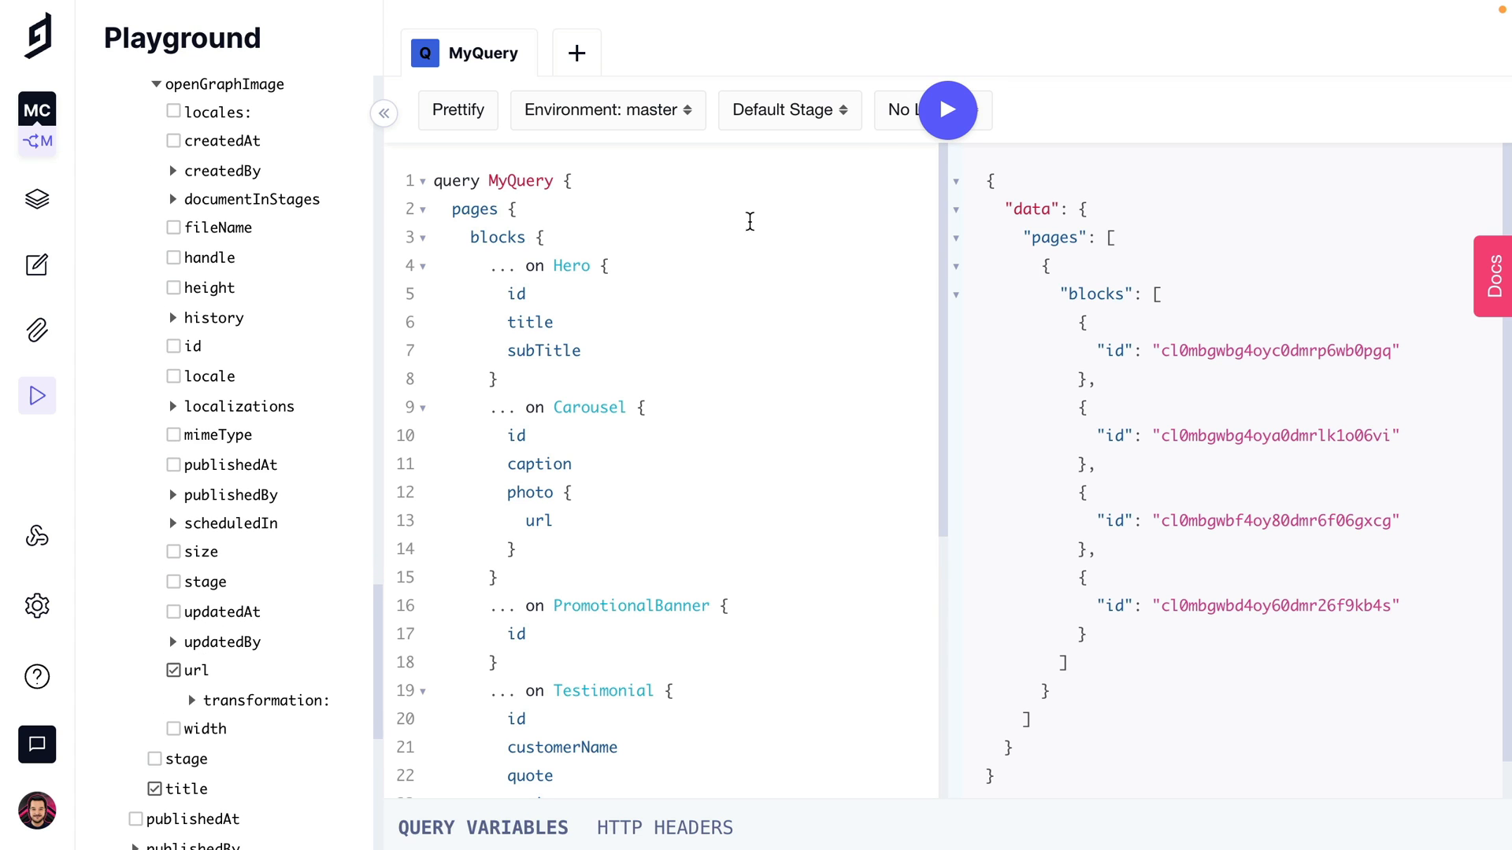
left_click(946, 111)
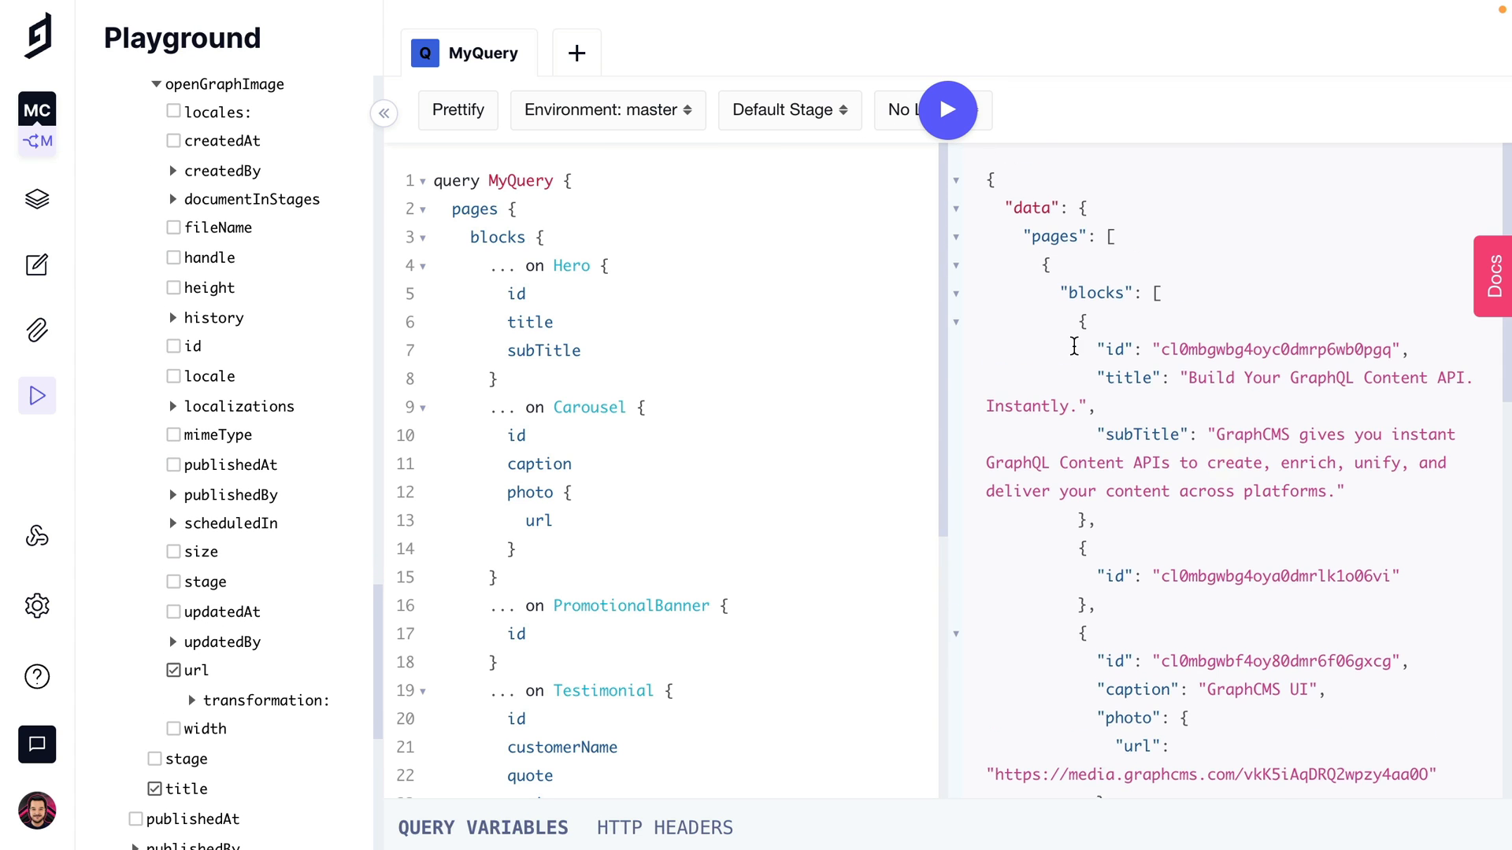
scroll("down", 3)
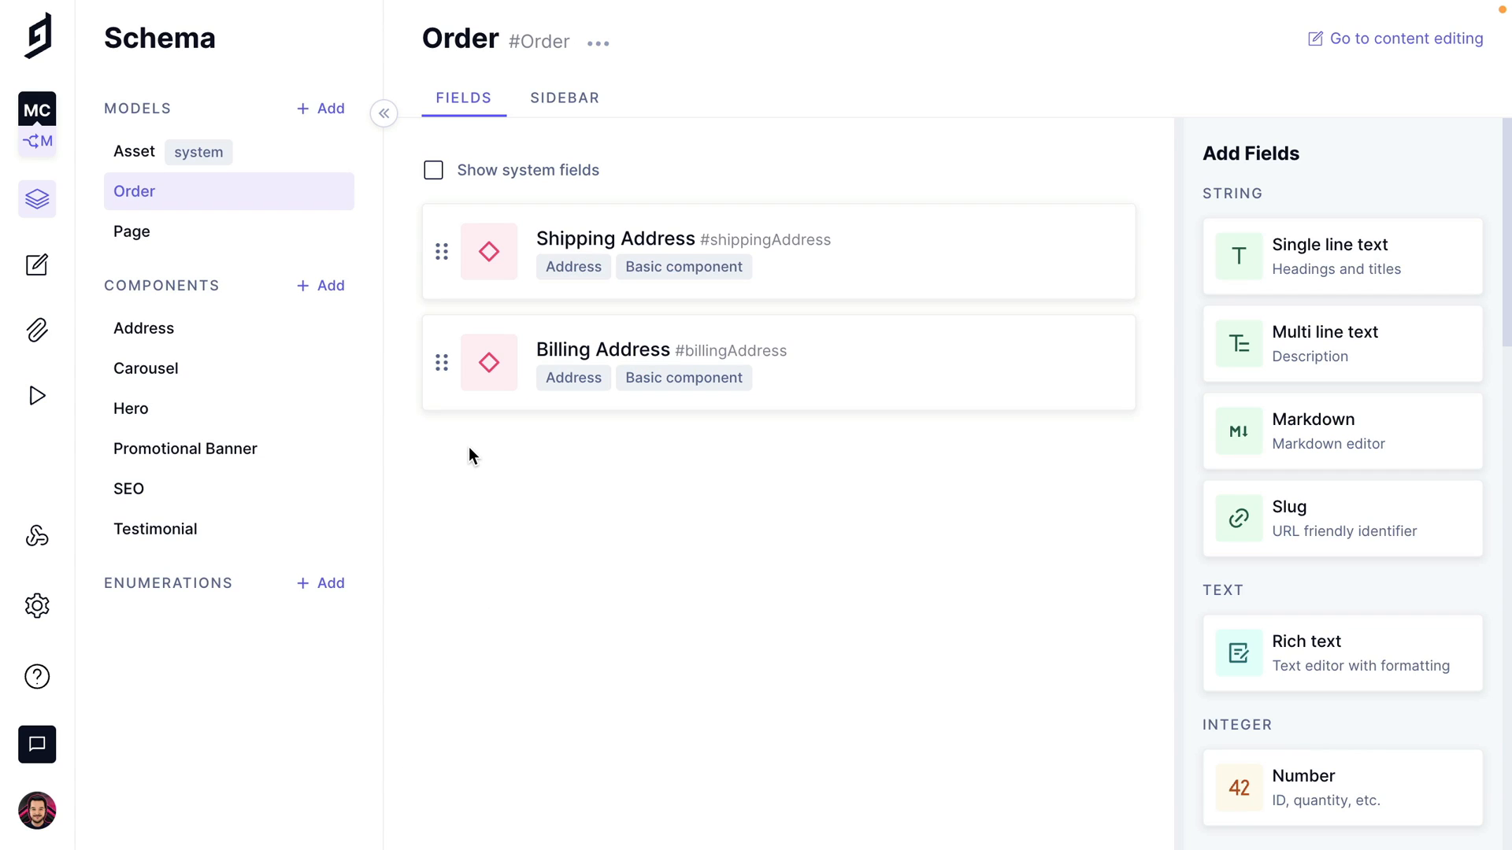
mouse_move(693, 260)
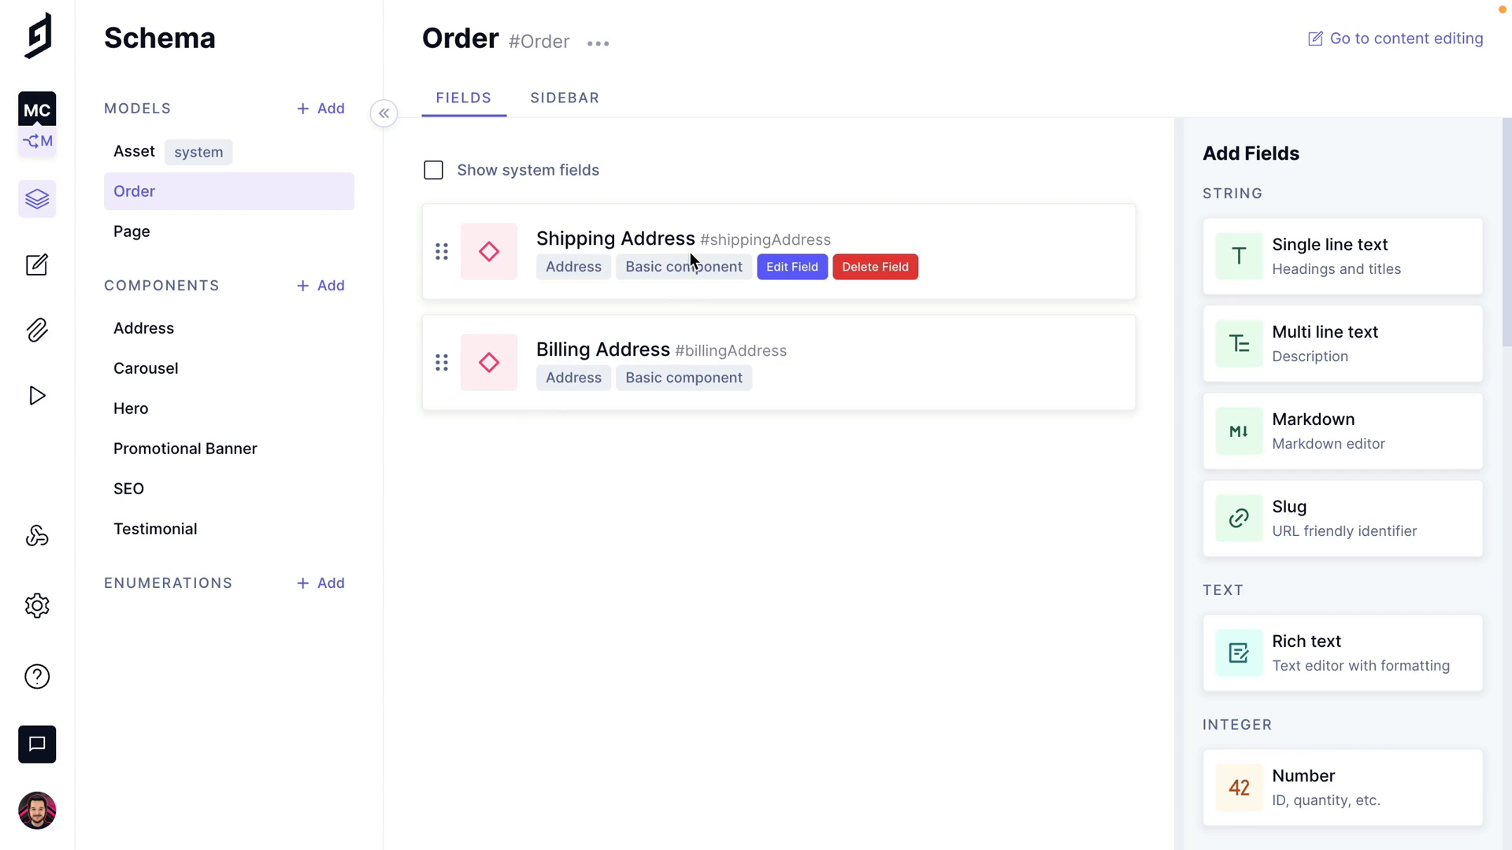
mouse_move(586, 350)
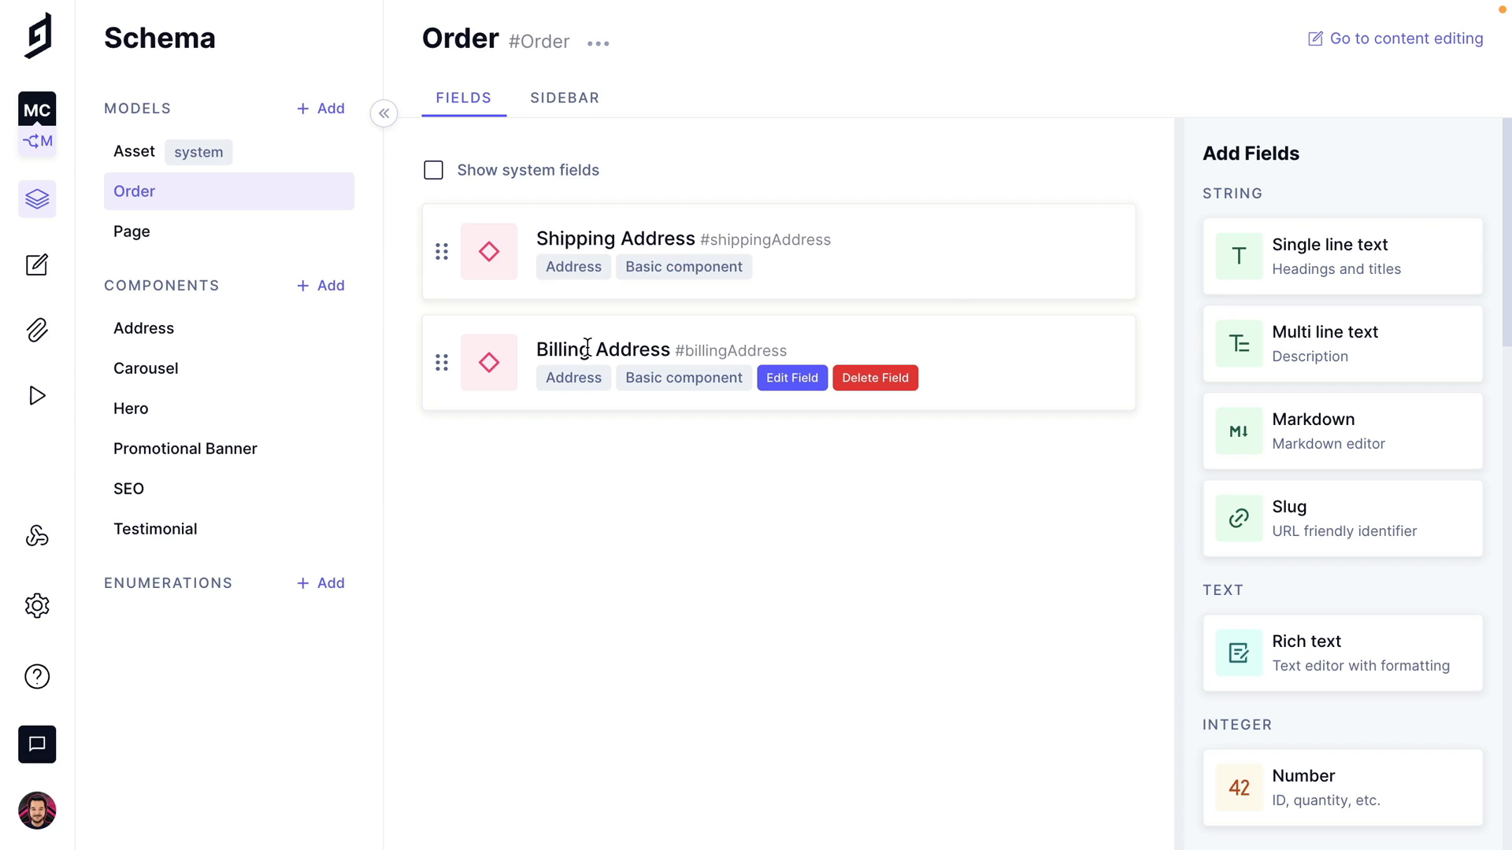
mouse_move(1329, 69)
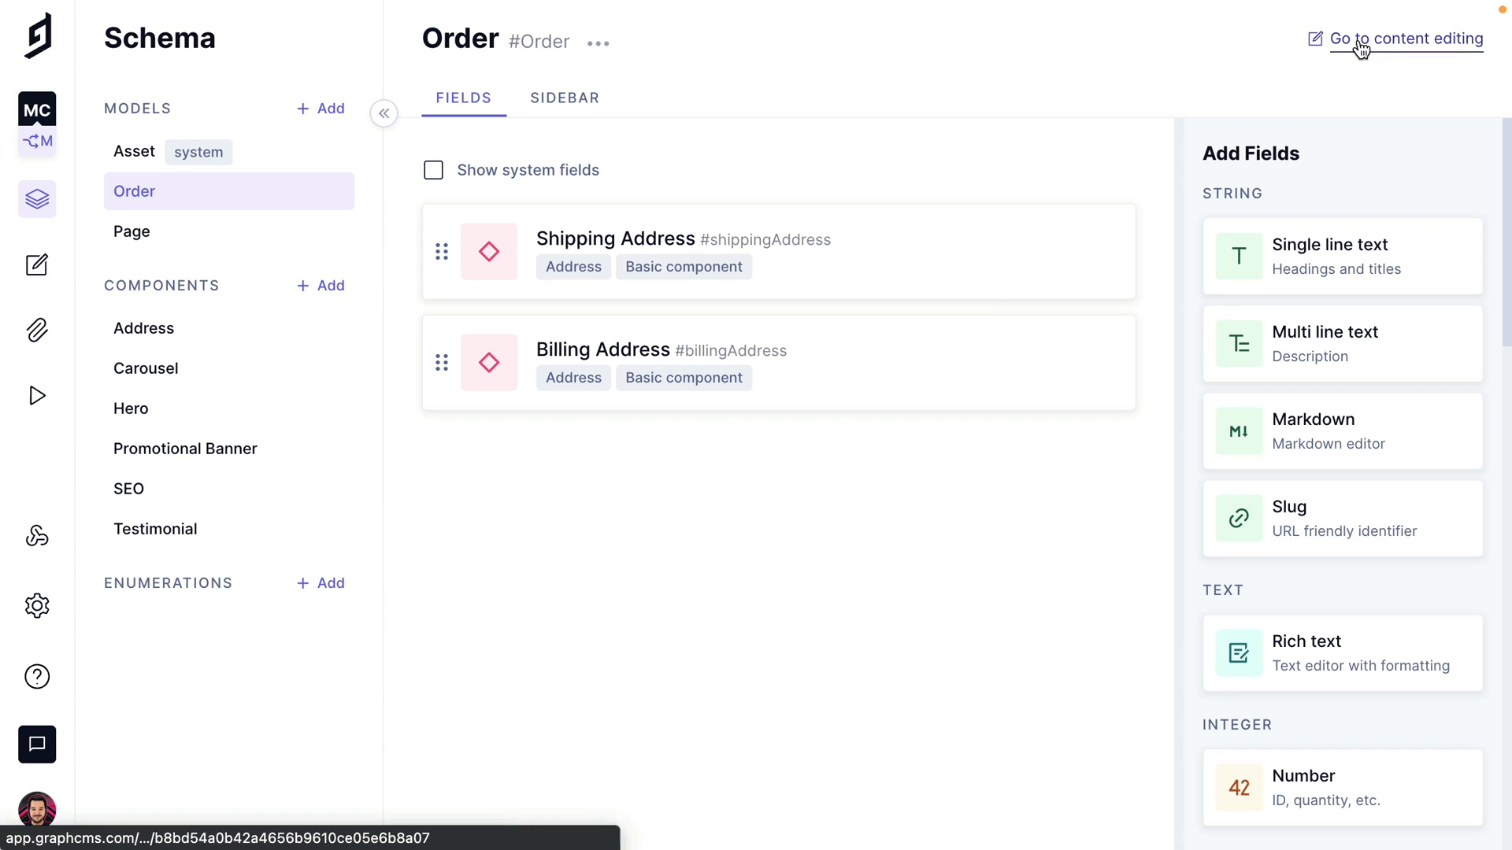
- Start a new Order entry and add an empty Address under Shipping Address
left_click(1401, 38)
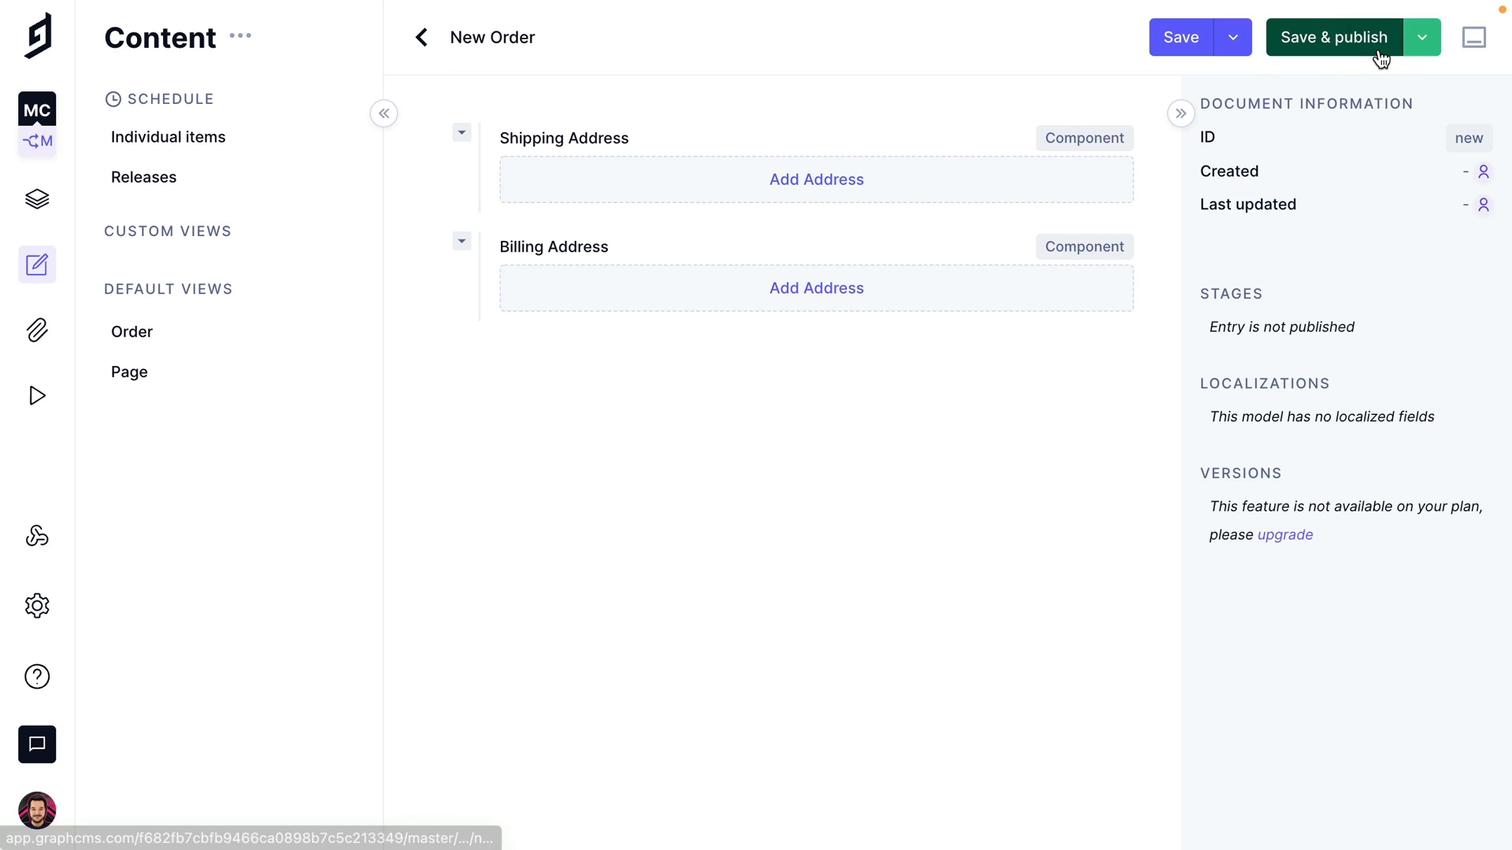
left_click(816, 180)
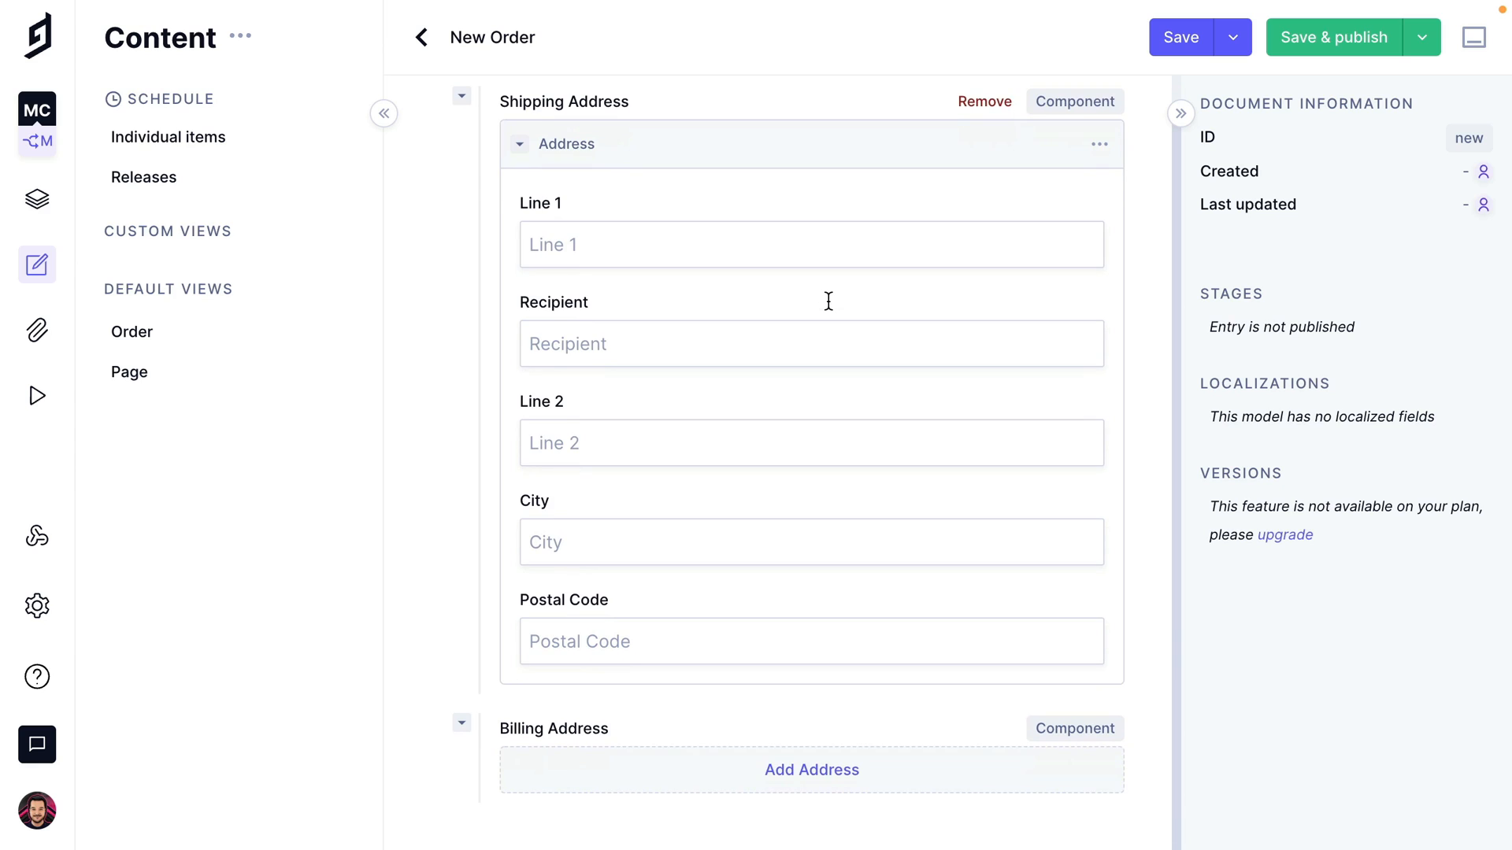
mouse_move(832, 308)
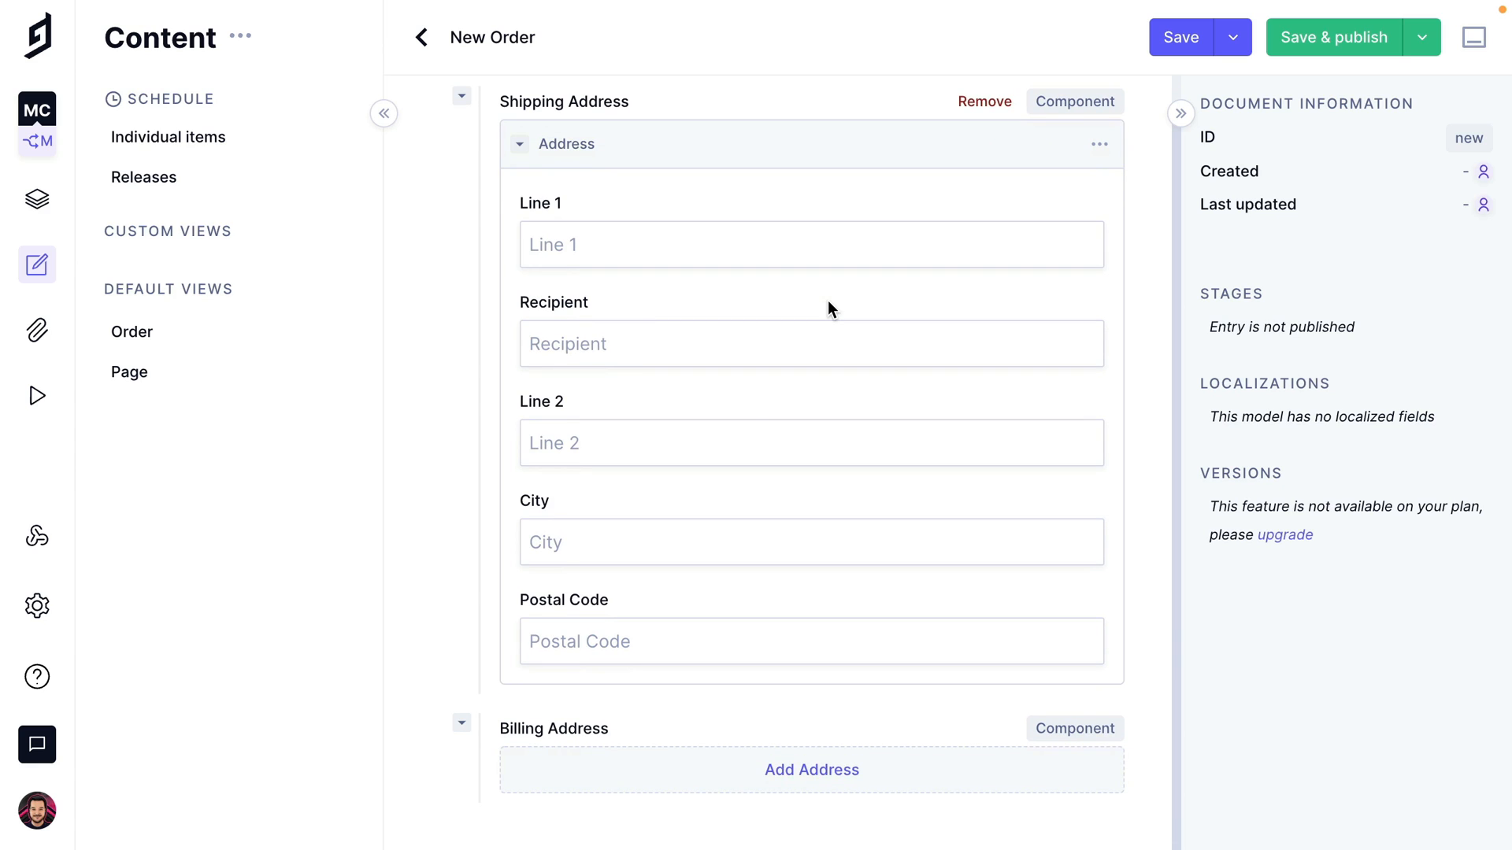